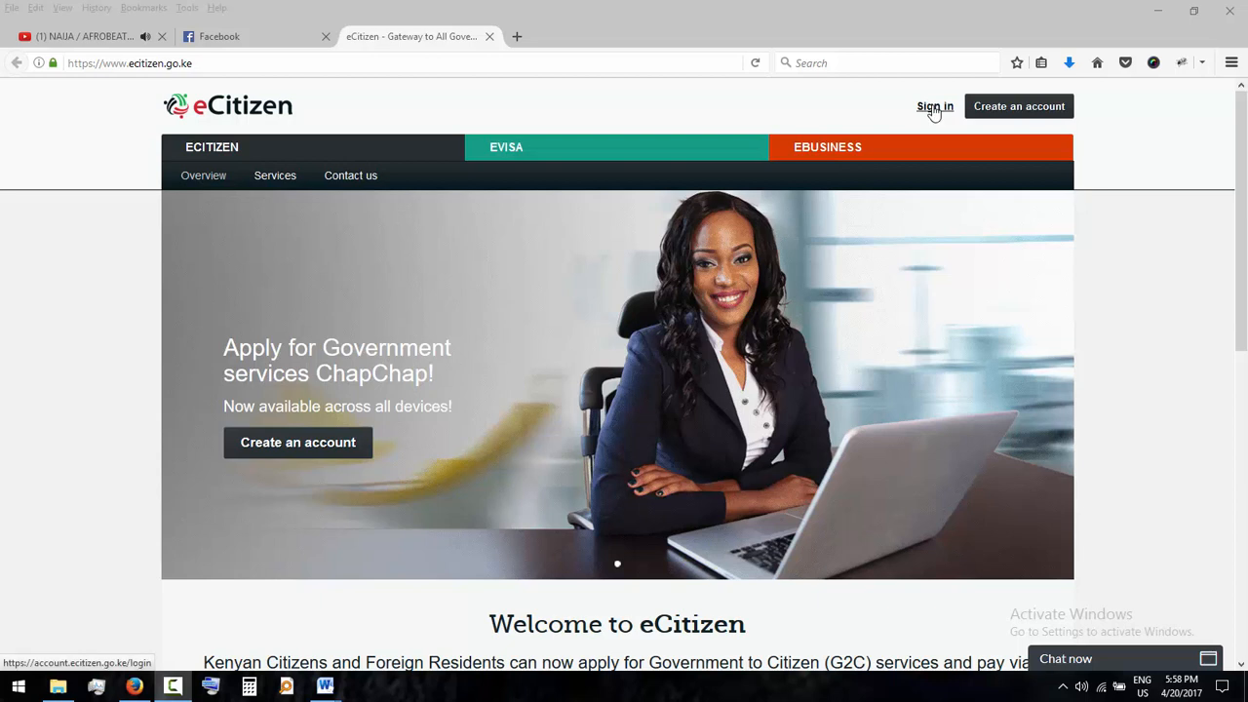
# Step: Go from the eCitizen homepage to the One Login sign-in page
pyautogui.click(934, 106)
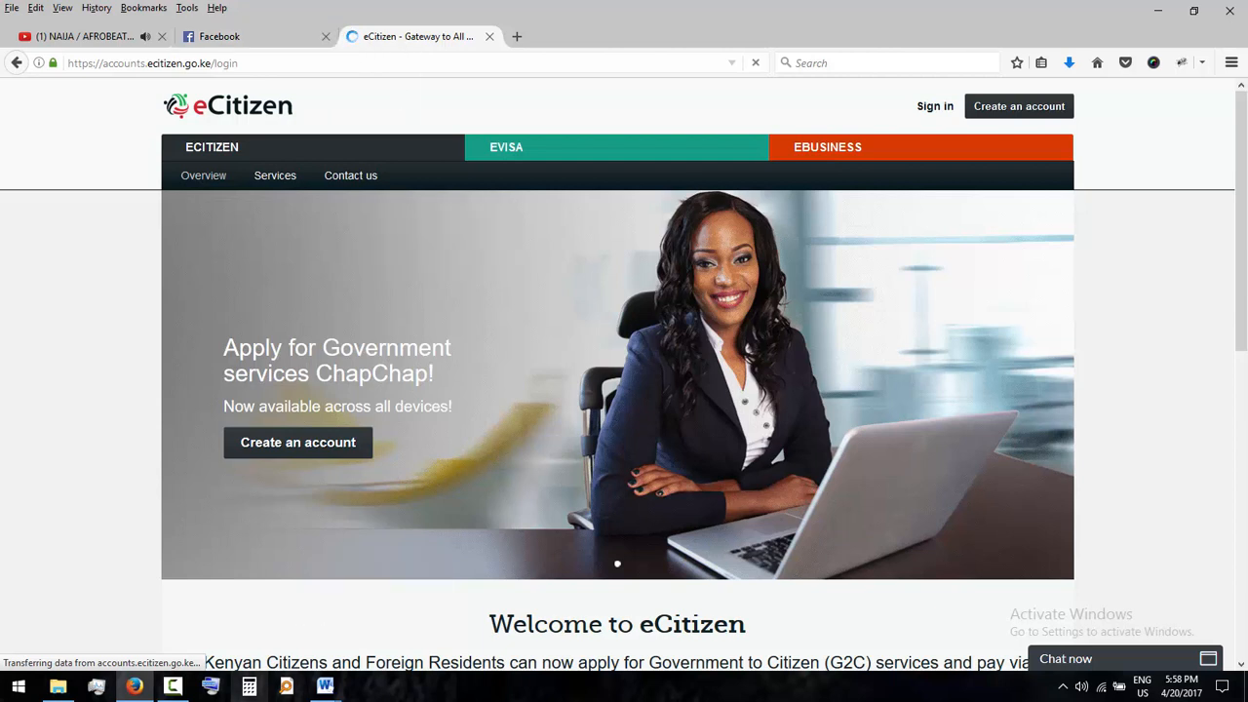
pyautogui.click(934, 107)
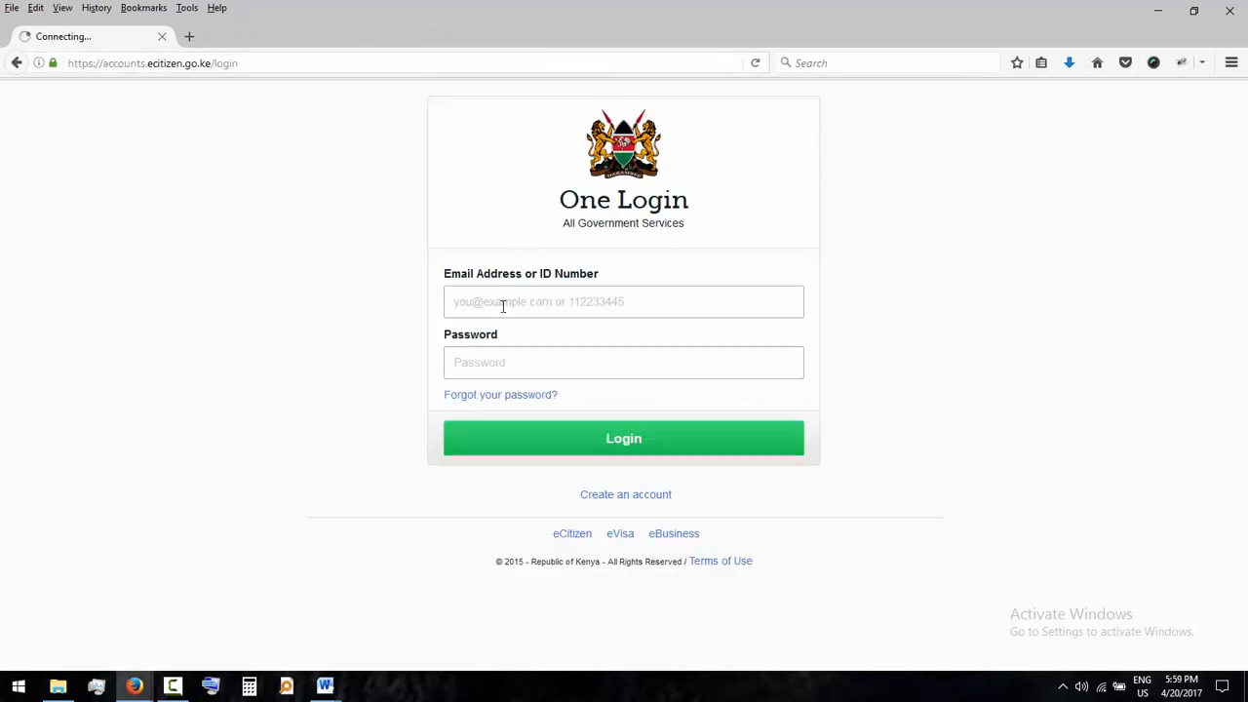
# Step: Enter the saved ID number and password, then tick 'I'm not a robot'
pyautogui.click(623, 301)
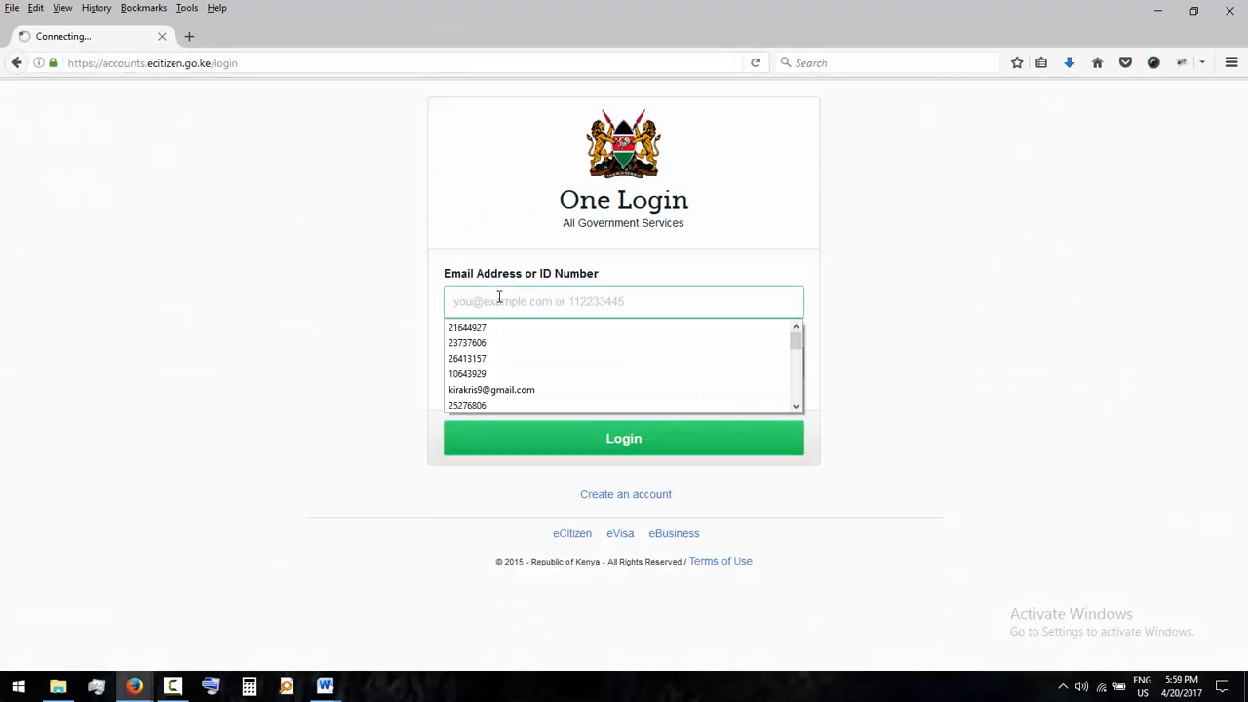
pyautogui.write('30')
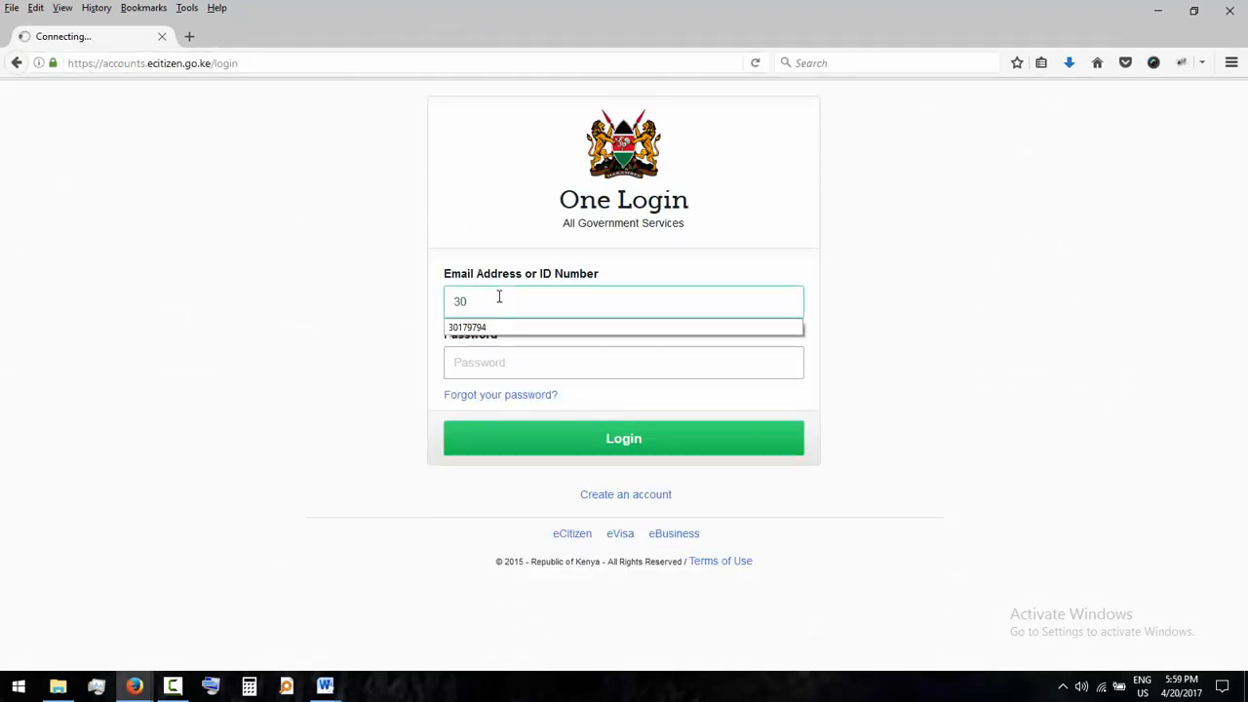
pyautogui.click(466, 327)
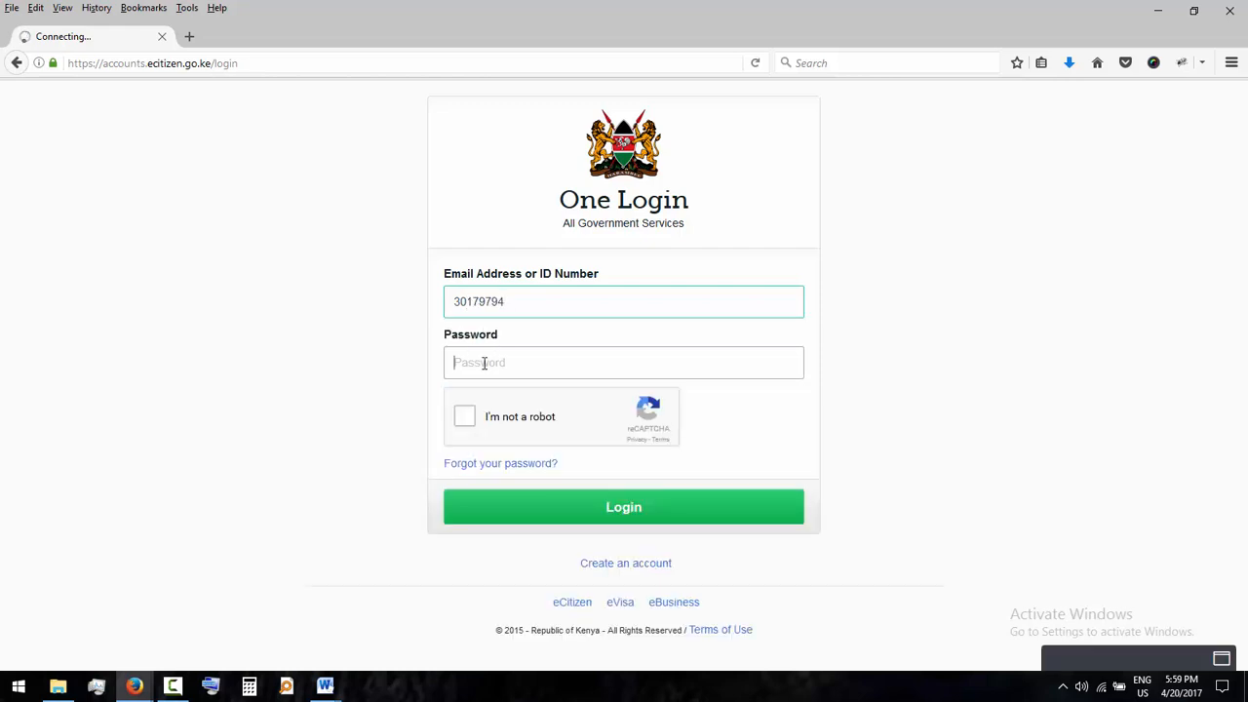
pyautogui.click(623, 361)
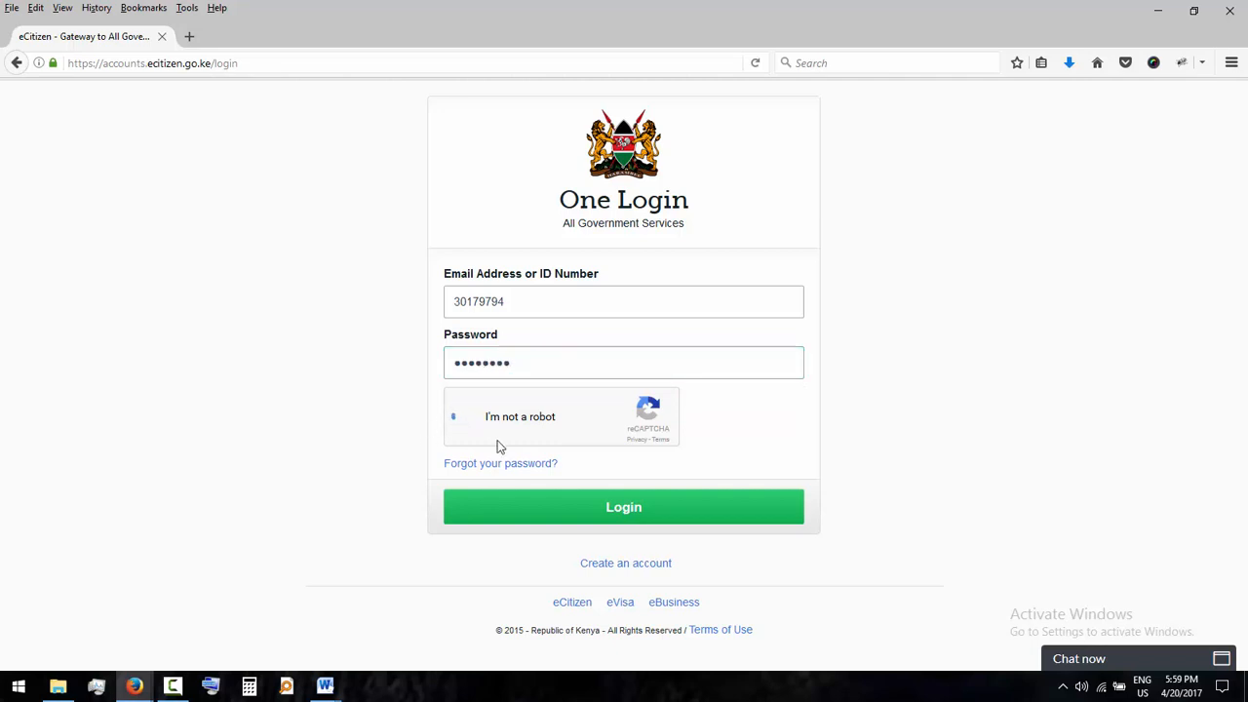
pyautogui.click(453, 416)
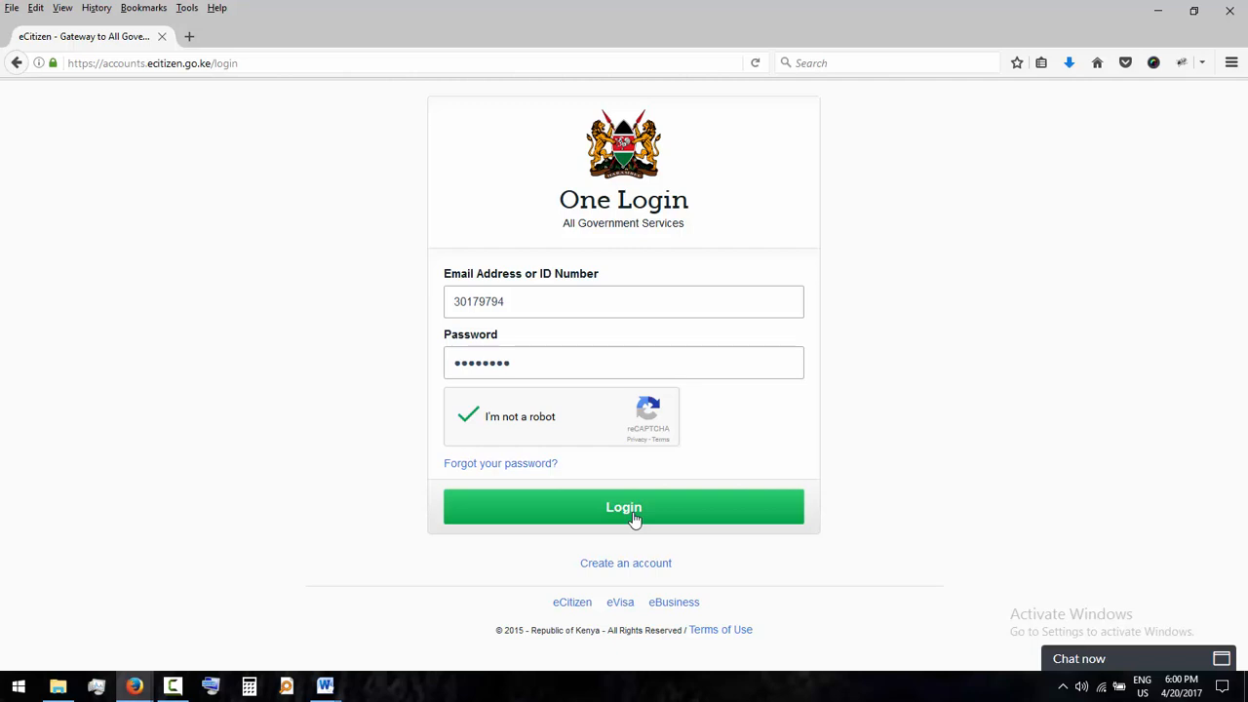
# Step: Log in, dismiss Firefox's remember-password prompt, and open the Directorate of Criminal Investigations services
pyautogui.click(623, 506)
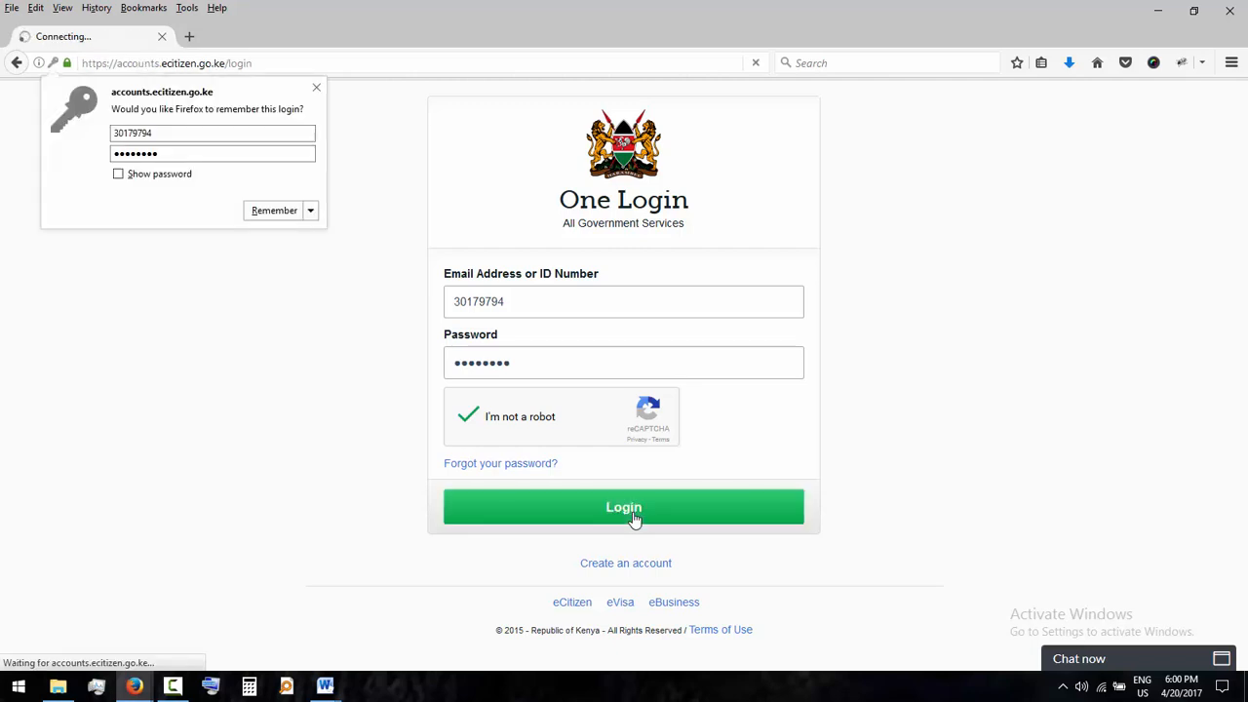
pyautogui.click(623, 505)
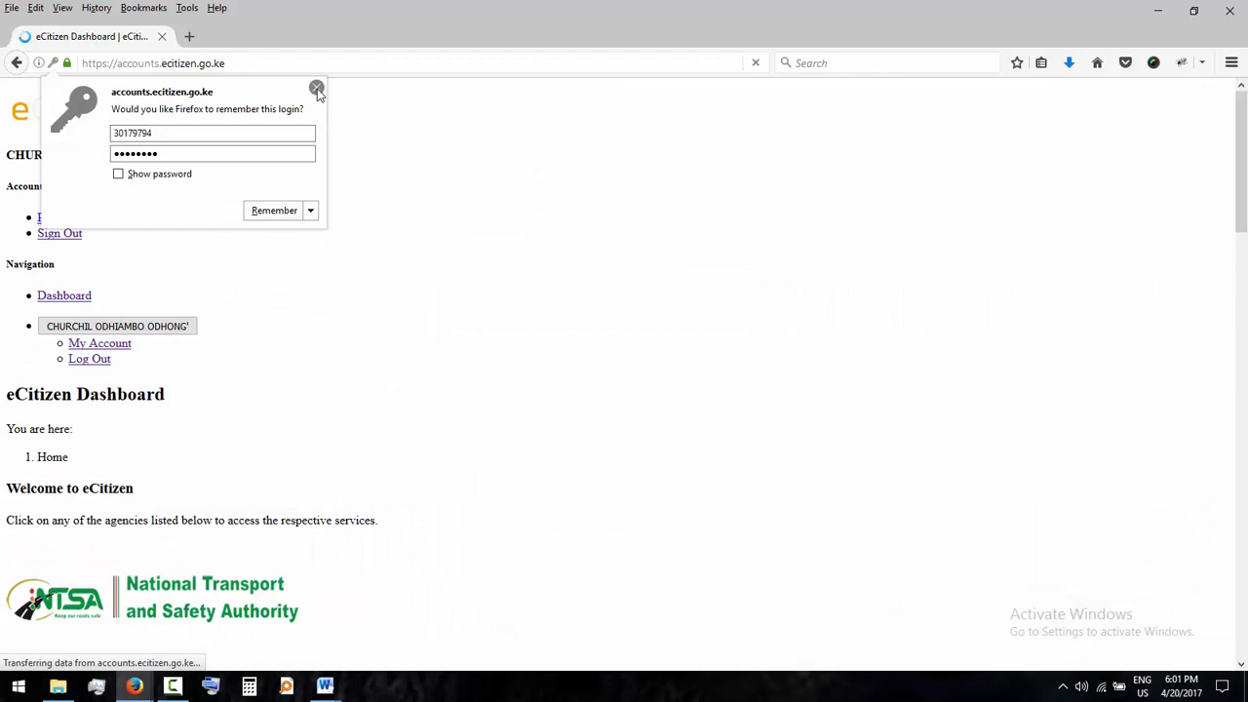
pyautogui.click(316, 88)
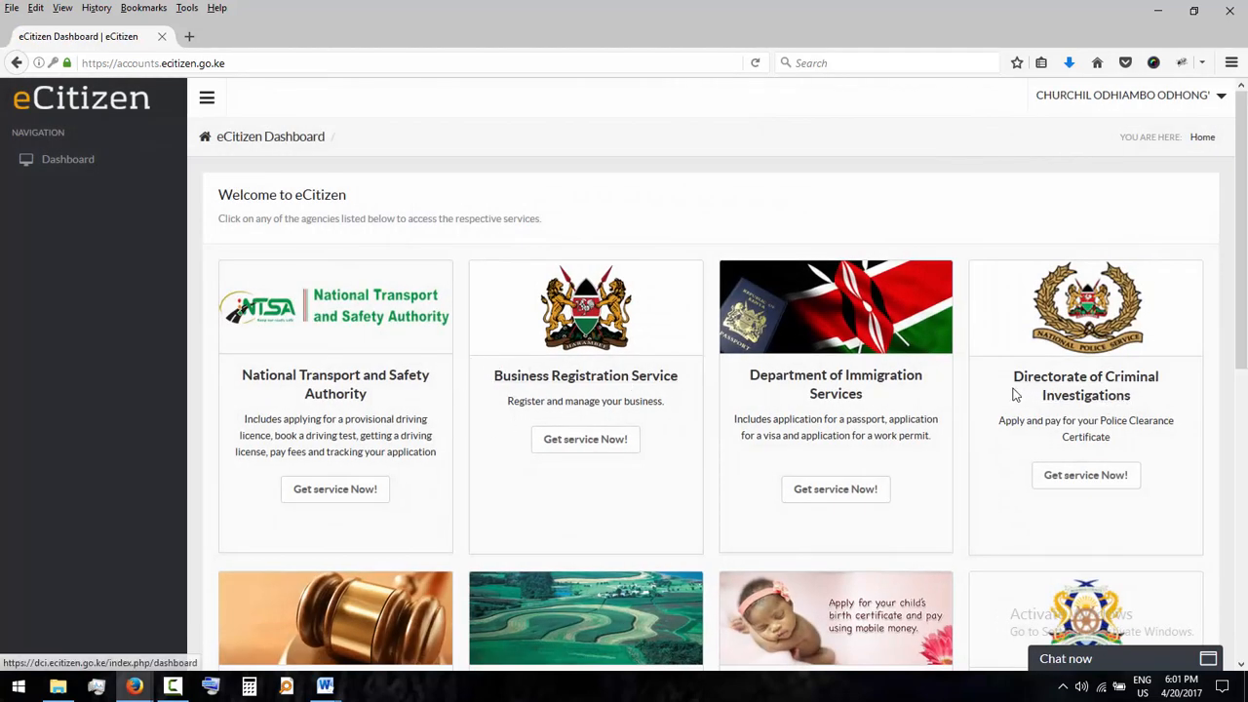
pyautogui.moveTo(1091, 421)
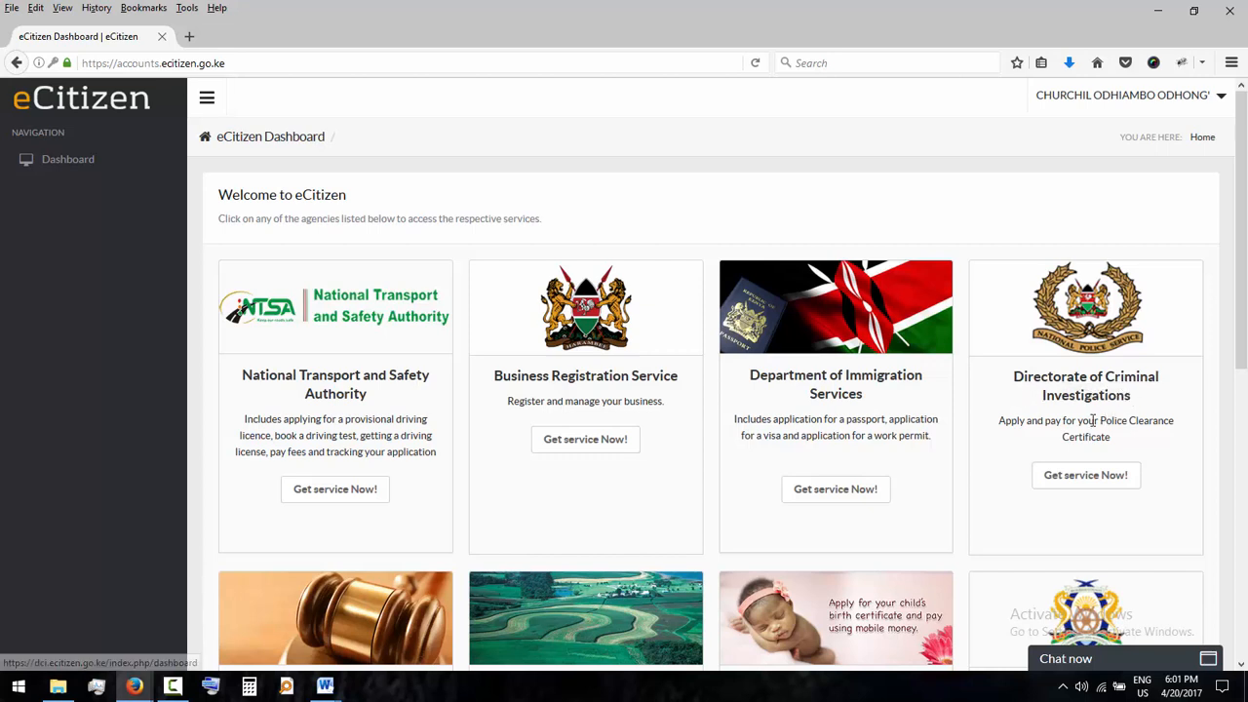
pyautogui.click(1085, 474)
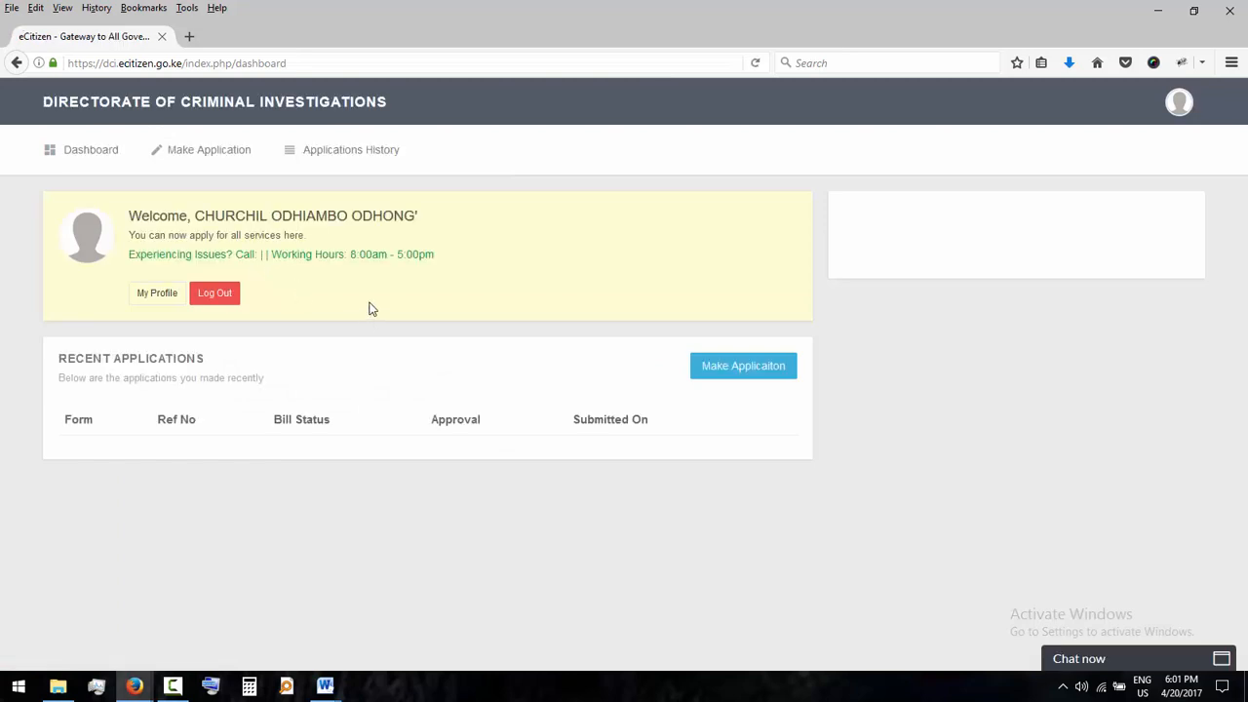
# Step: Start a new application and choose '01. Police Clearance Certificate Application (Adult)'
pyautogui.click(743, 364)
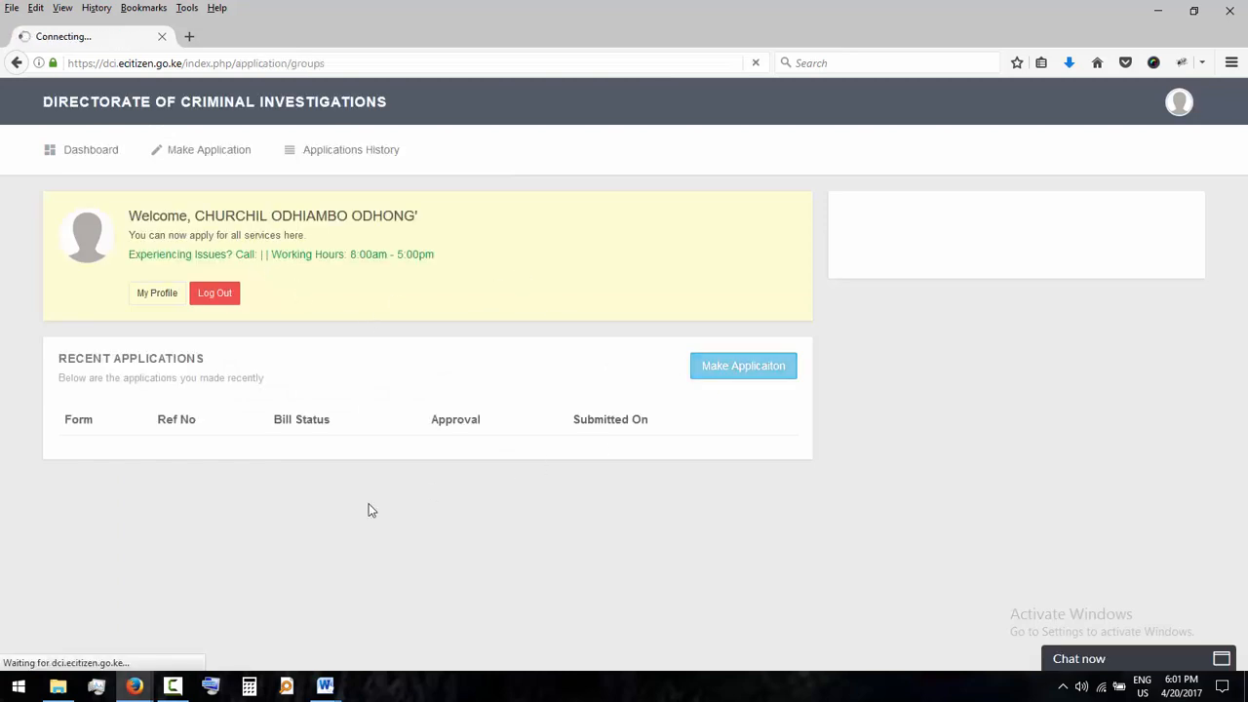
pyautogui.click(743, 365)
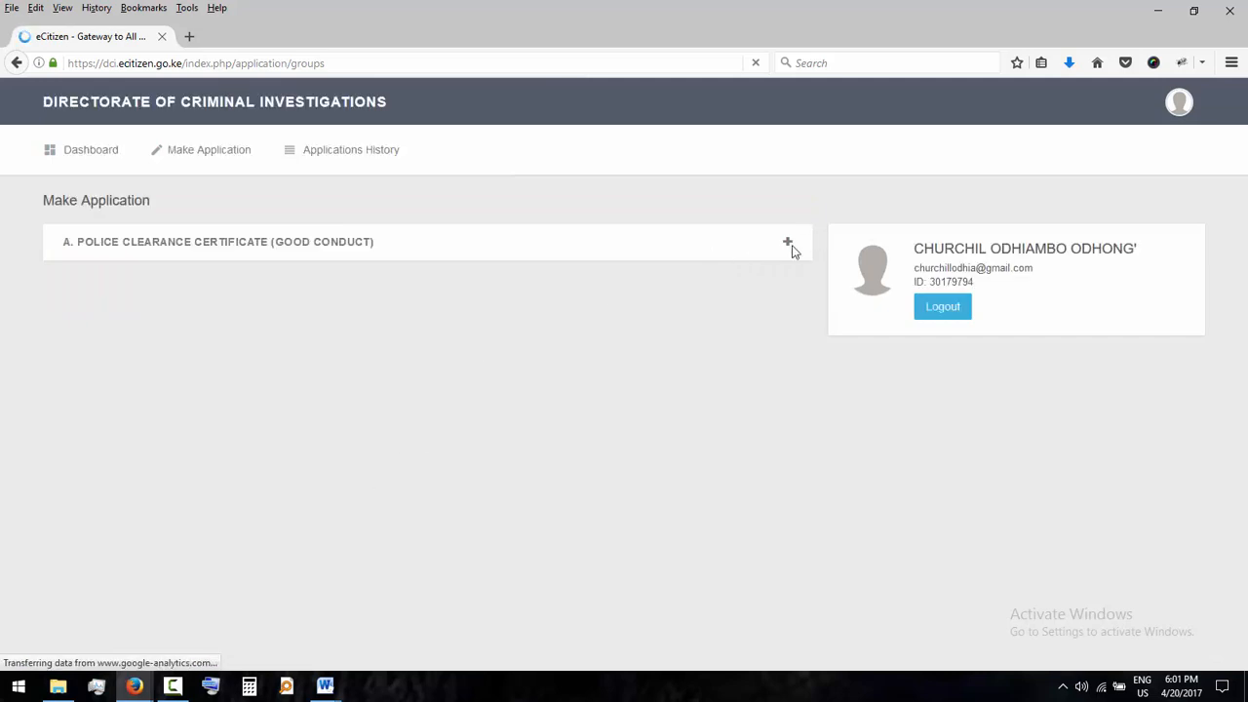
pyautogui.click(788, 242)
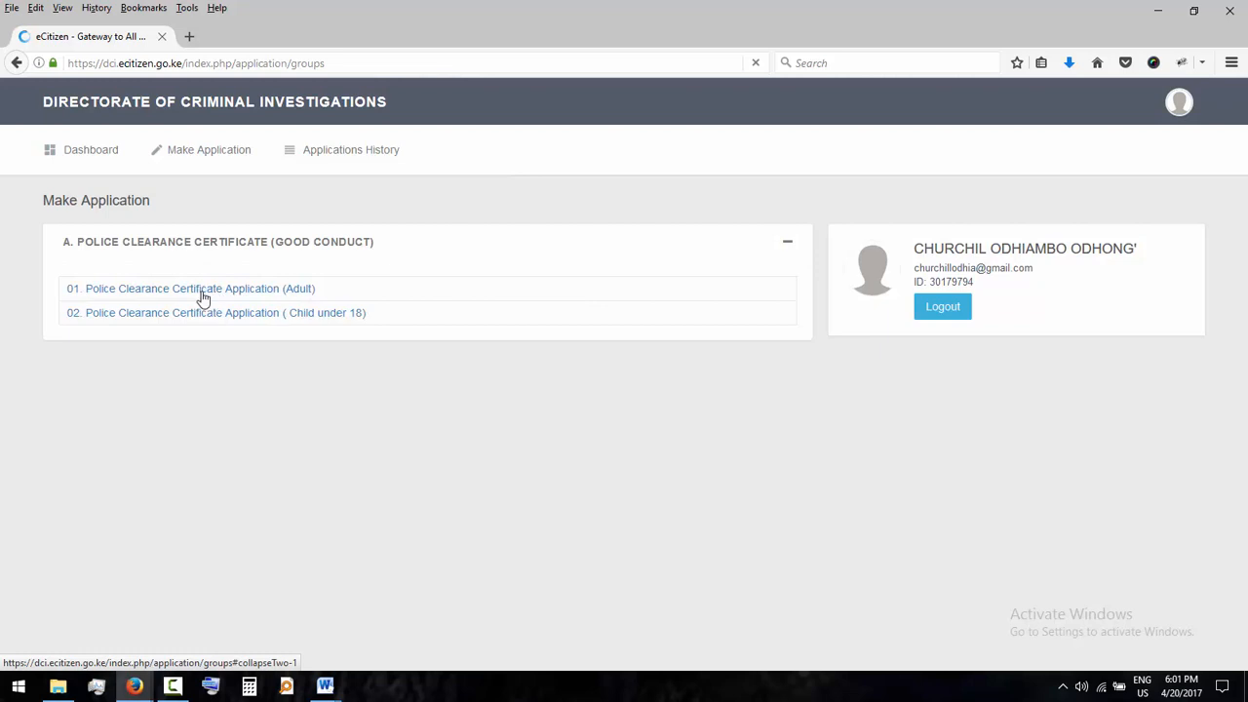
pyautogui.moveTo(135, 325)
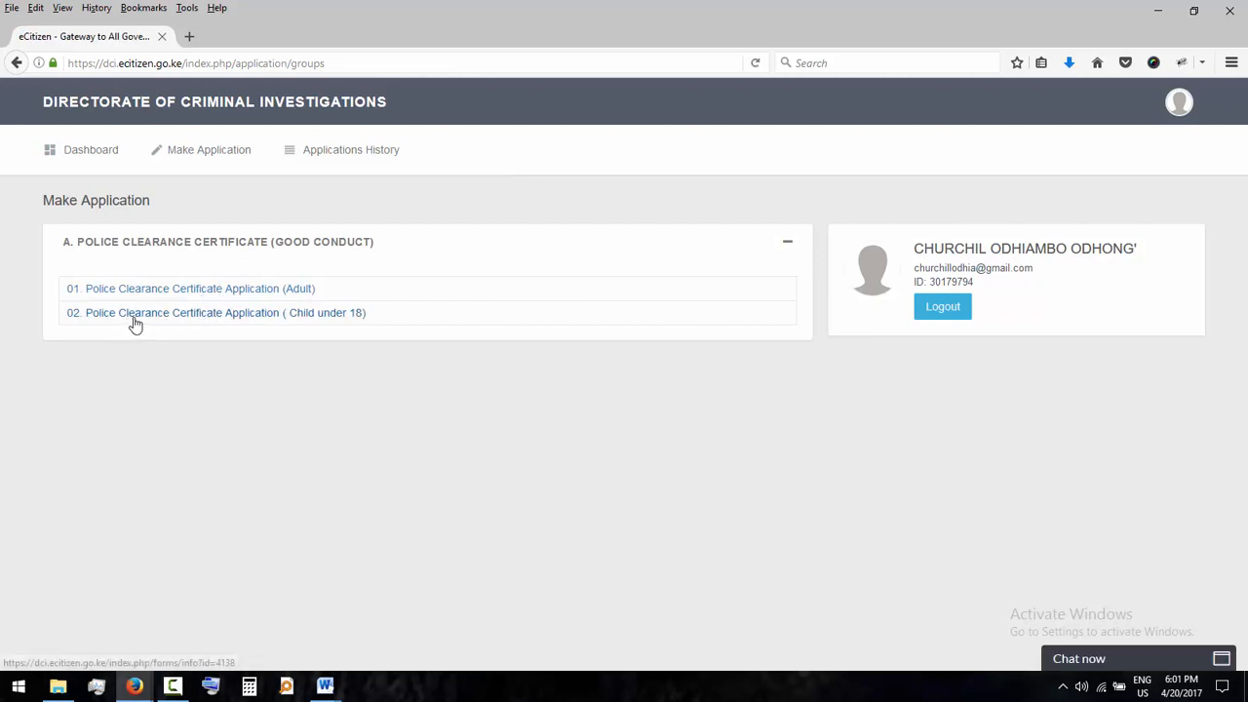
pyautogui.moveTo(305, 325)
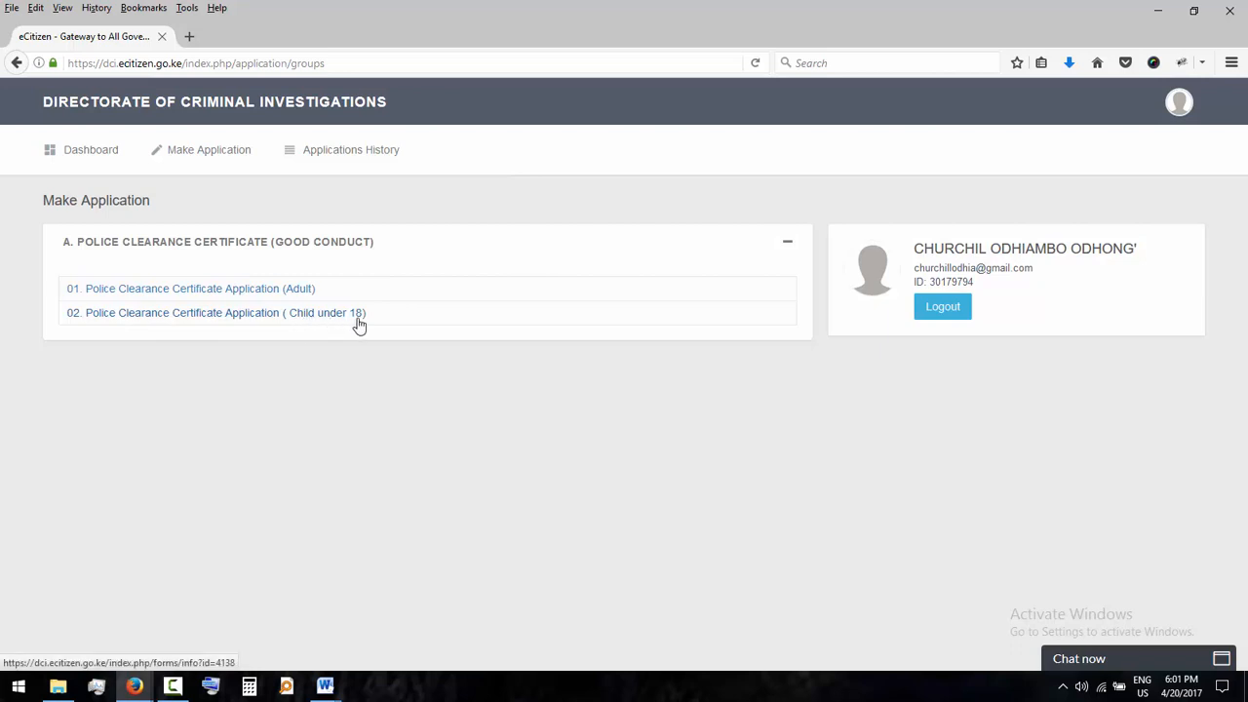
pyautogui.moveTo(196, 301)
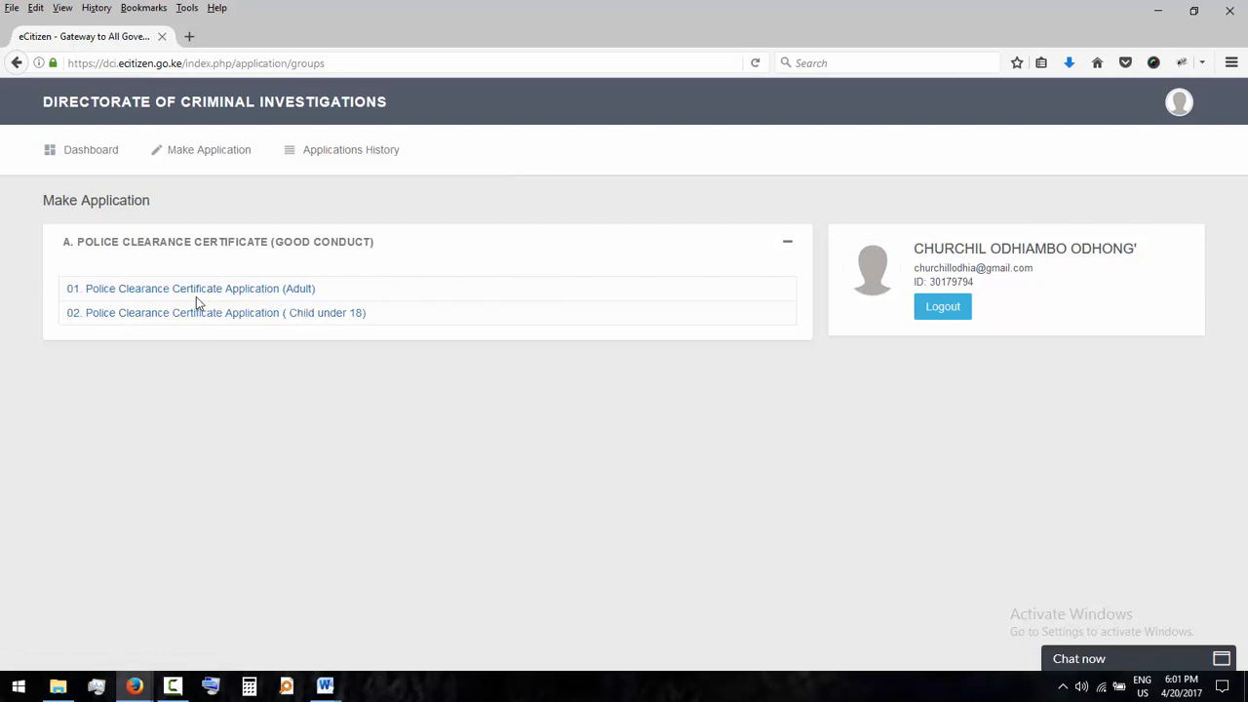
pyautogui.moveTo(251, 298)
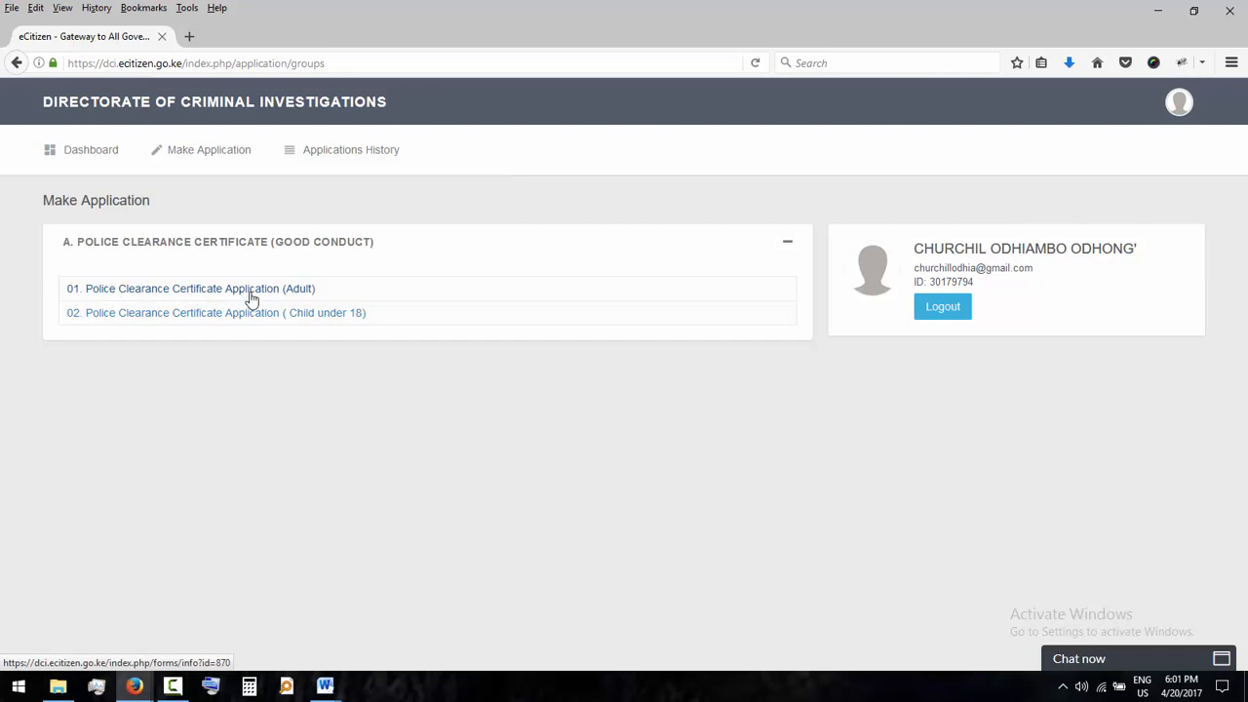
pyautogui.moveTo(299, 301)
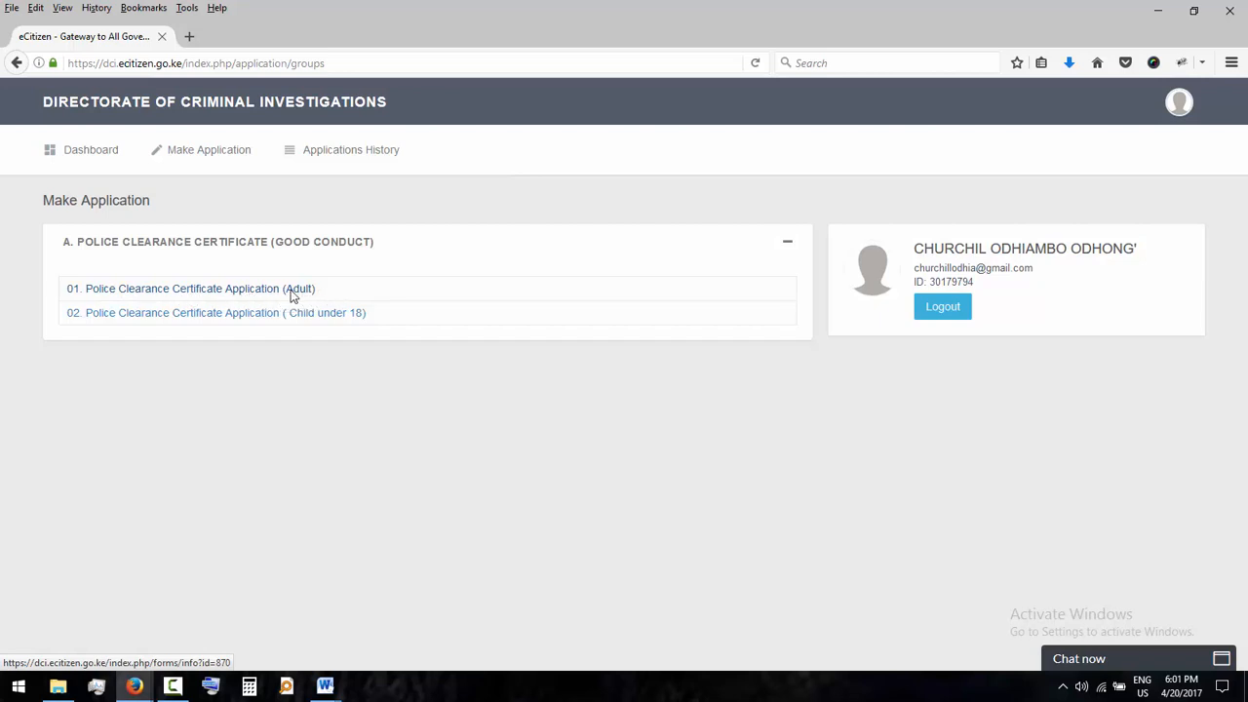
pyautogui.moveTo(234, 297)
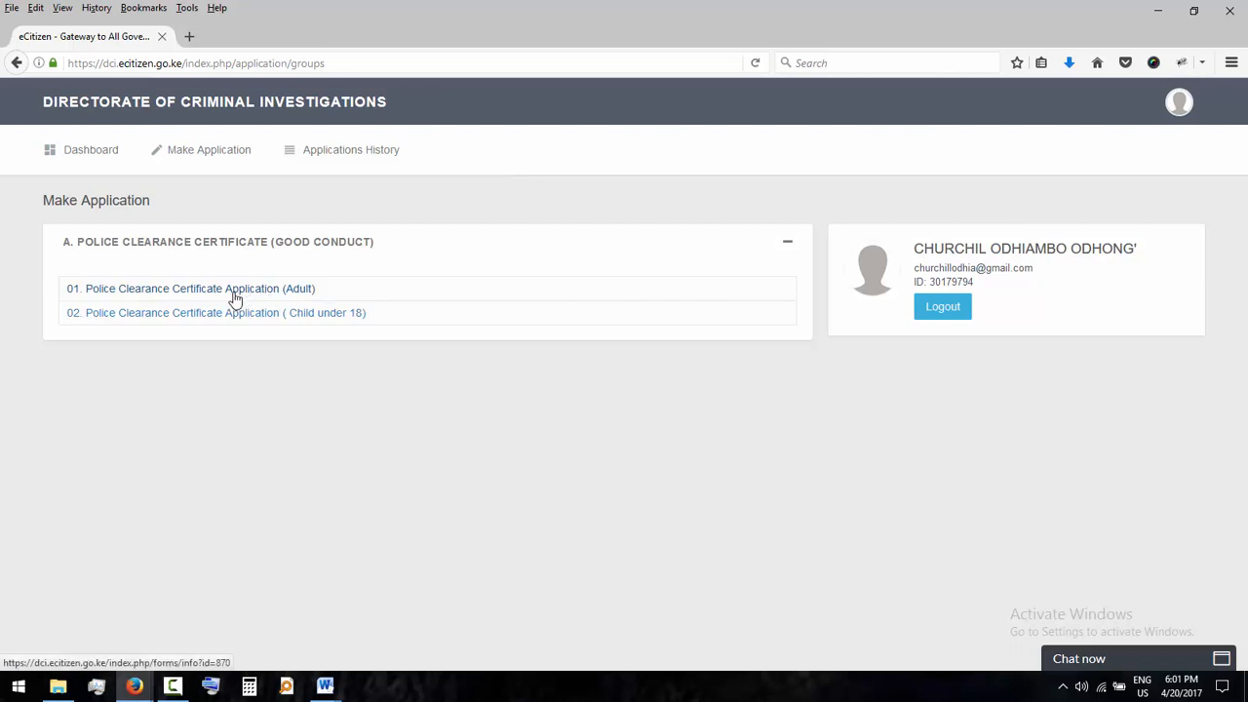
pyautogui.click(190, 288)
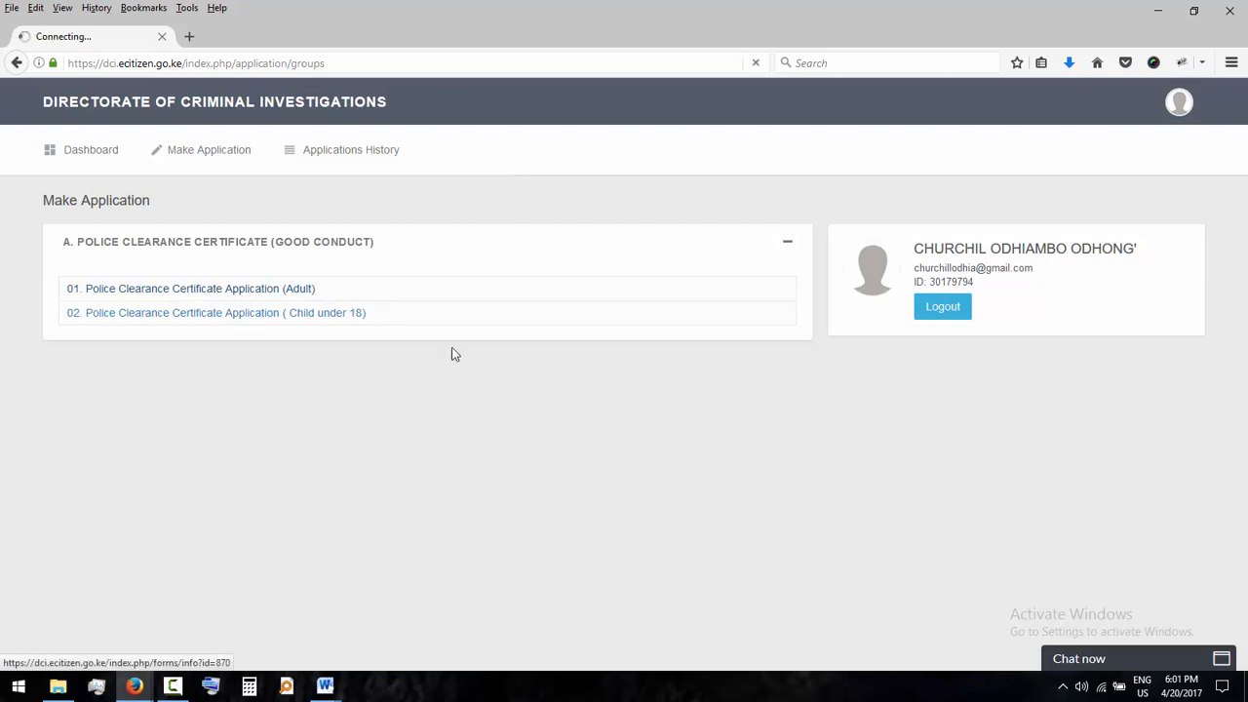
pyautogui.click(190, 288)
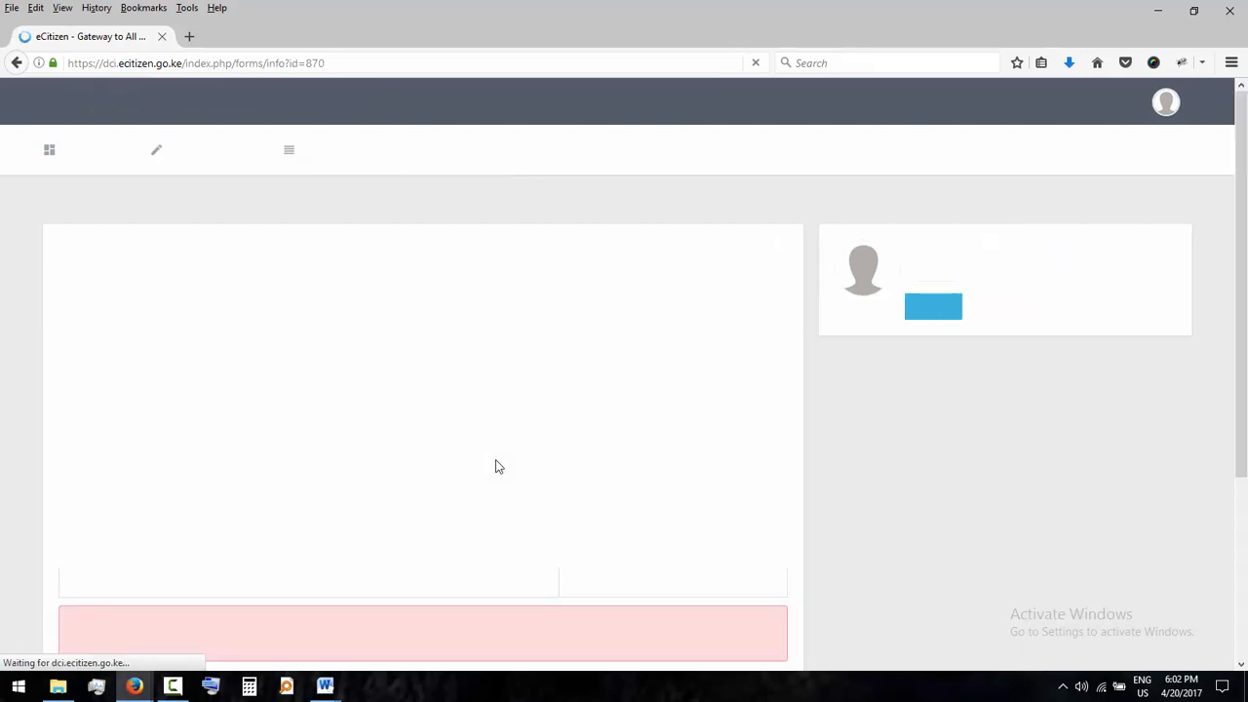
pyautogui.scroll(-3)
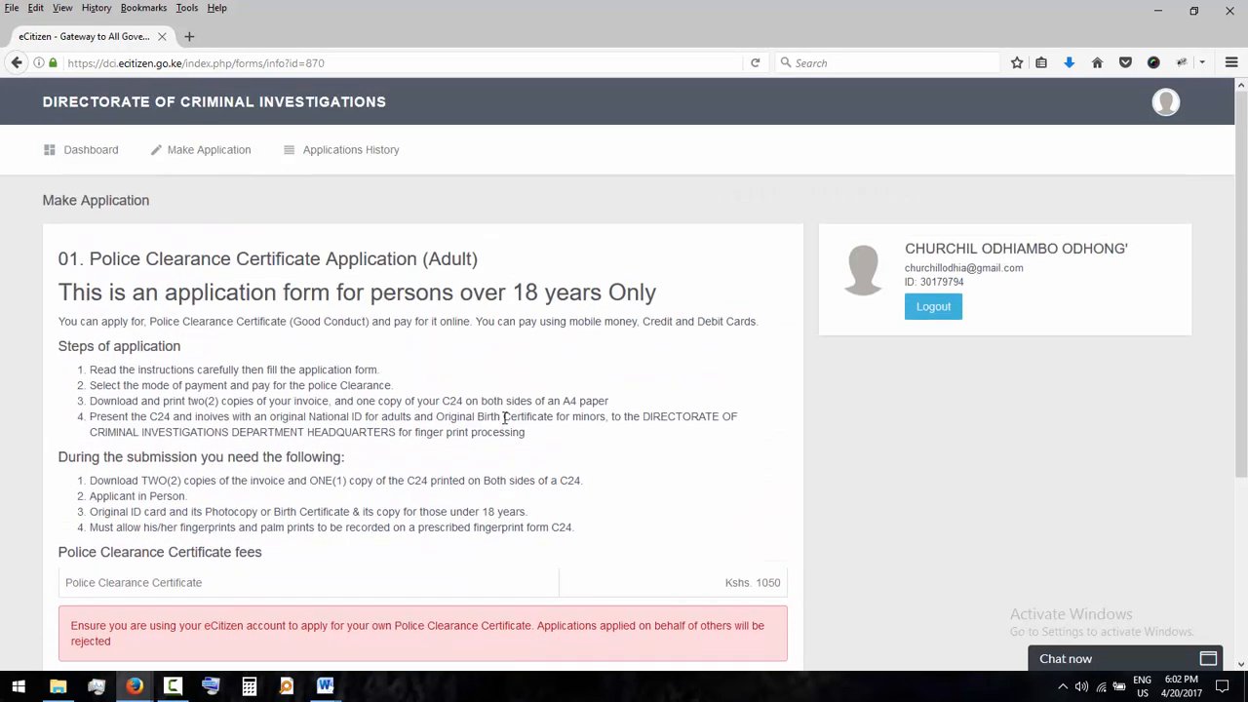
pyautogui.scroll(-3)
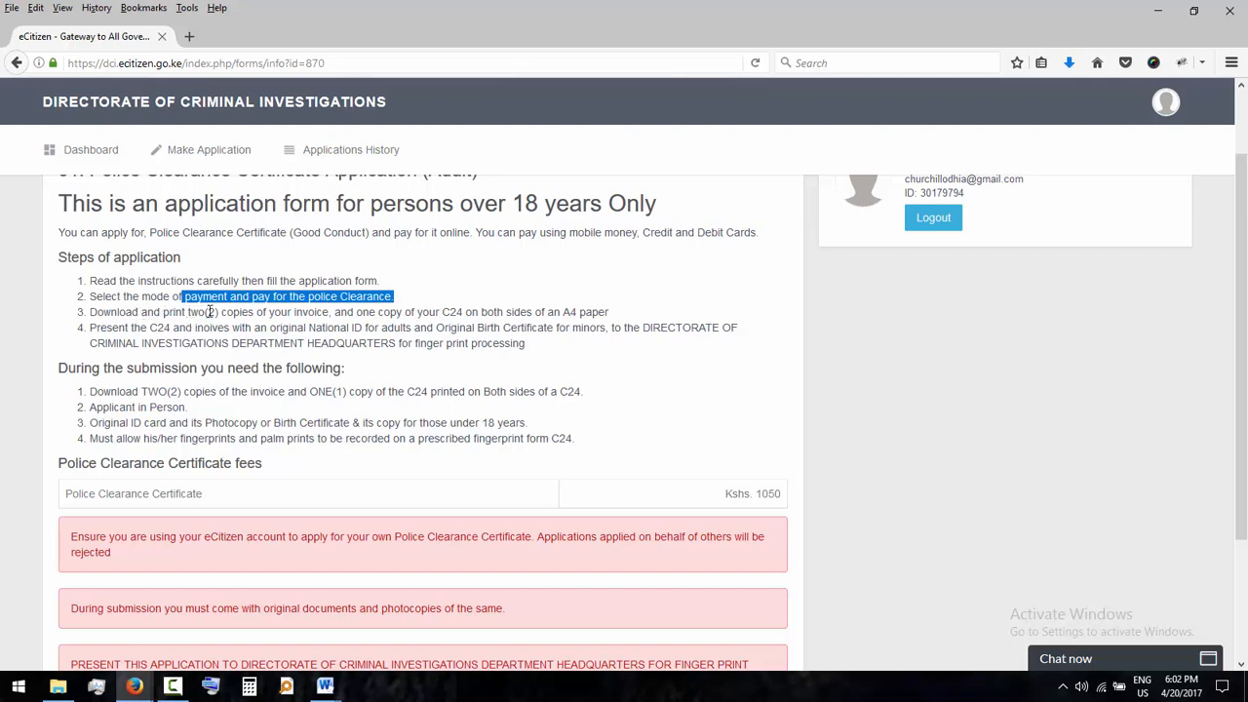
pyautogui.moveTo(322, 311)
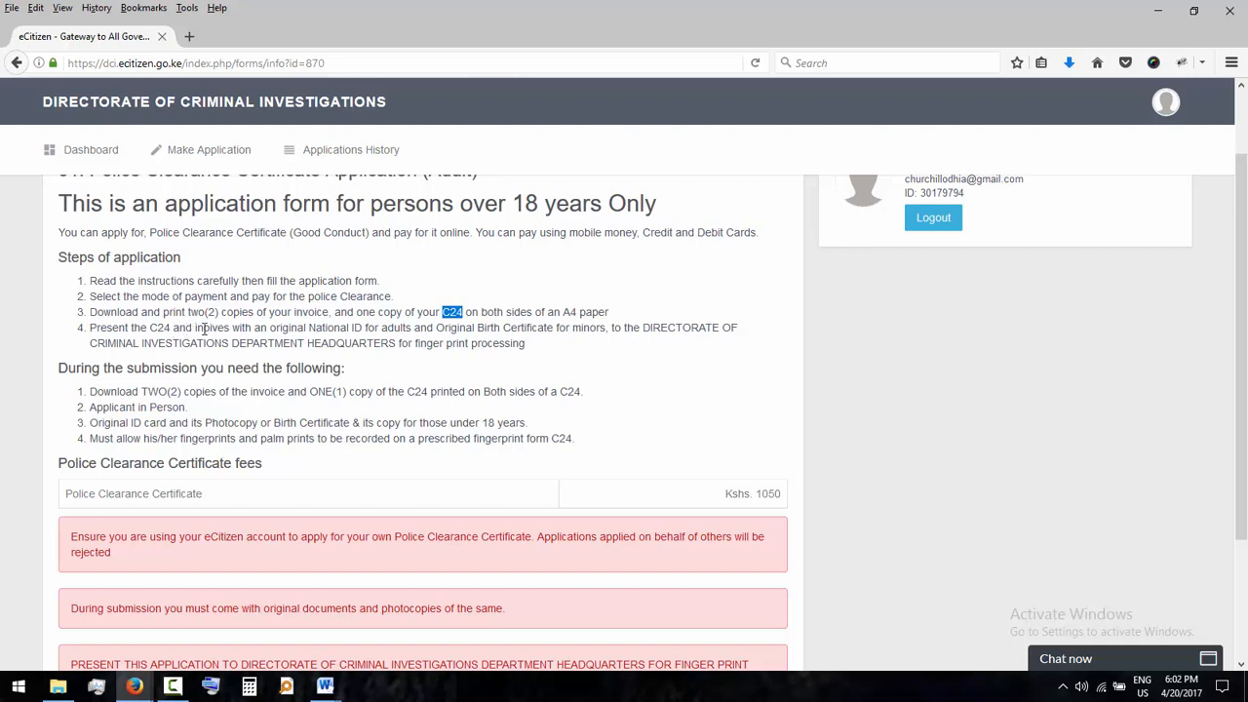
pyautogui.moveTo(226, 343)
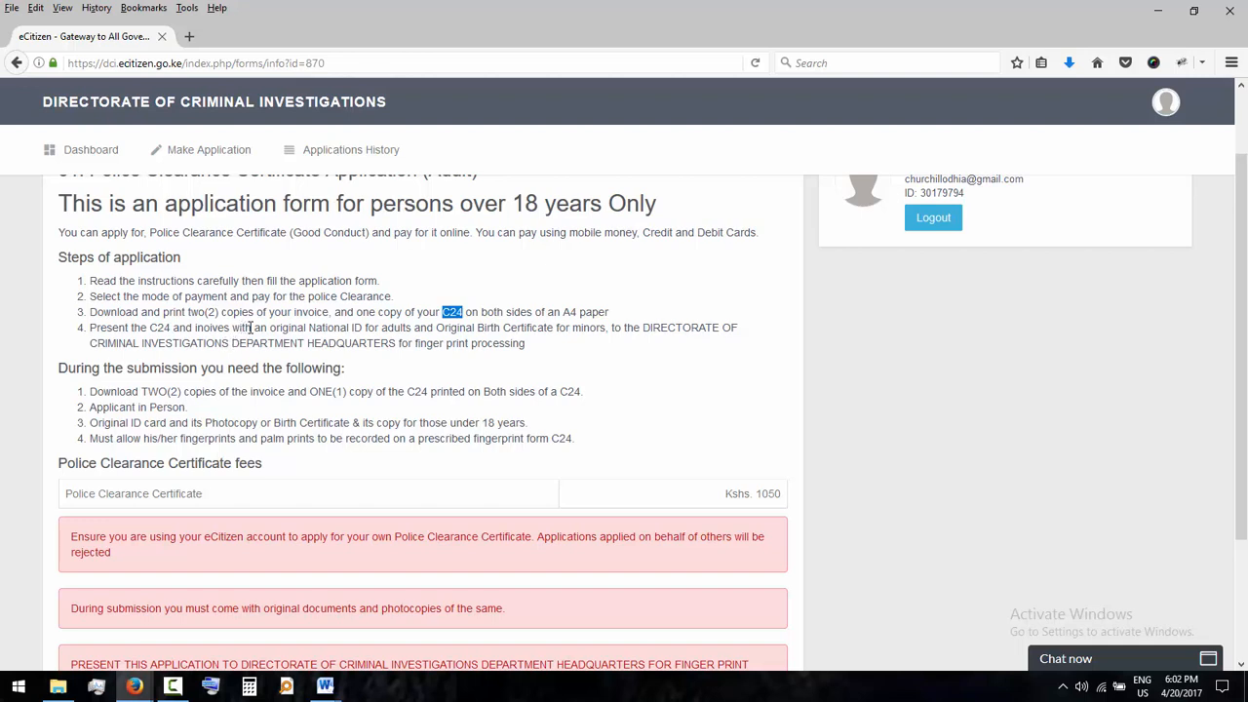
pyautogui.doubleClick(280, 326)
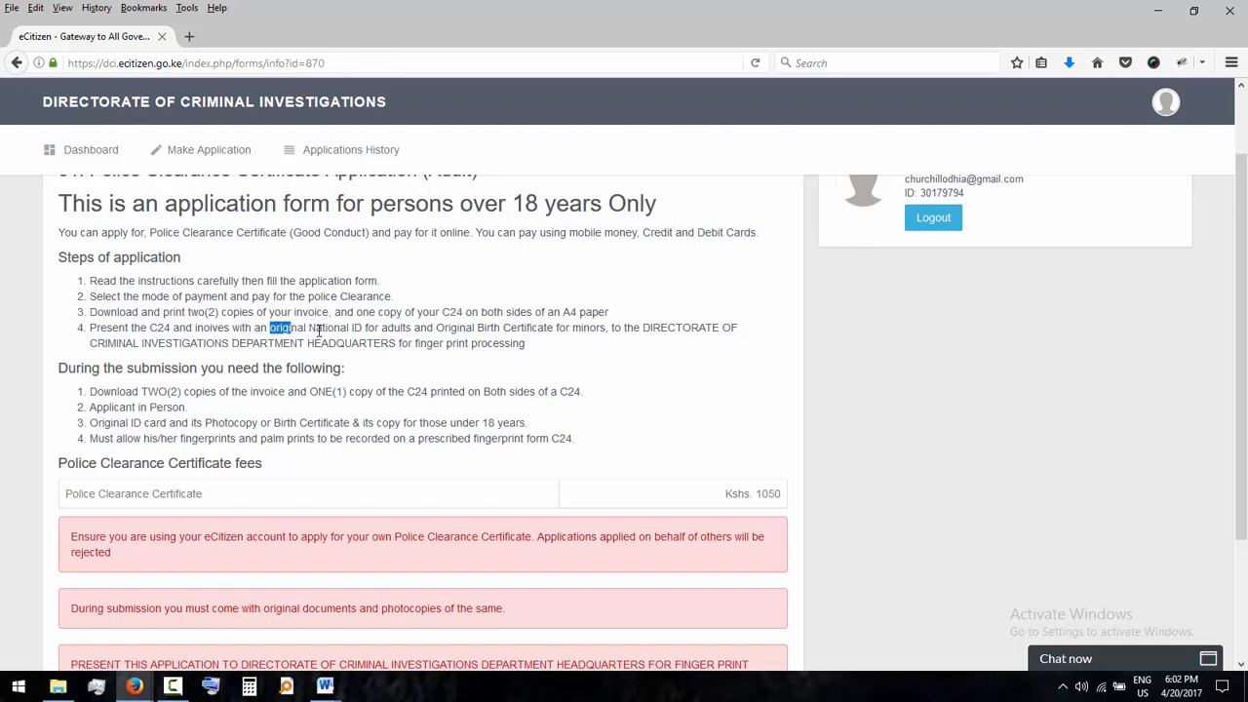
pyautogui.moveTo(269, 327); pyautogui.dragTo(365, 328)
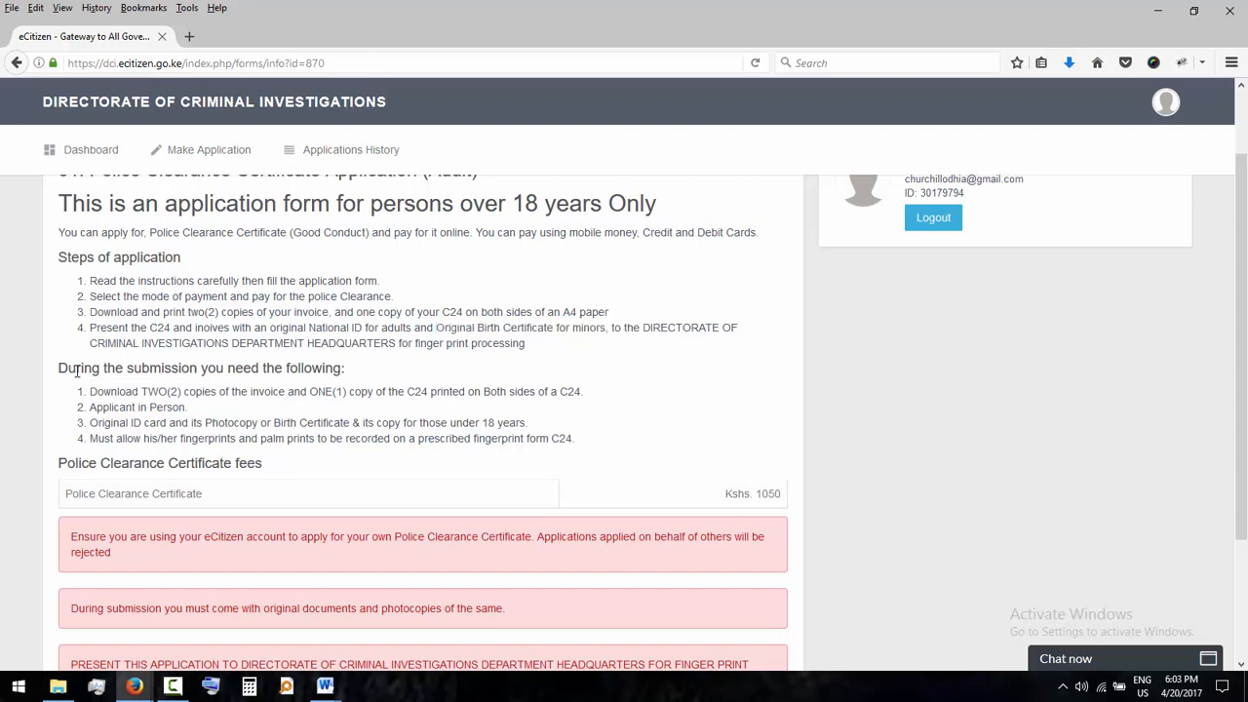
pyautogui.moveTo(353, 375)
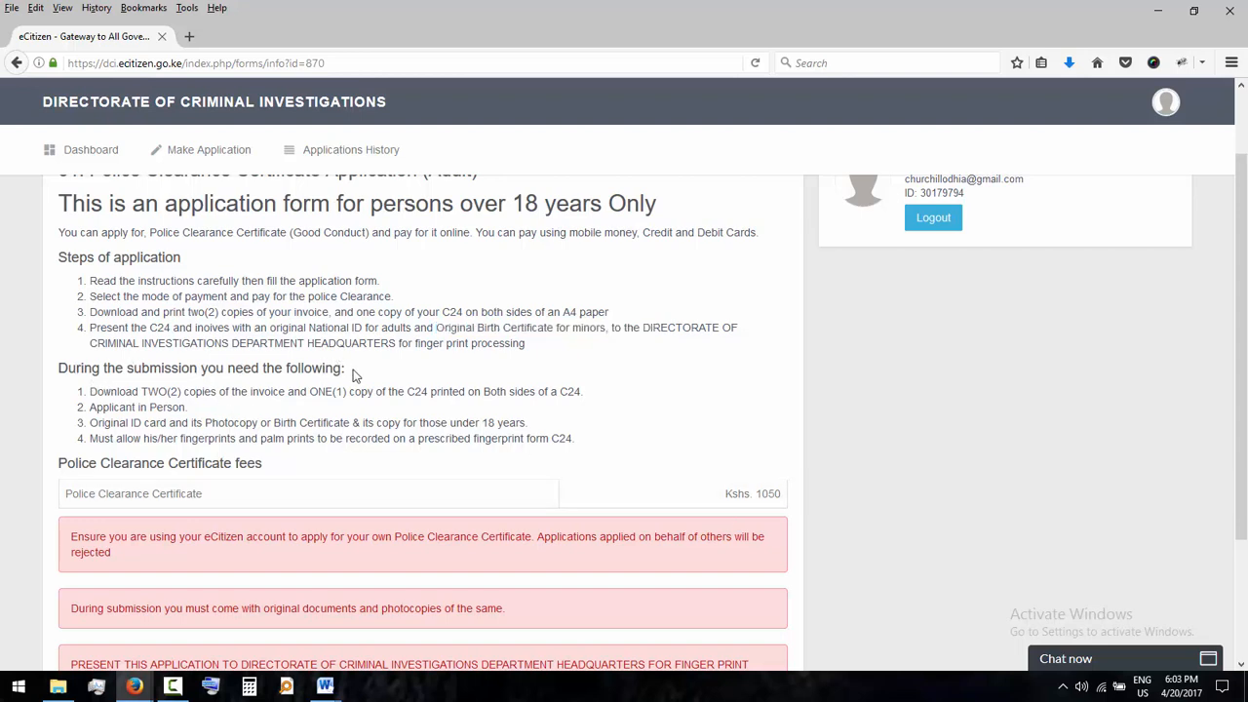
pyautogui.moveTo(91, 397)
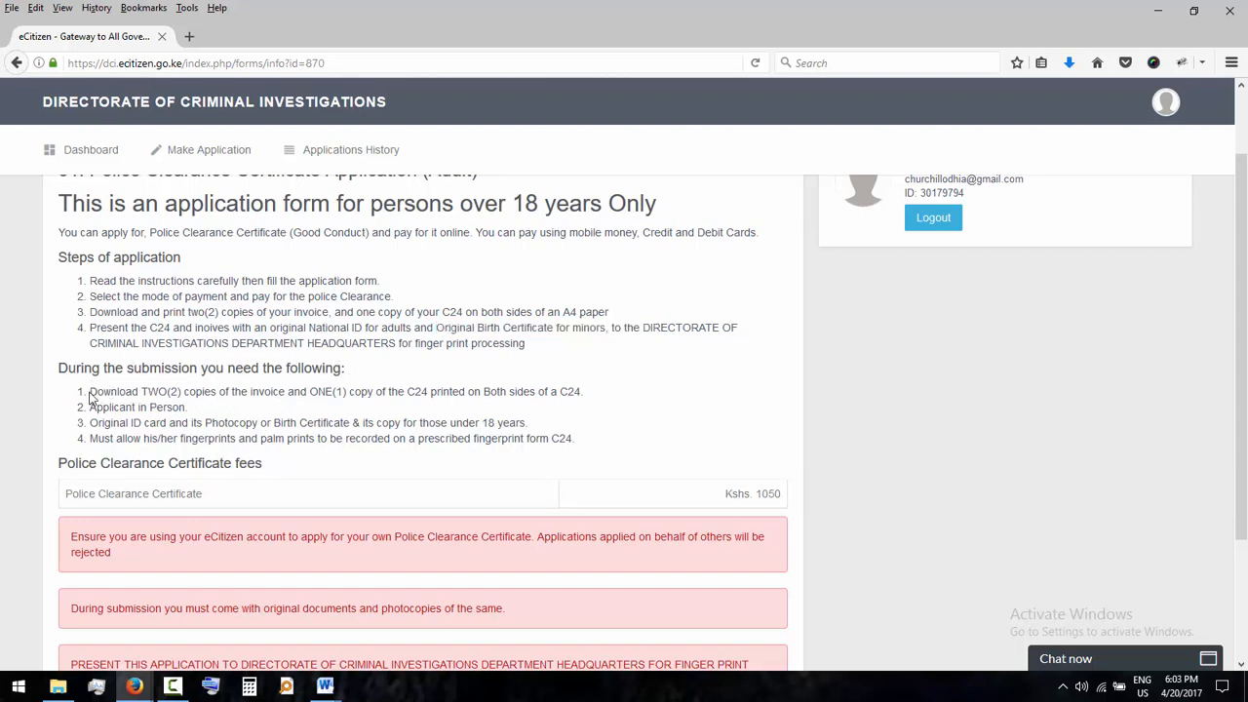
pyautogui.moveTo(89, 391); pyautogui.dragTo(261, 391)
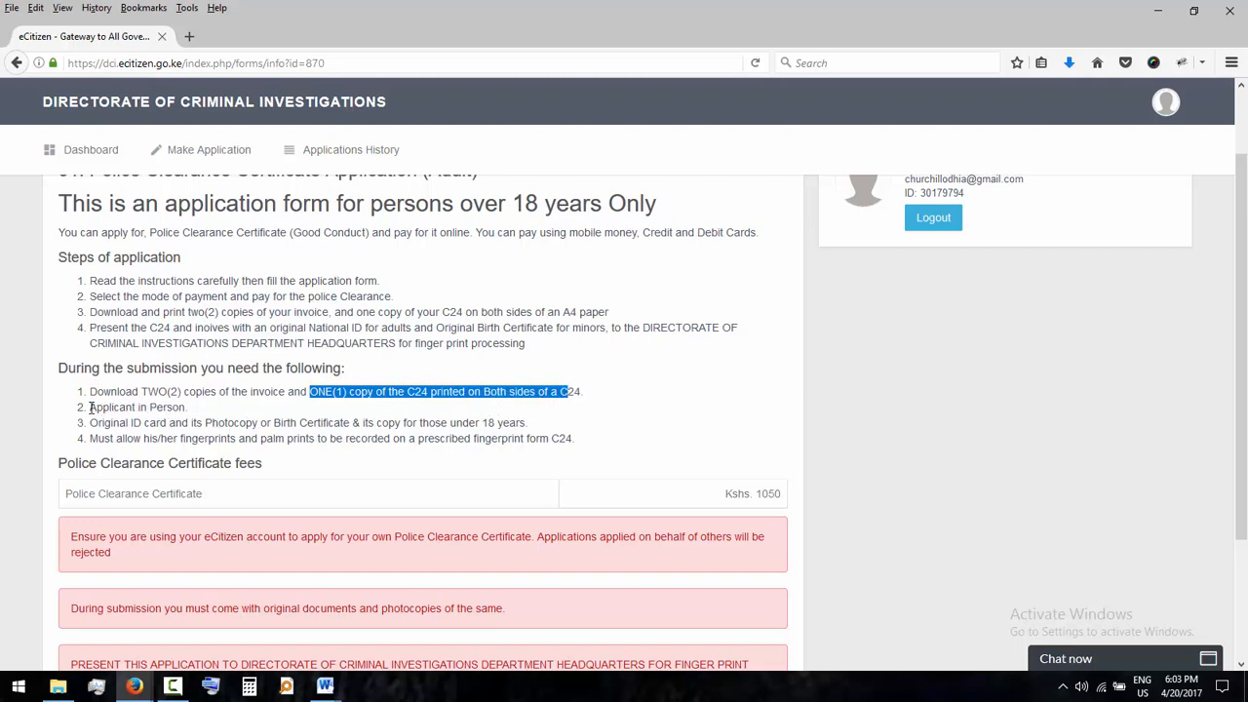
pyautogui.doubleClick(136, 406)
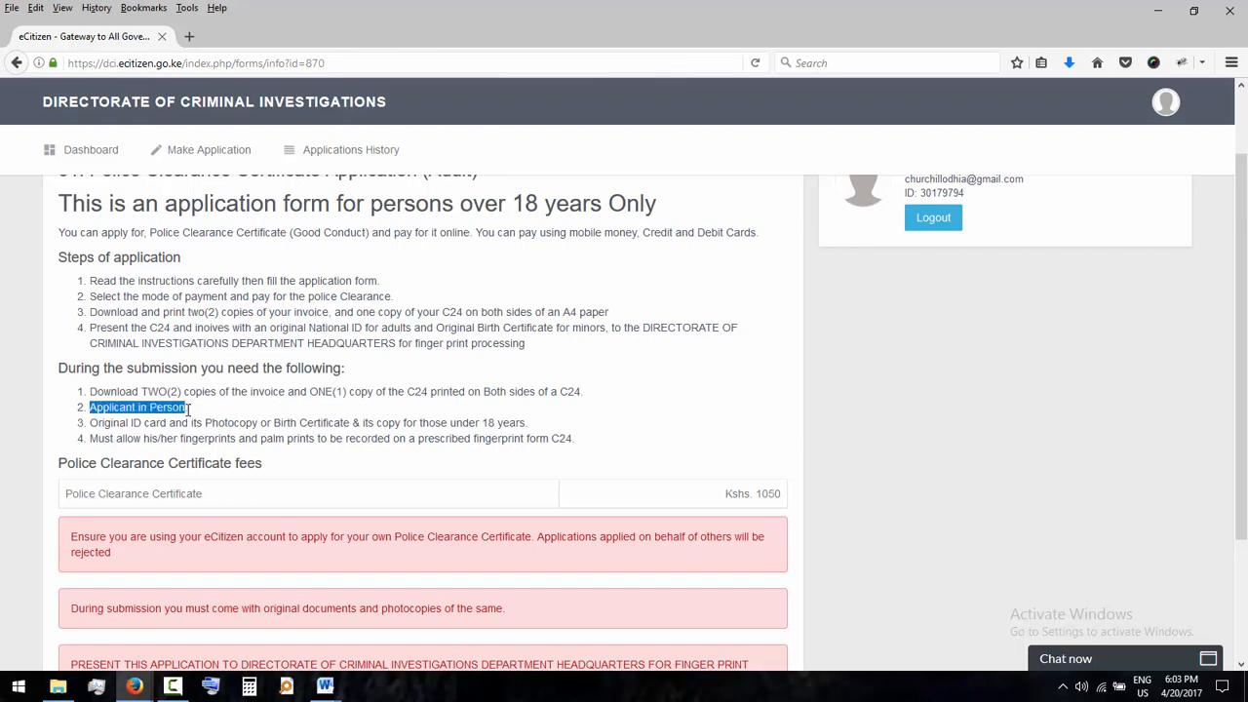
pyautogui.moveTo(165, 421)
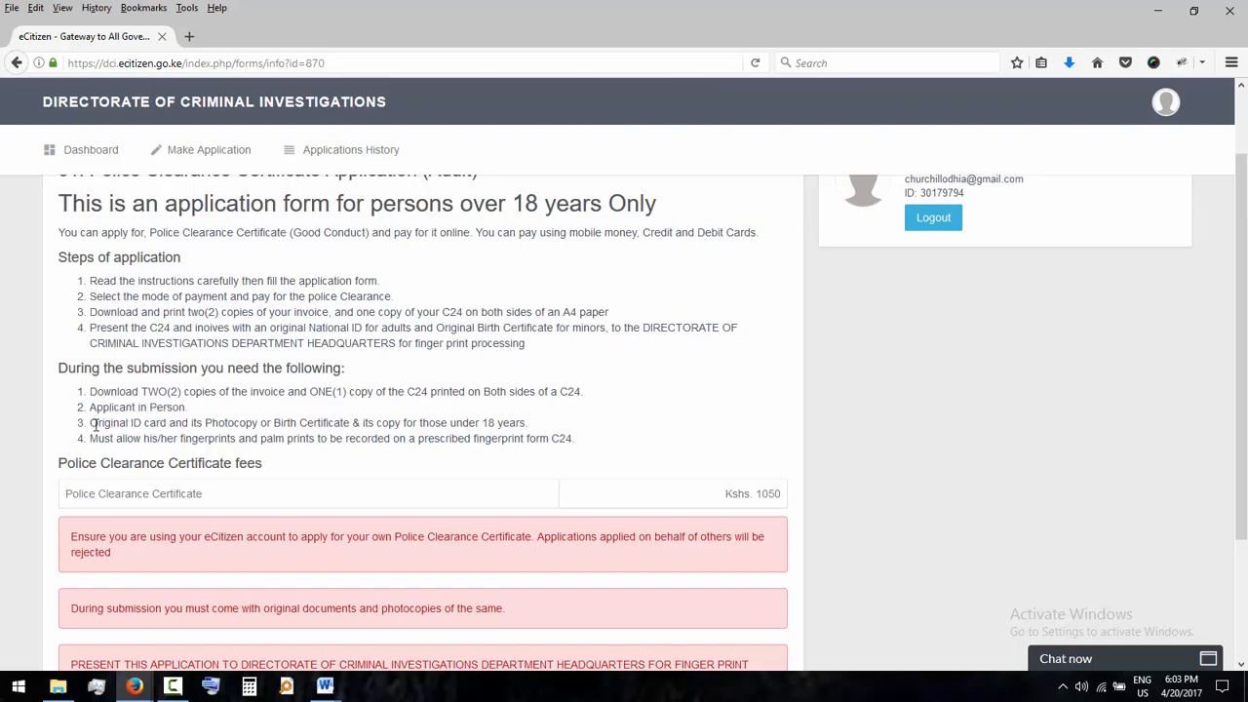
pyautogui.doubleClick(124, 422)
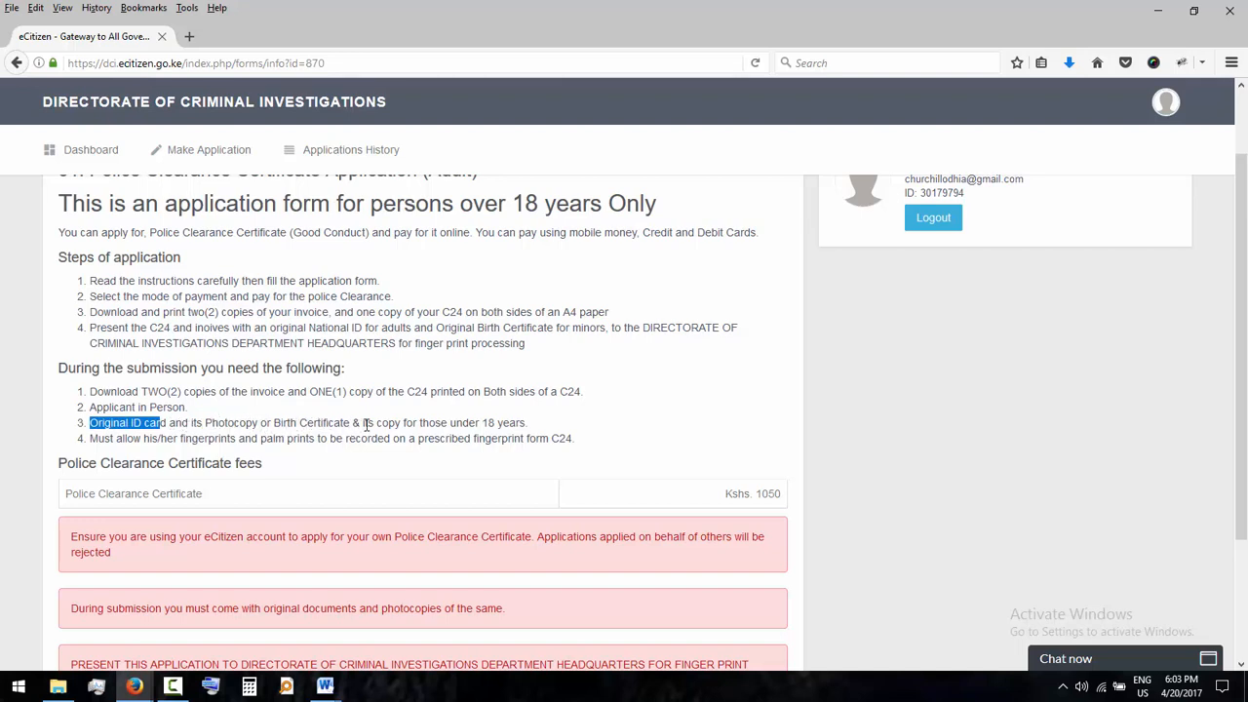
pyautogui.moveTo(201, 459)
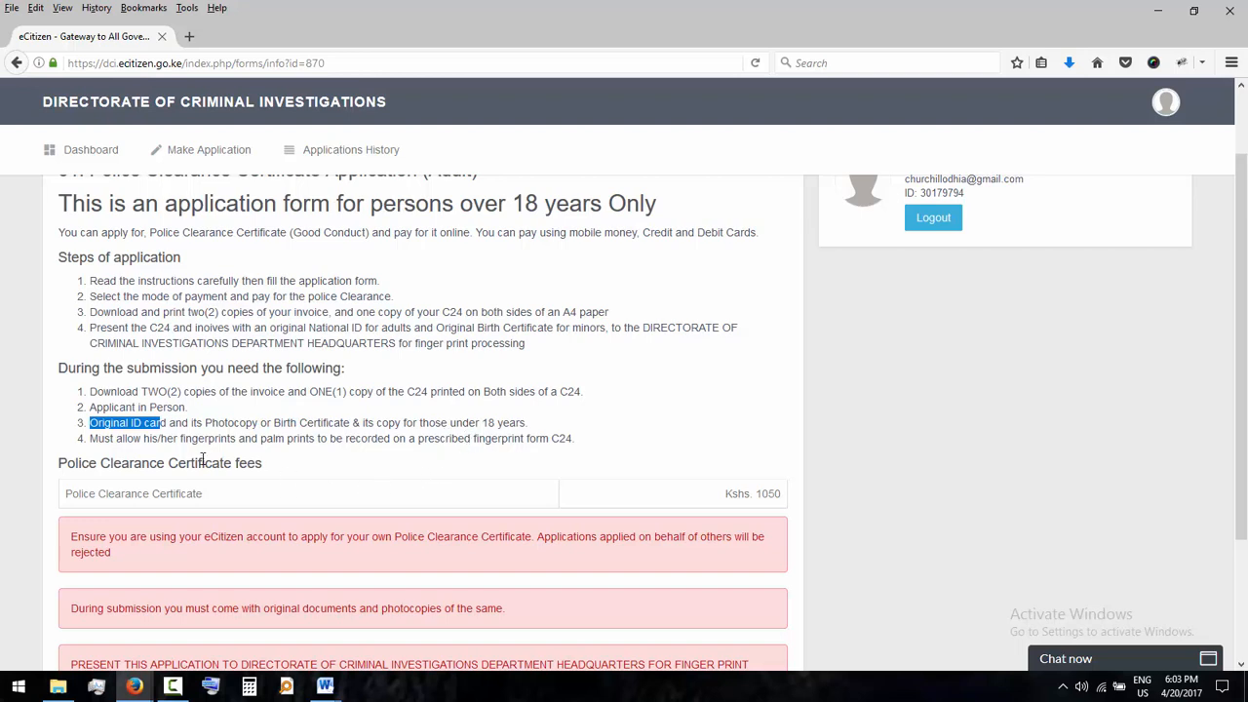
pyautogui.moveTo(205, 453)
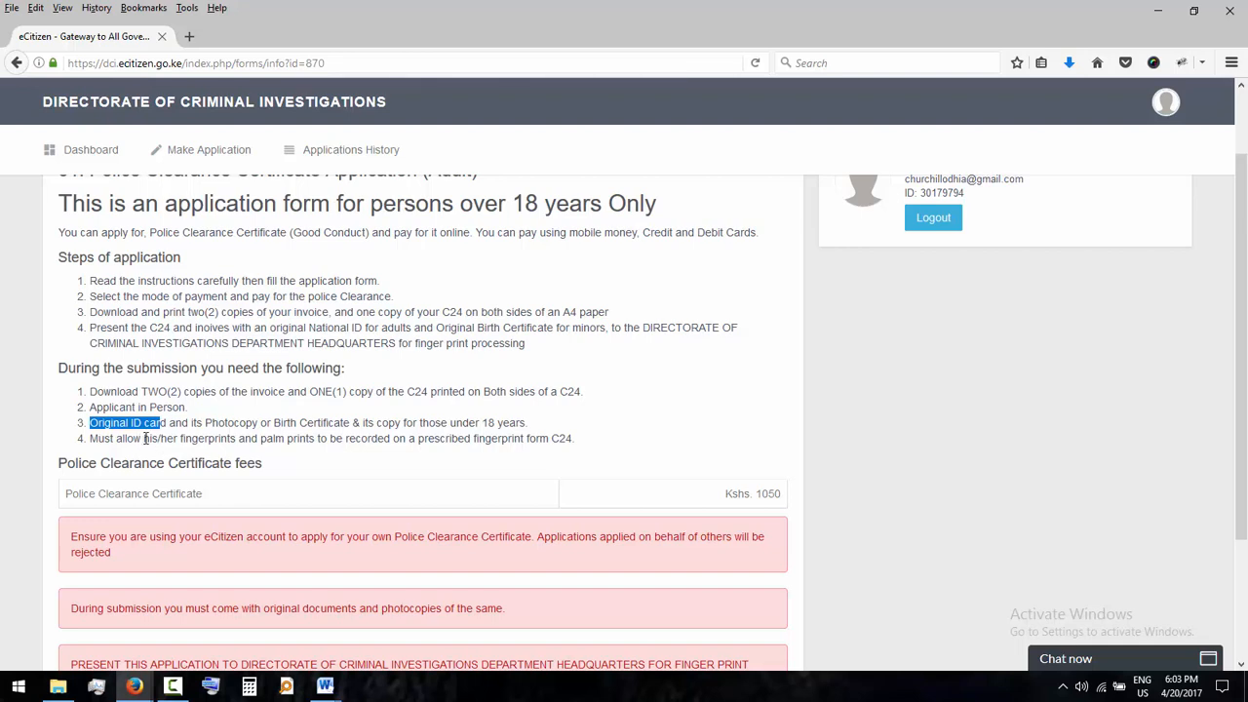
pyautogui.moveTo(142, 438); pyautogui.dragTo(283, 438)
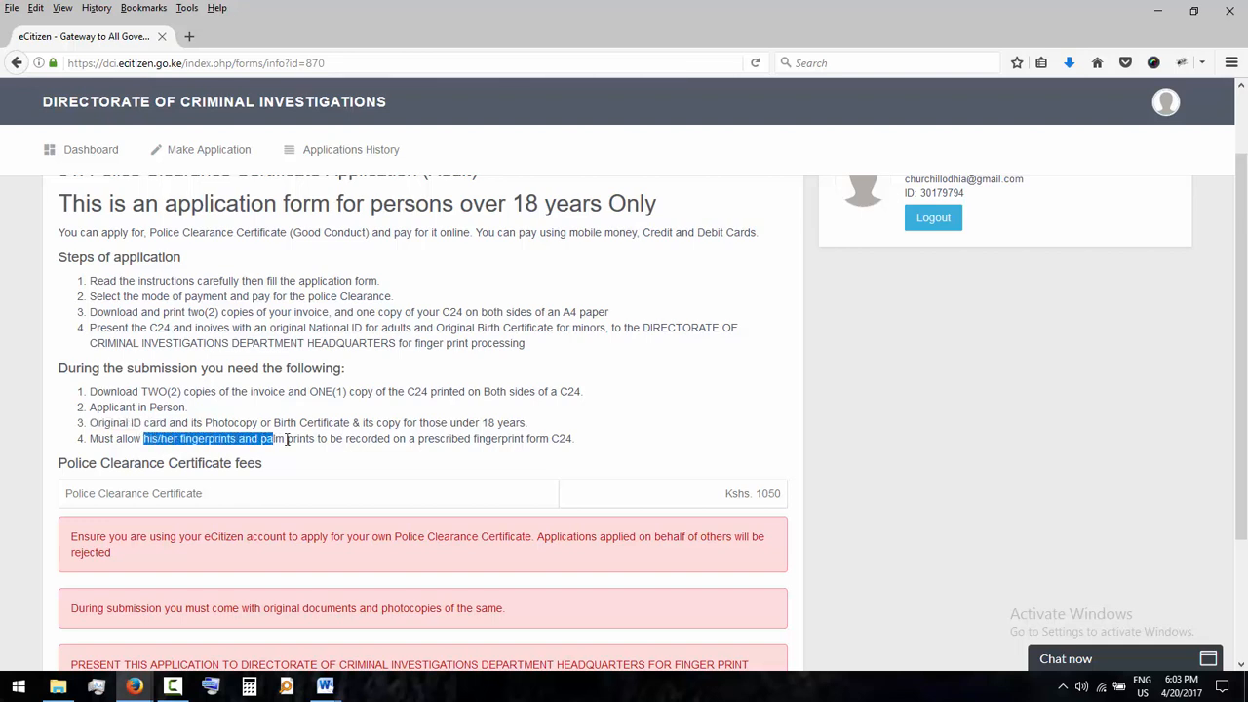
pyautogui.moveTo(283, 438); pyautogui.dragTo(329, 437)
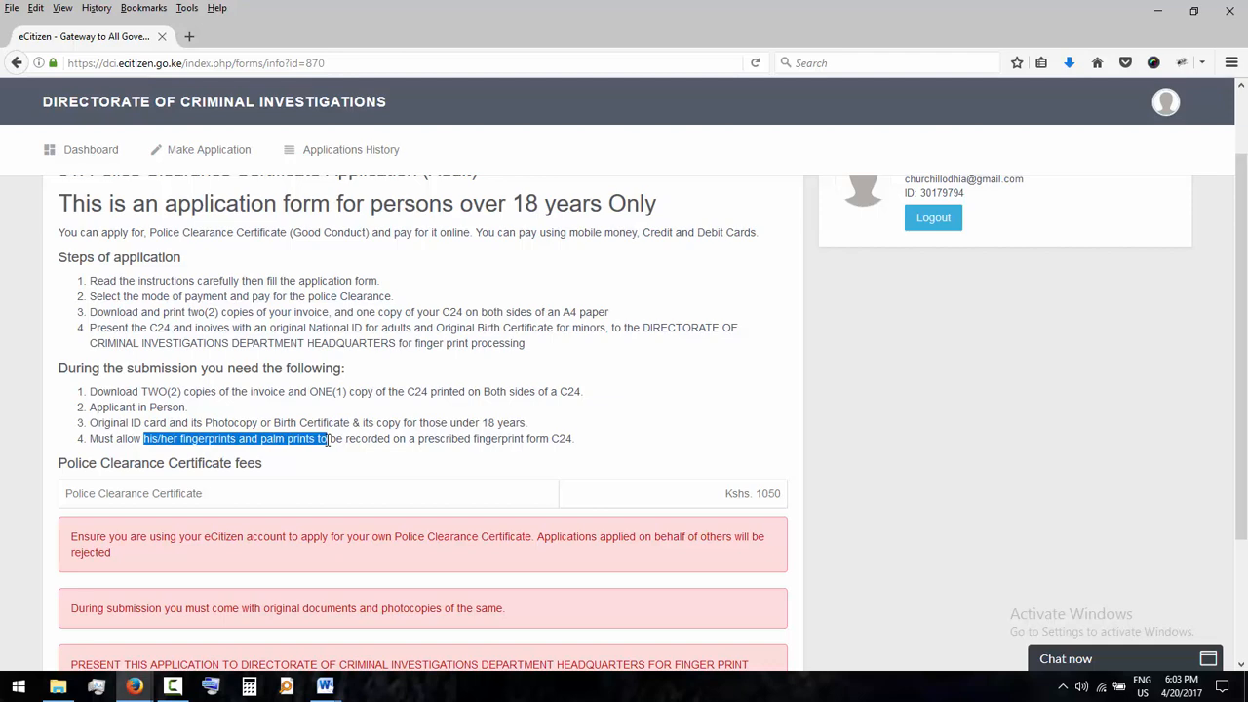
pyautogui.scroll(-3)
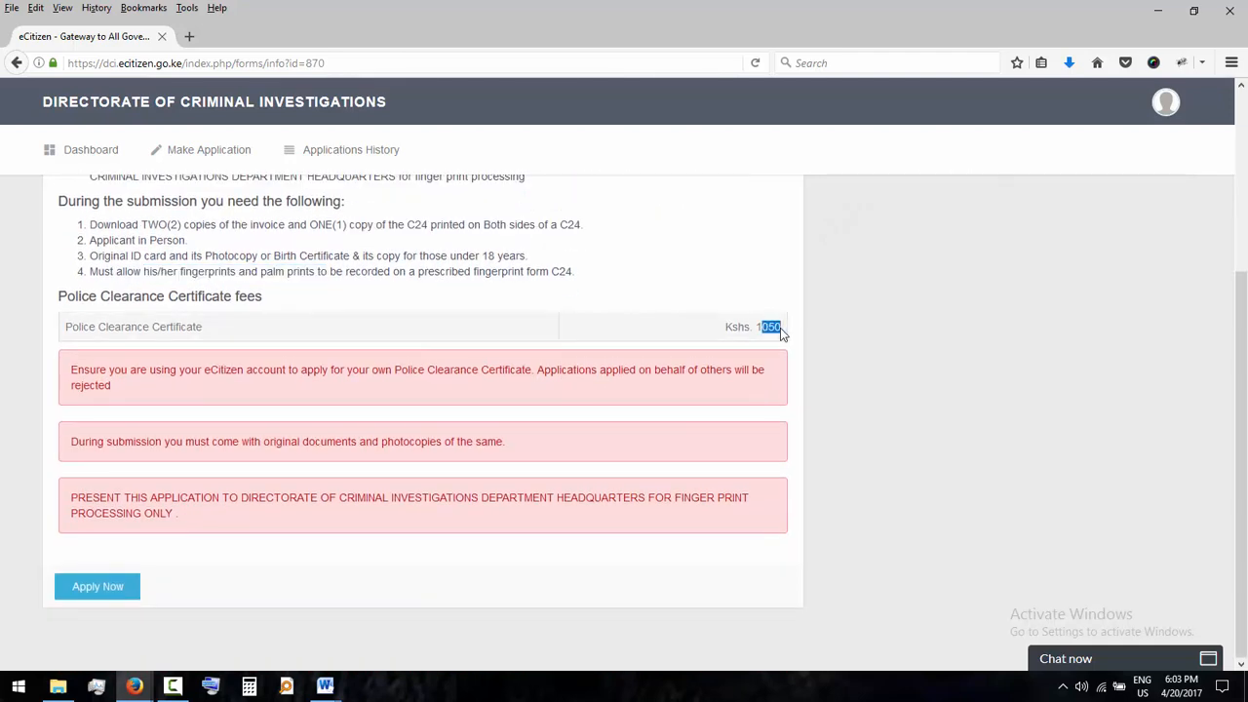
# Step: Apply and set fingerprinting area Nairobi with location DCI Headquarters - Nairobi
pyautogui.click(98, 586)
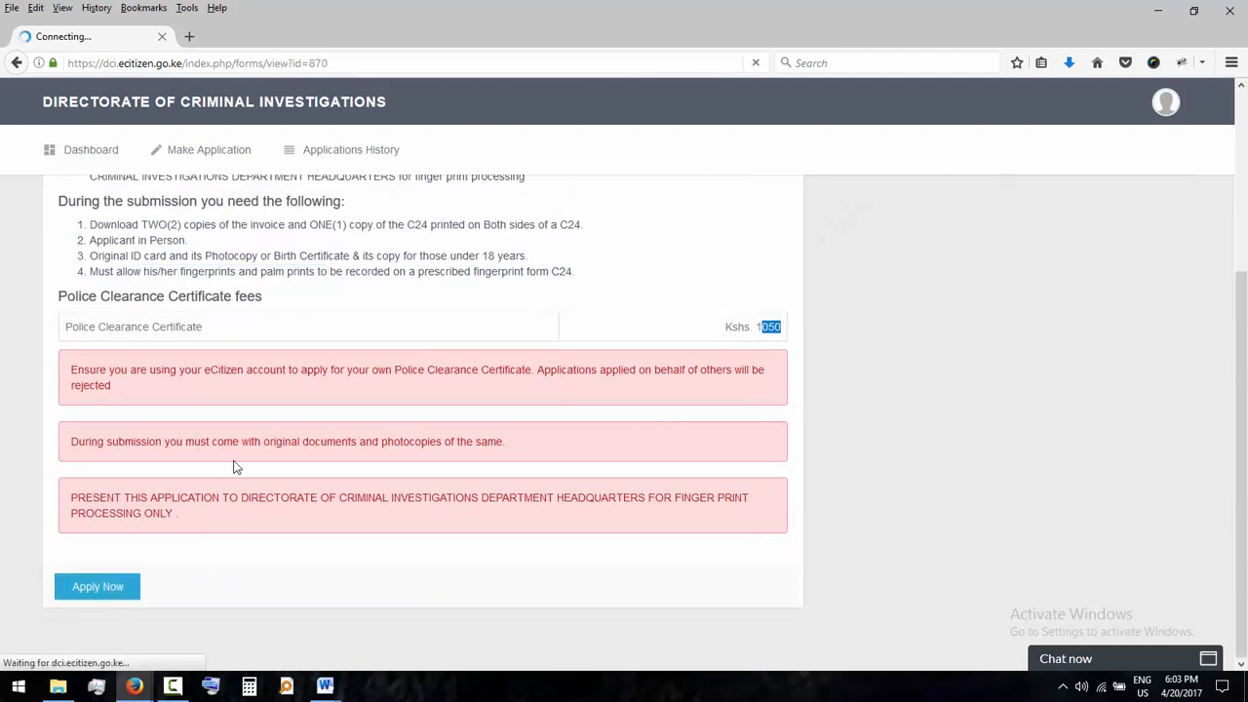
pyautogui.click(96, 586)
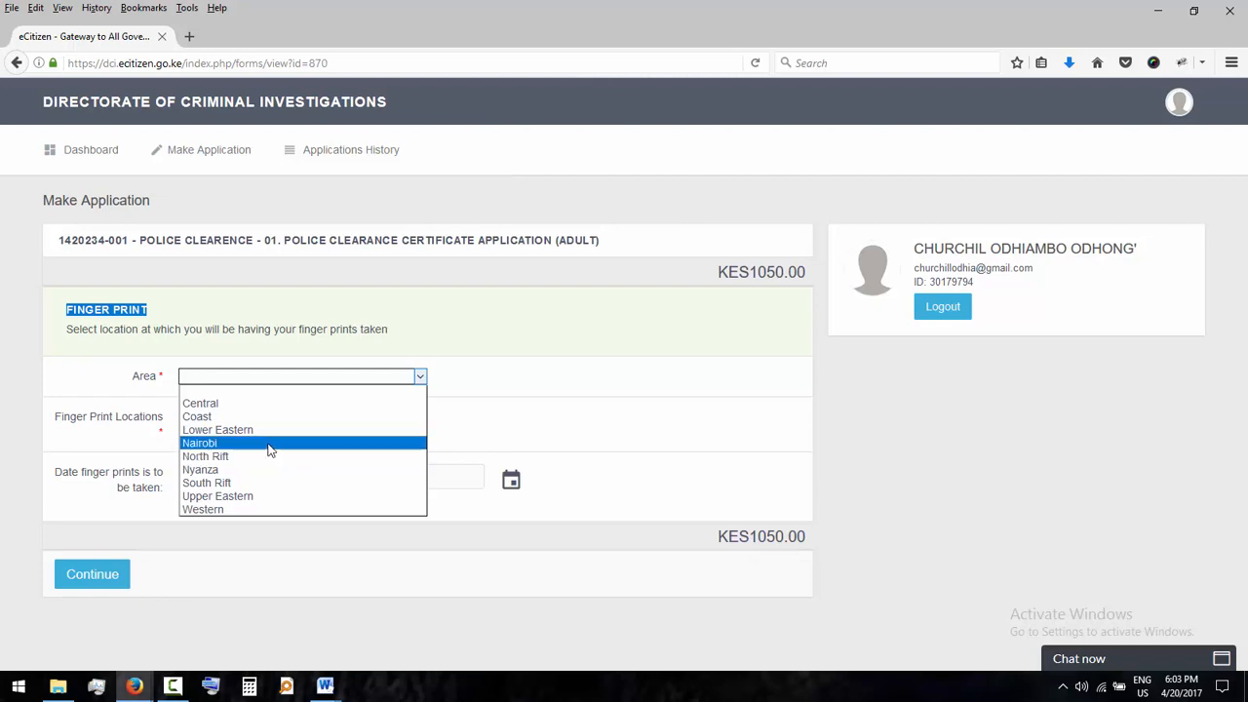
pyautogui.click(199, 442)
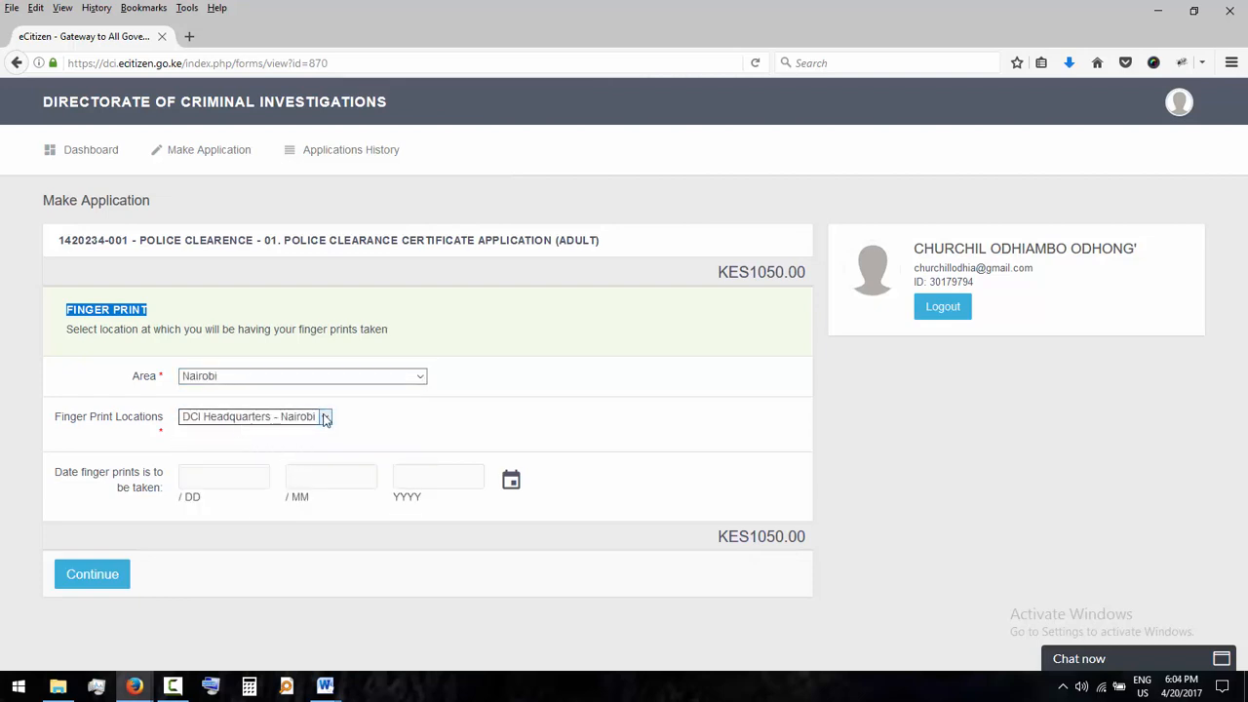
pyautogui.click(255, 417)
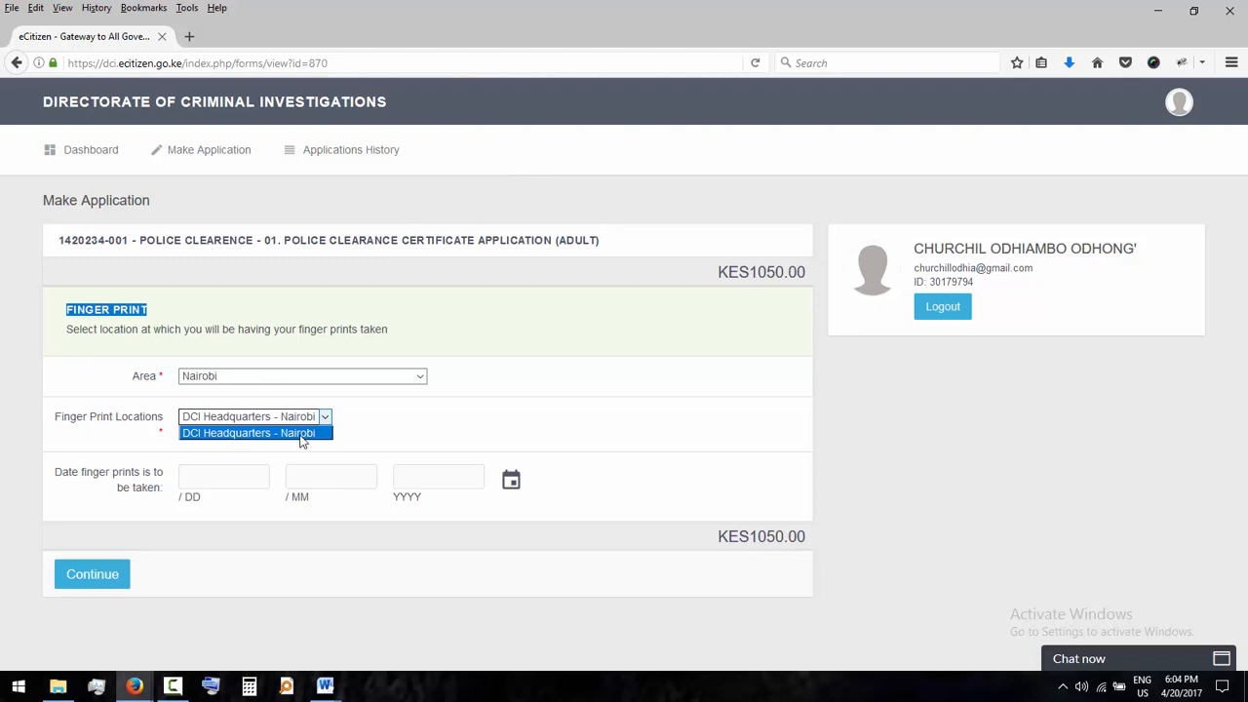
pyautogui.click(255, 432)
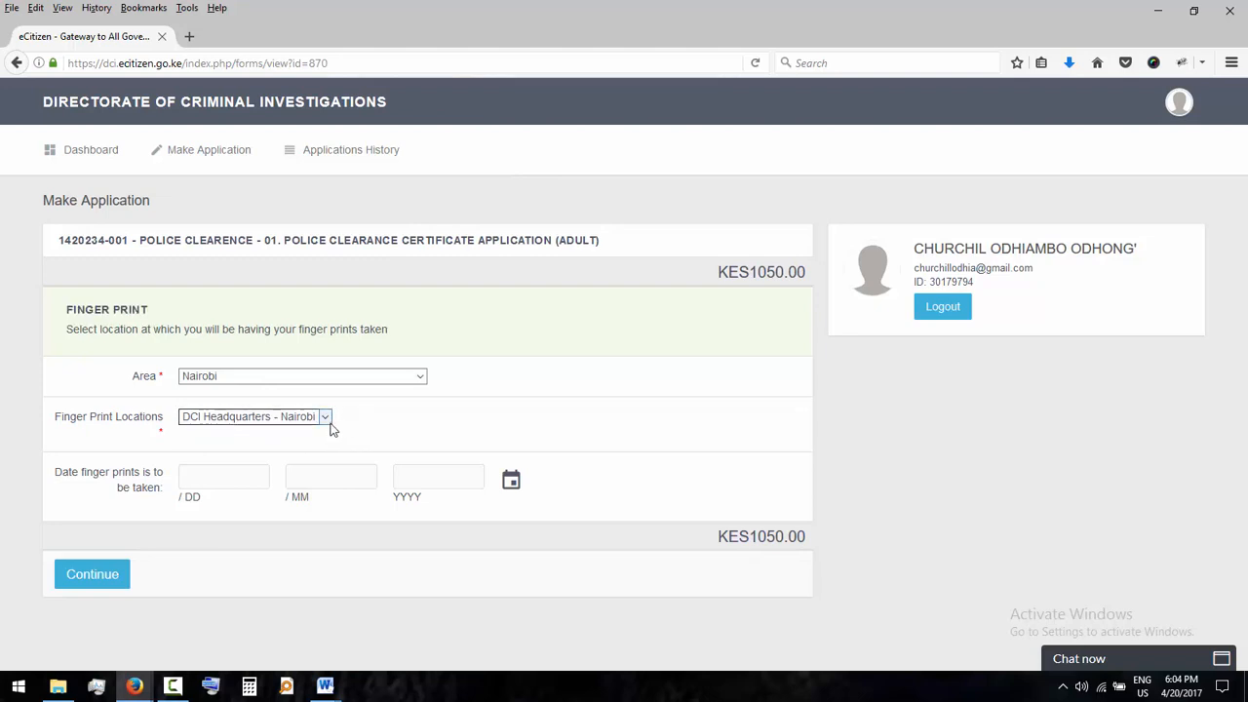
# Step: Enter fingerprinting date 20/04/2017 and continue to the review page
pyautogui.click(223, 477)
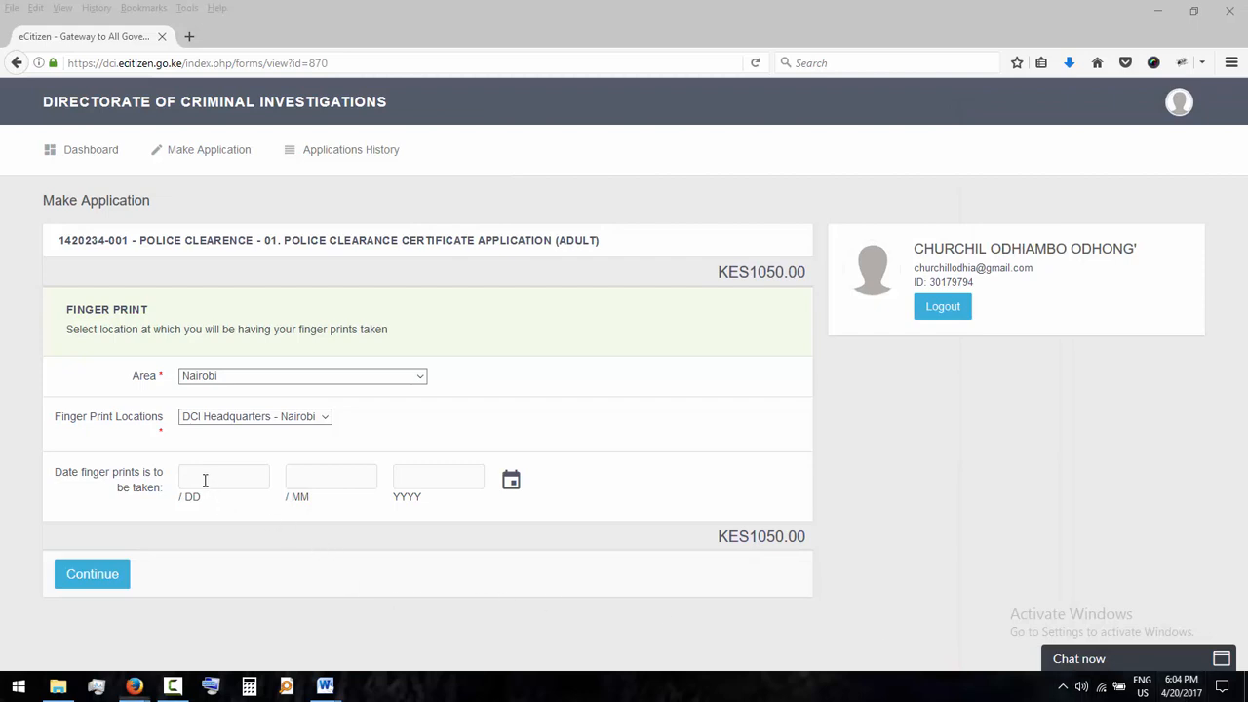
pyautogui.write('20')
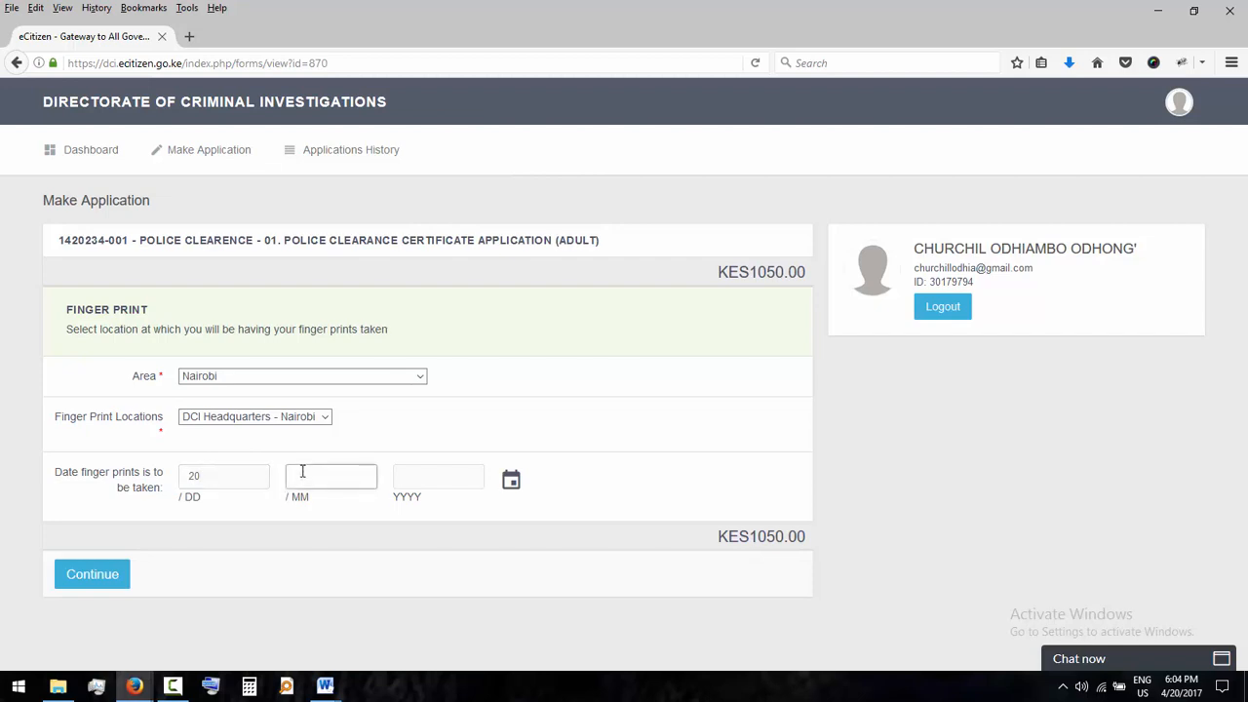
pyautogui.write('04')
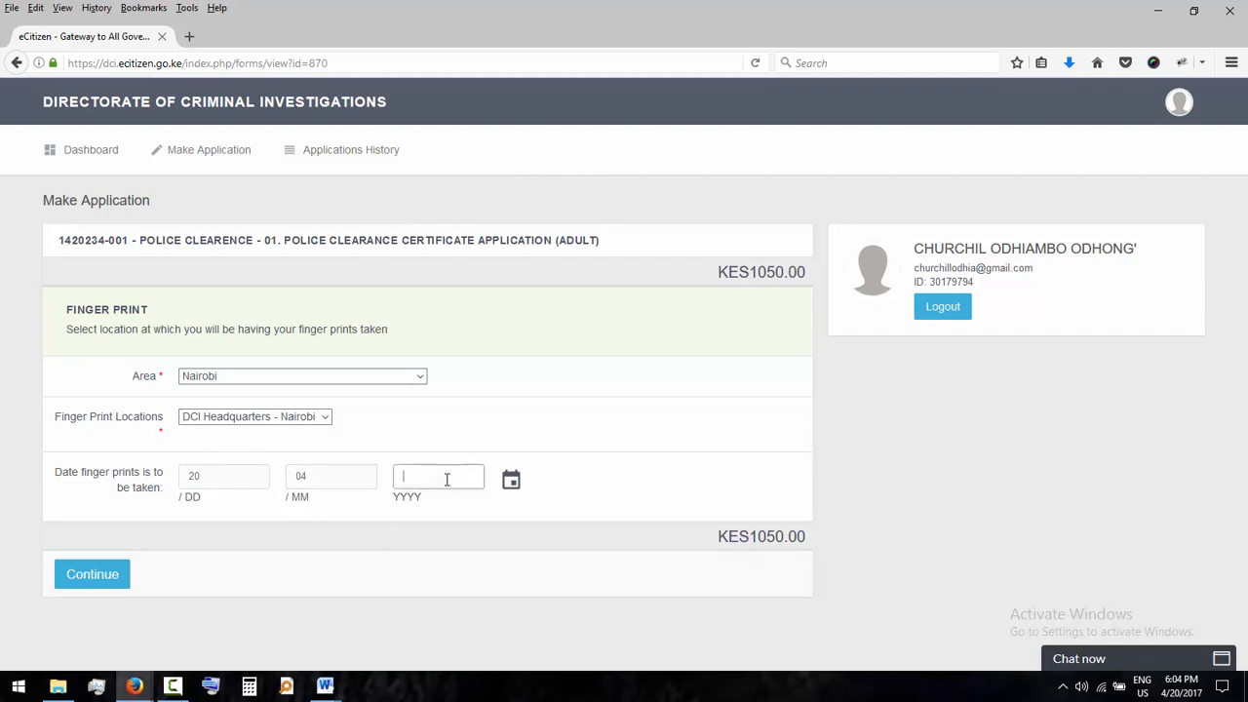
pyautogui.write('2017')
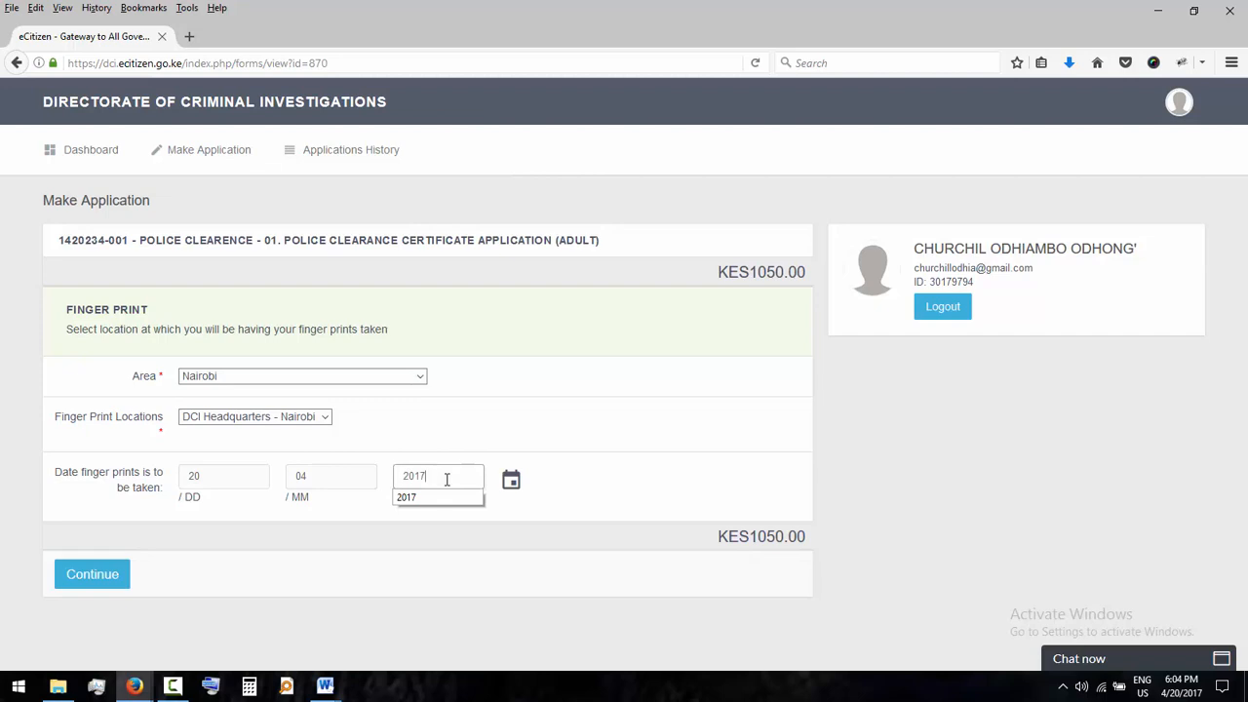
pyautogui.click(92, 574)
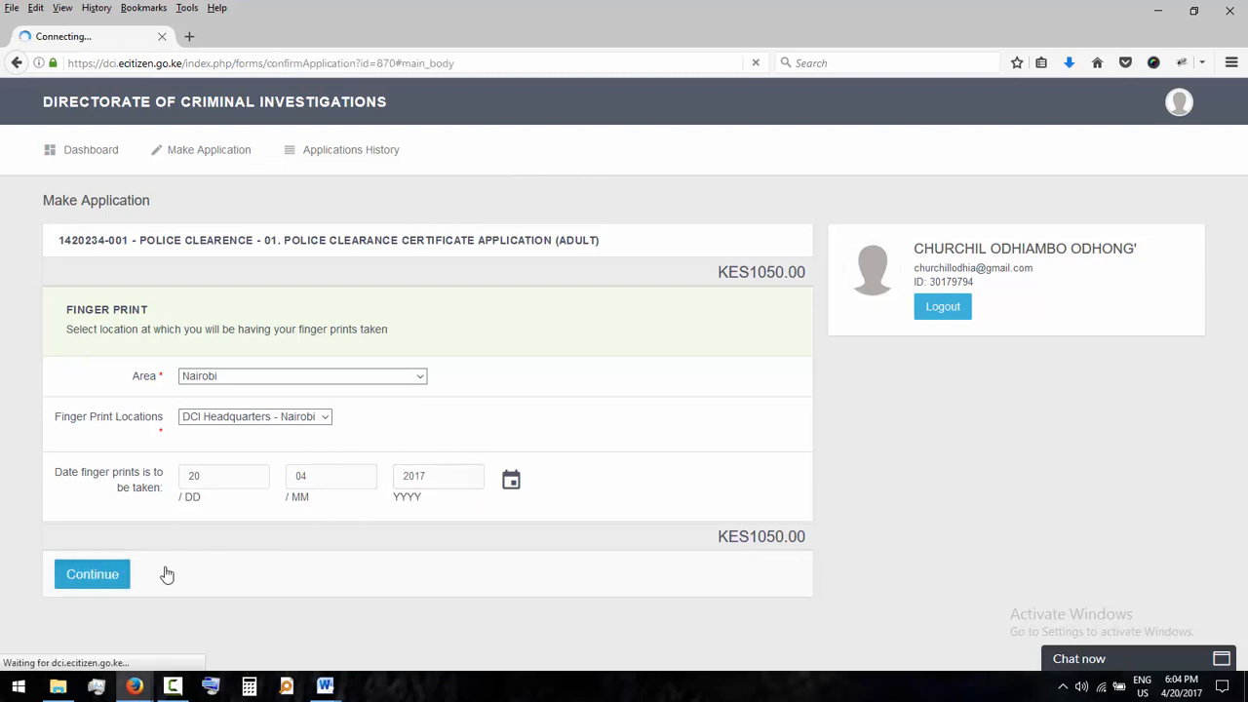
# Step: Submit the reviewed fingerprint details to reach the KES 1050 payment page
pyautogui.click(91, 573)
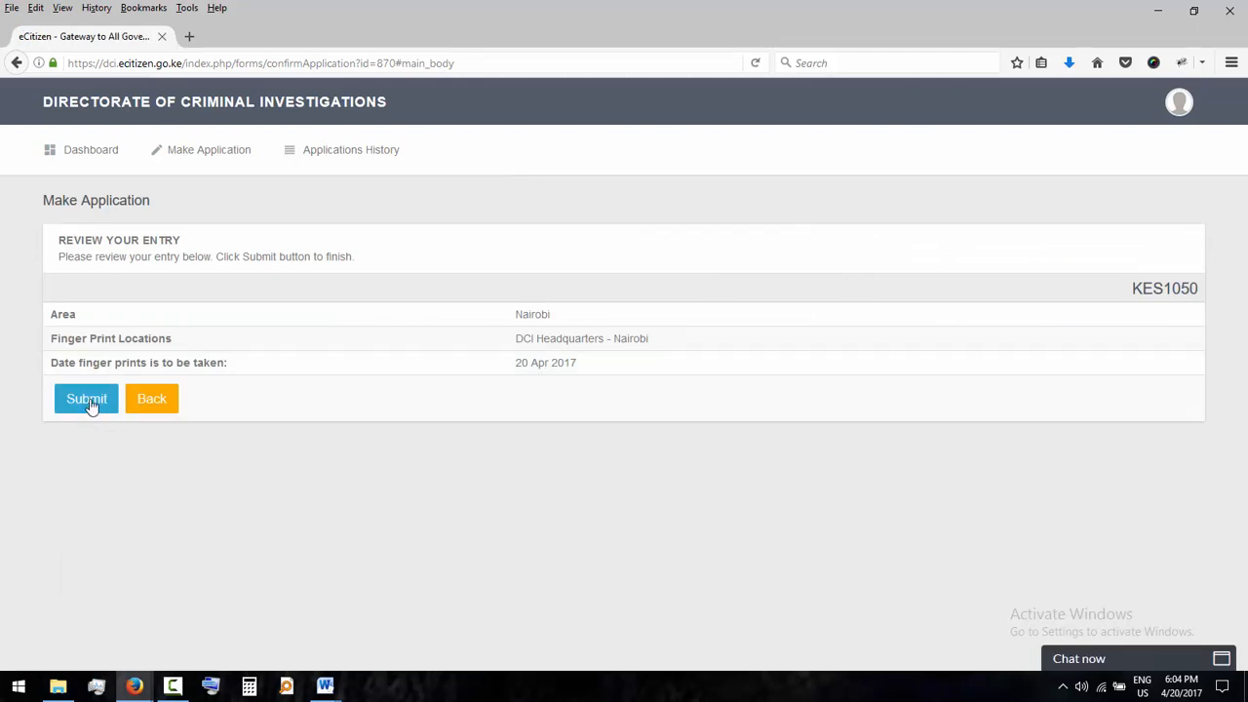
pyautogui.moveTo(134, 401)
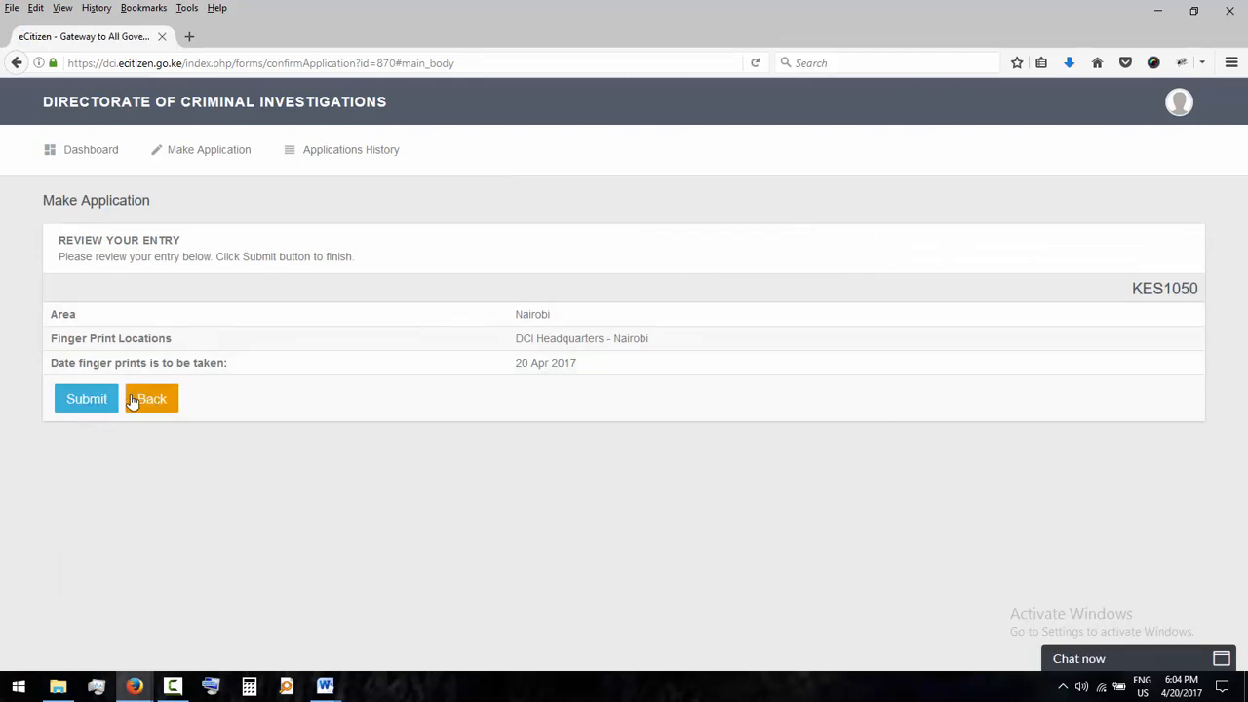
pyautogui.click(85, 398)
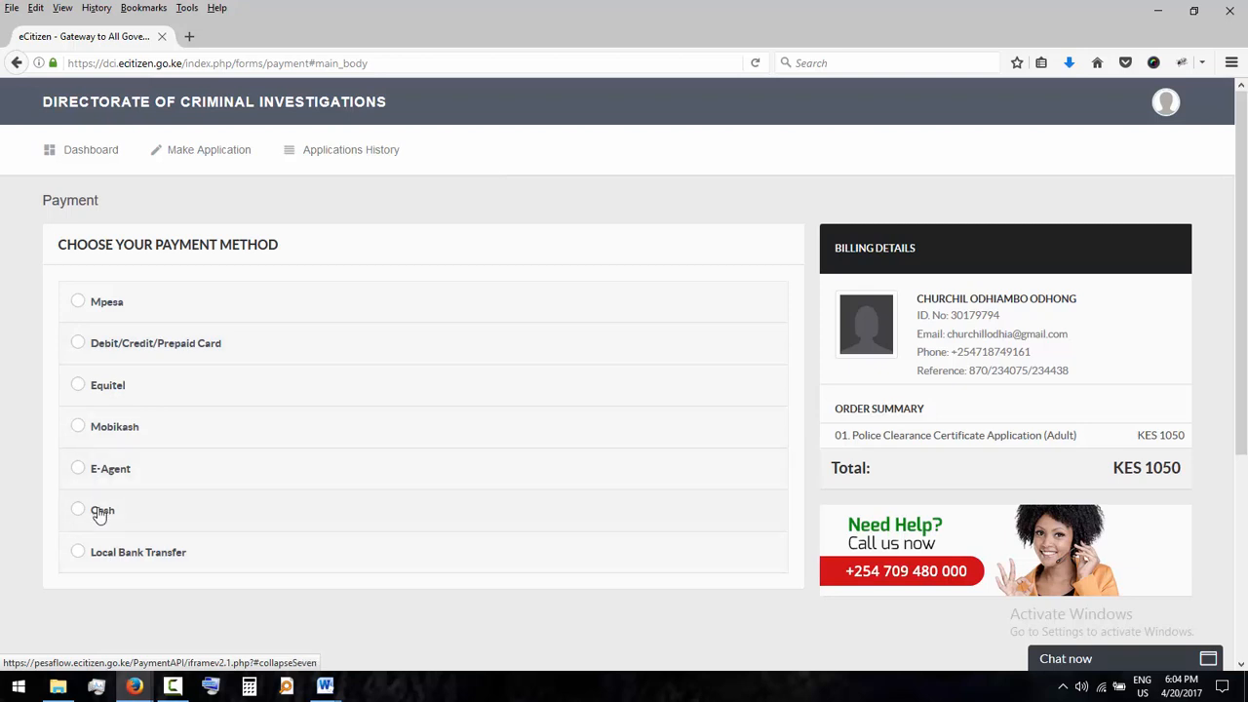
pyautogui.click(78, 510)
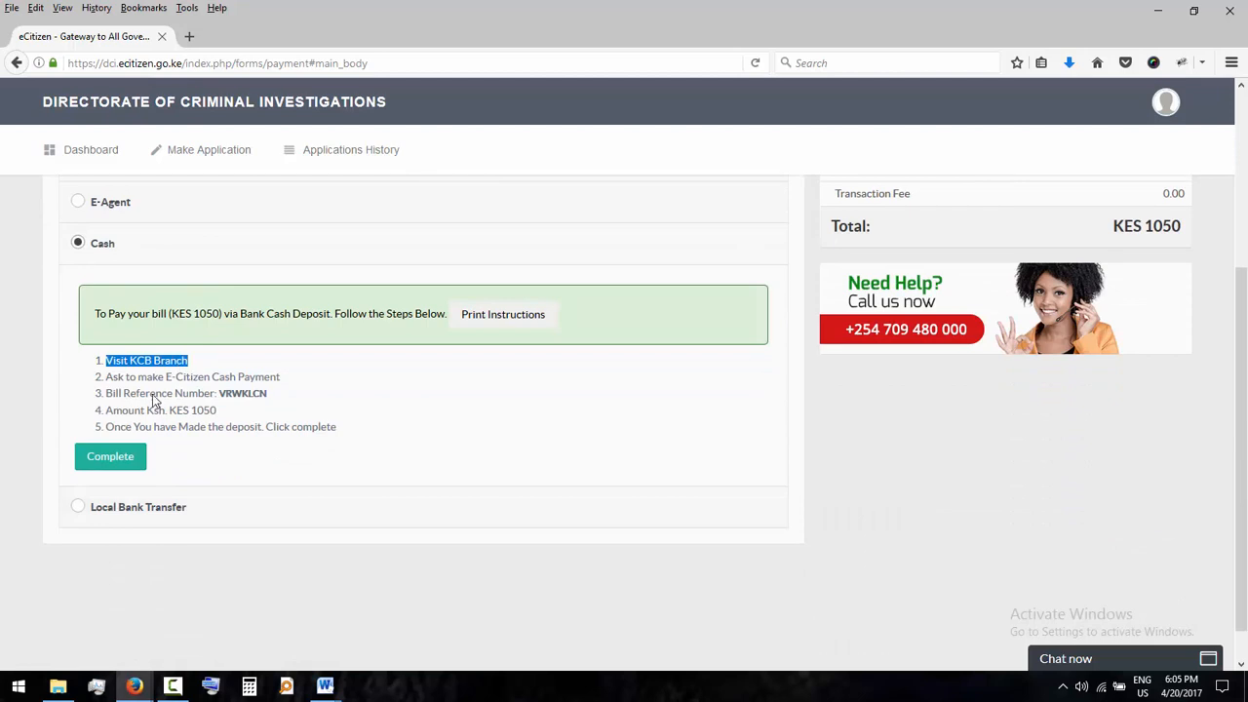
pyautogui.moveTo(177, 376)
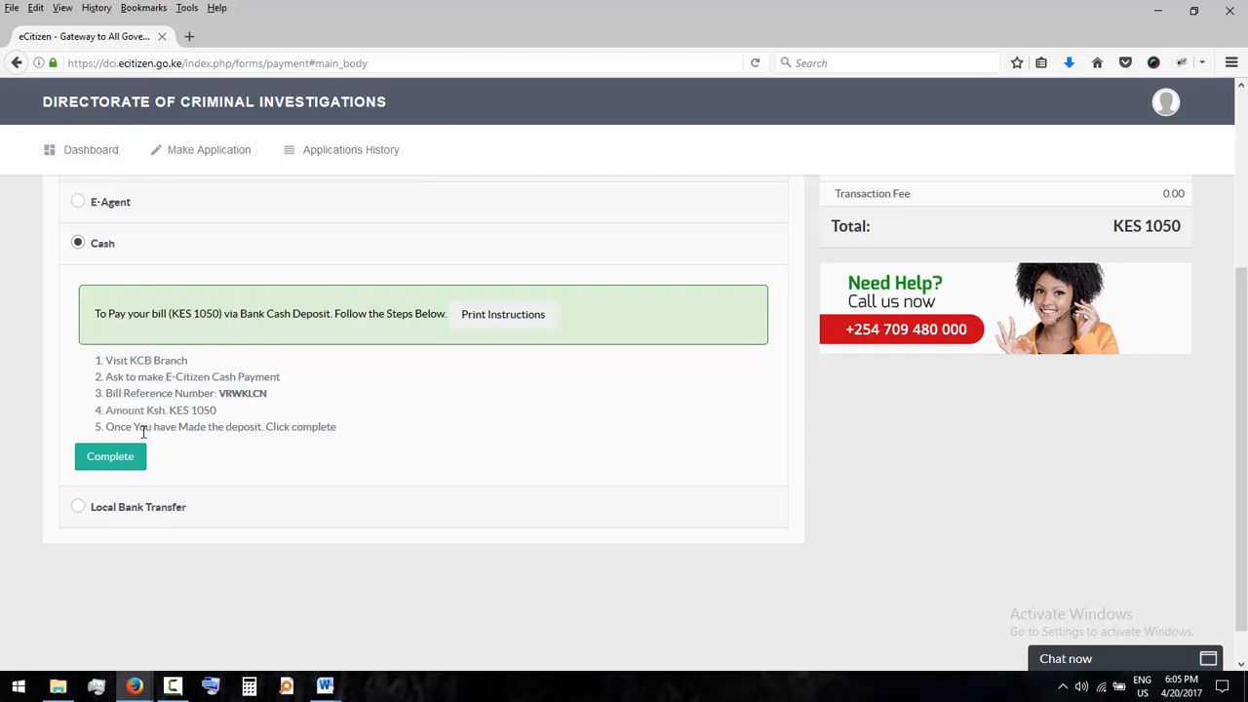
pyautogui.moveTo(136, 427); pyautogui.dragTo(304, 427)
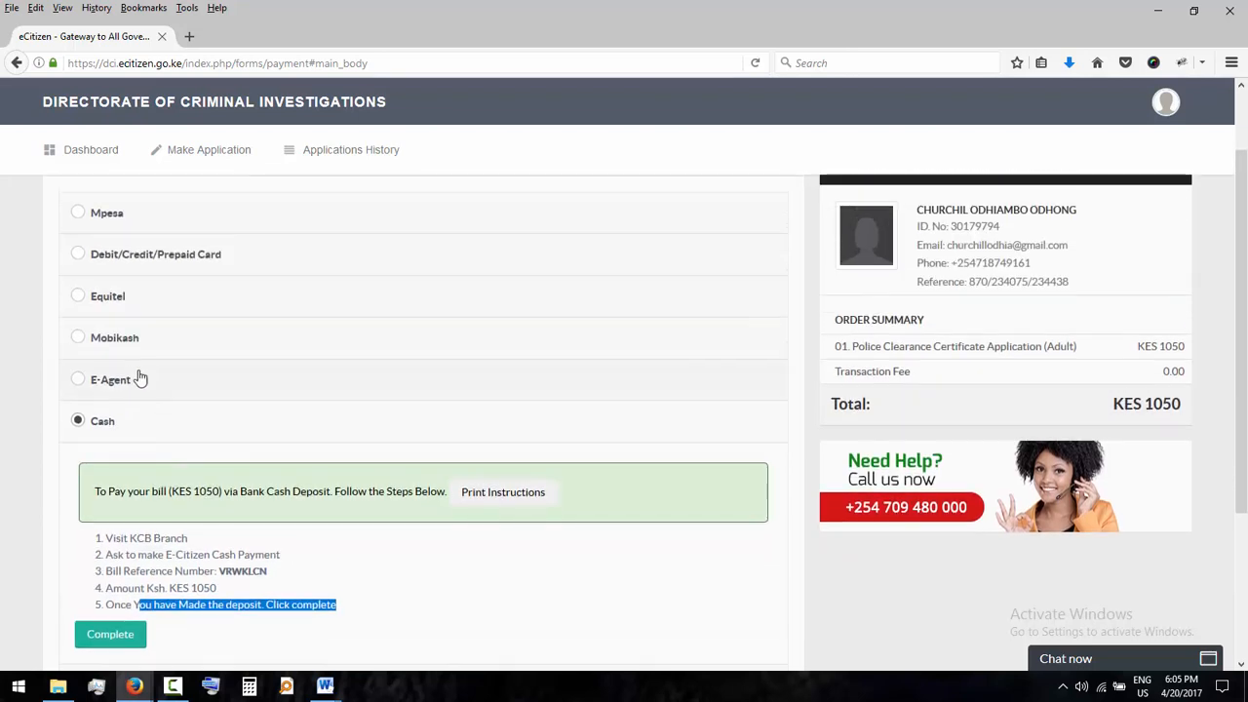
# Step: Select E-Agent payment and scroll to the agent email and password fields
pyautogui.click(78, 379)
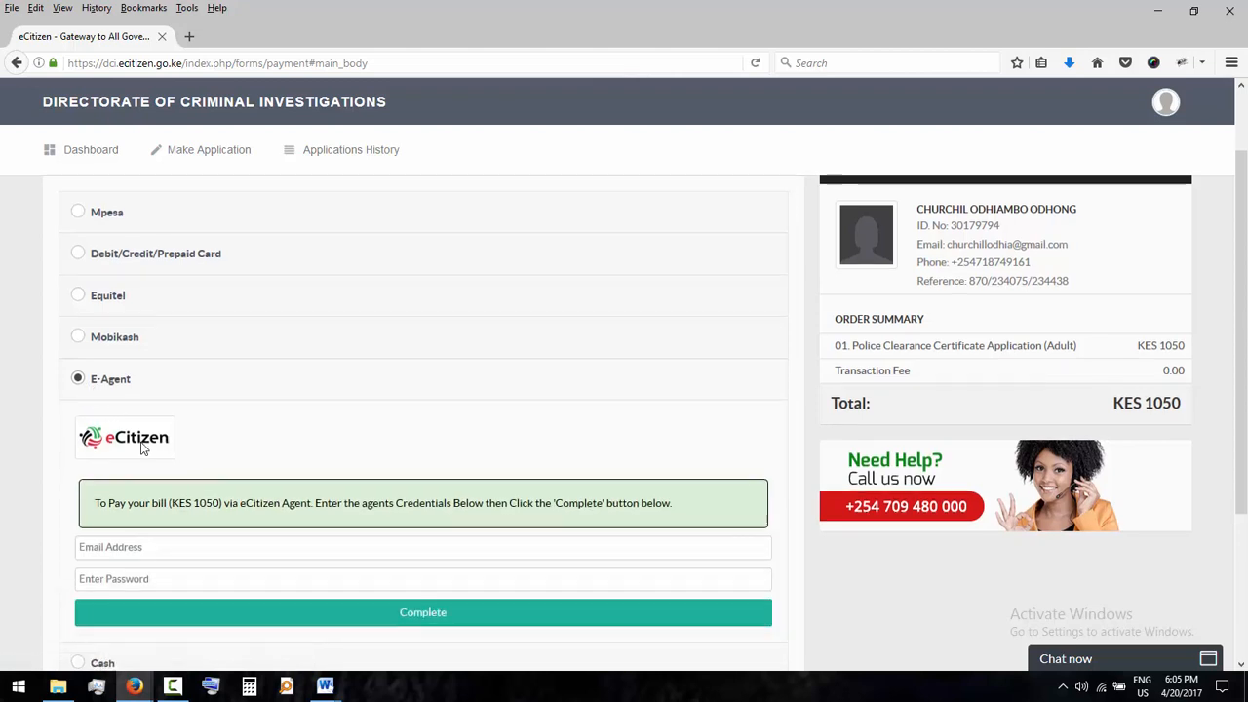
pyautogui.scroll(-3)
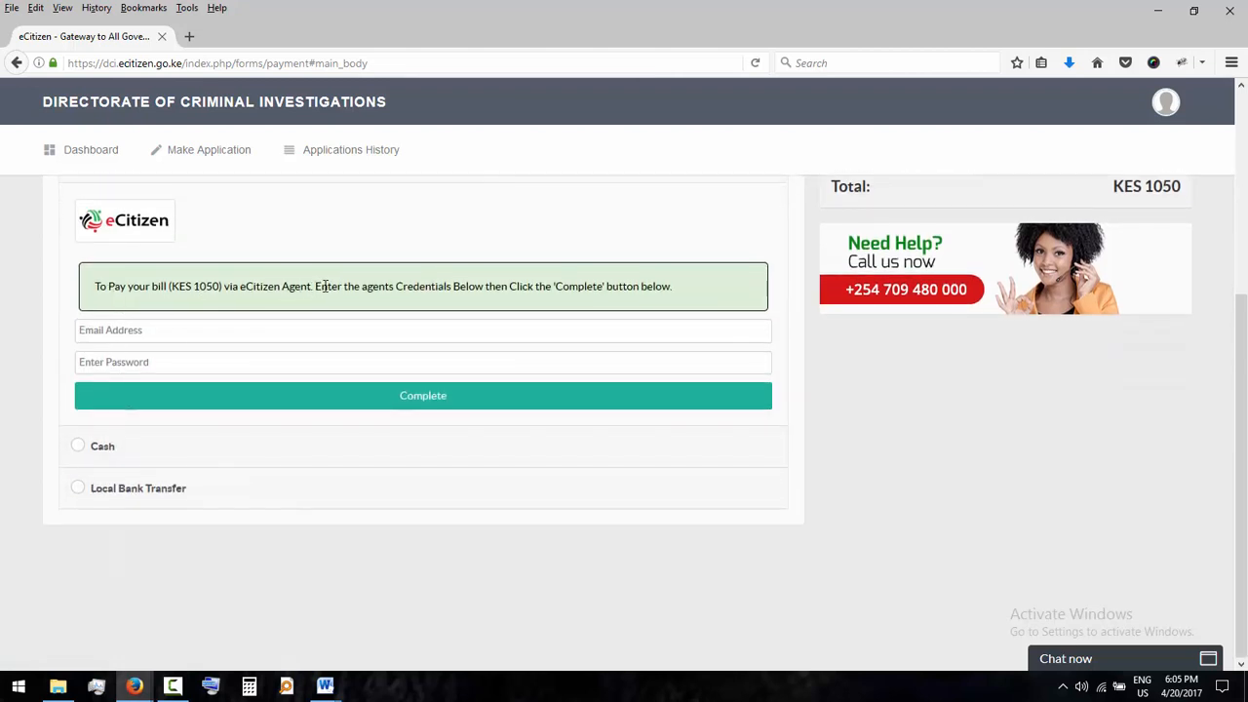
pyautogui.moveTo(518, 294)
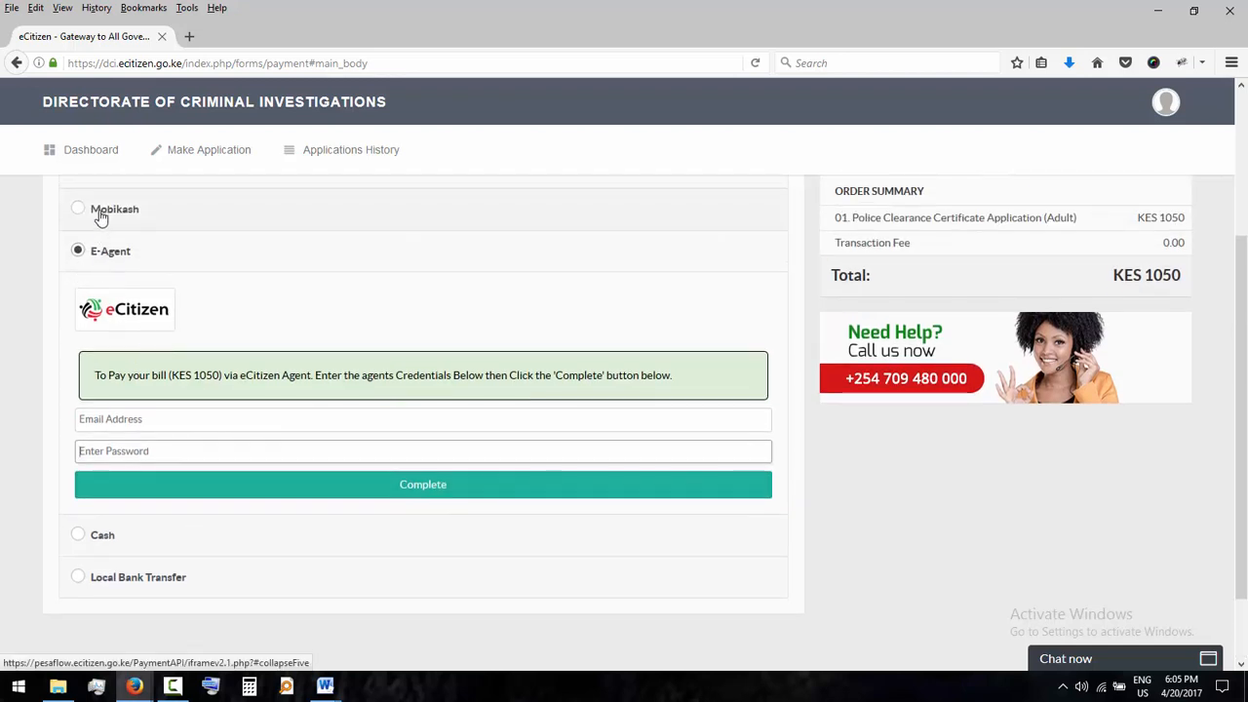
# Step: Select Mobikash and highlight biller number 206206 and bill reference VRWKLCN
pyautogui.click(78, 207)
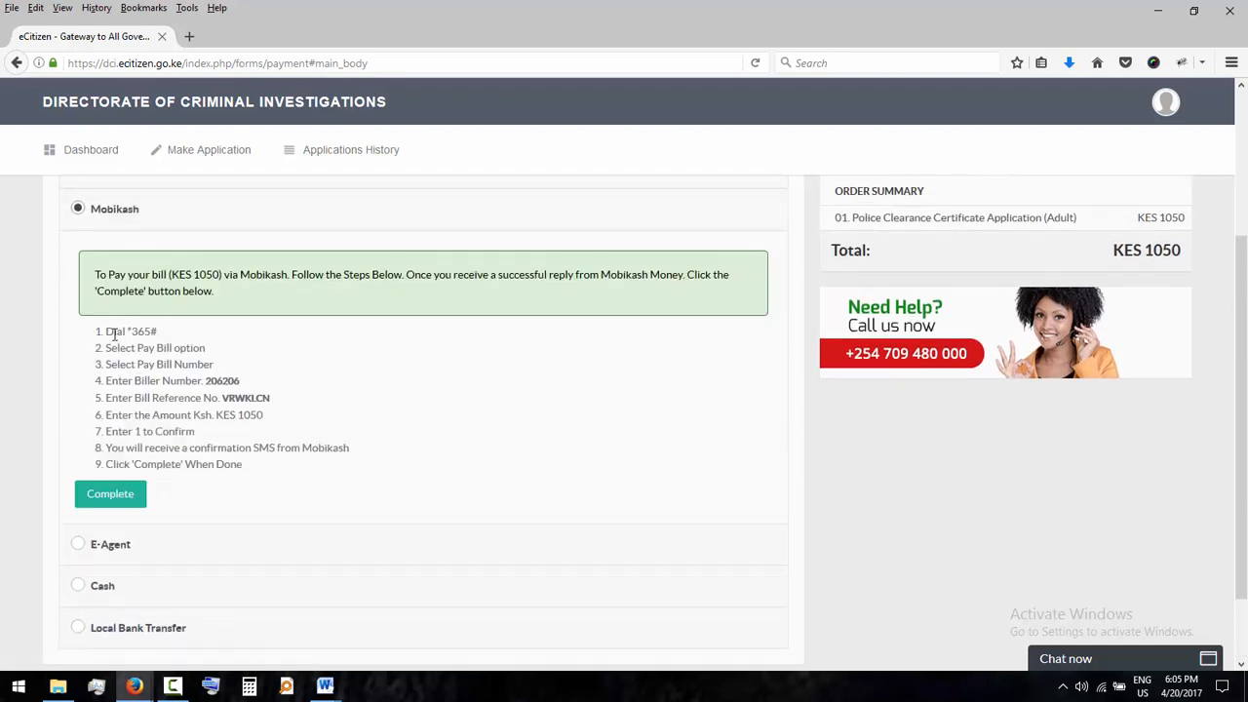
pyautogui.moveTo(105, 330); pyautogui.dragTo(181, 347)
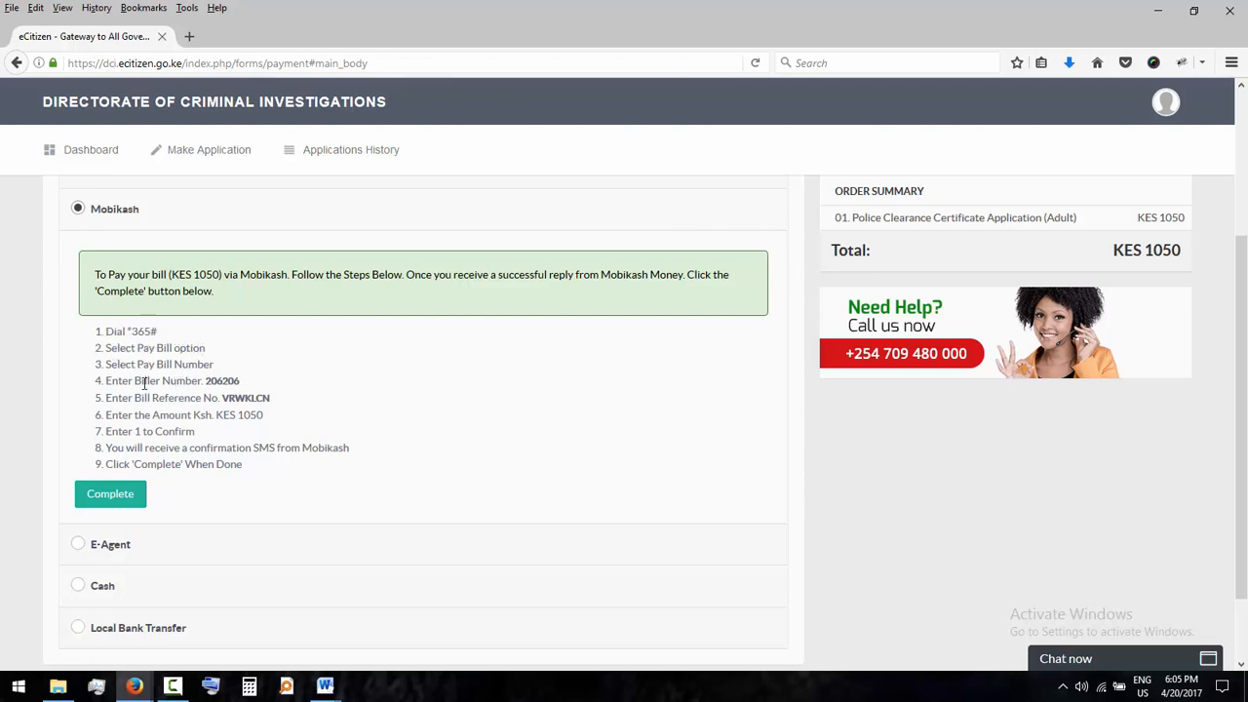
pyautogui.moveTo(205, 380)
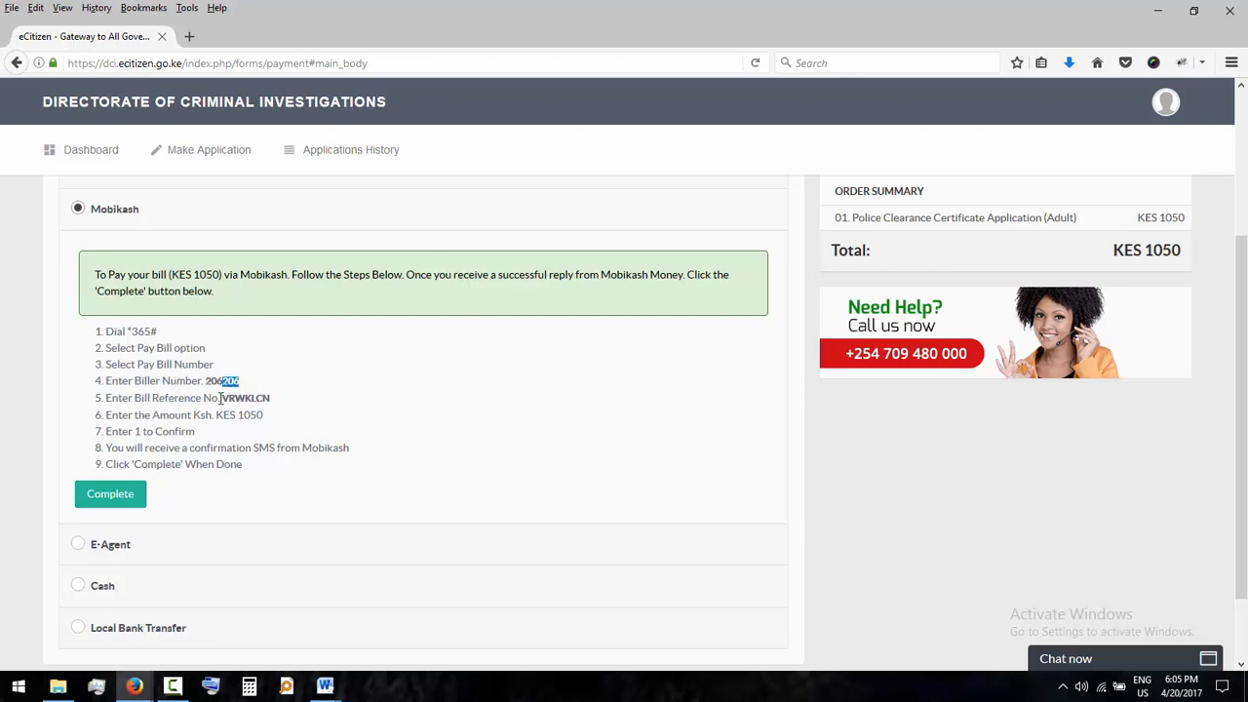
pyautogui.doubleClick(243, 397)
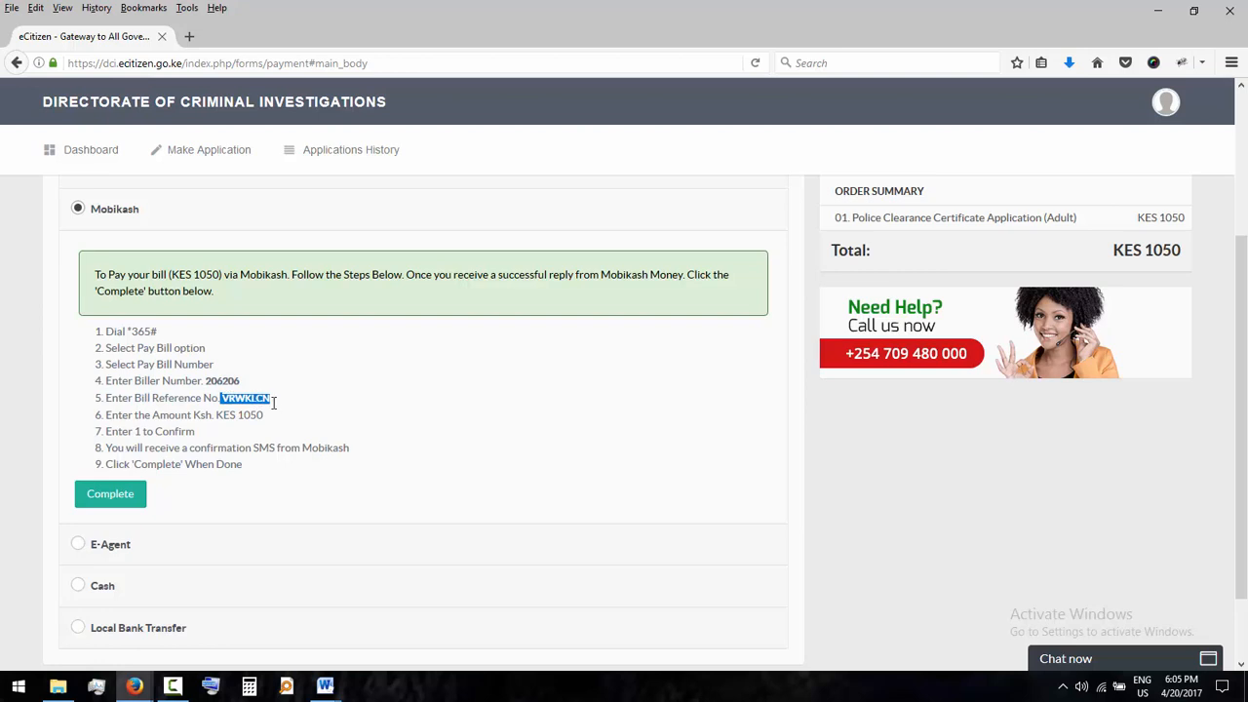
pyautogui.moveTo(137, 448)
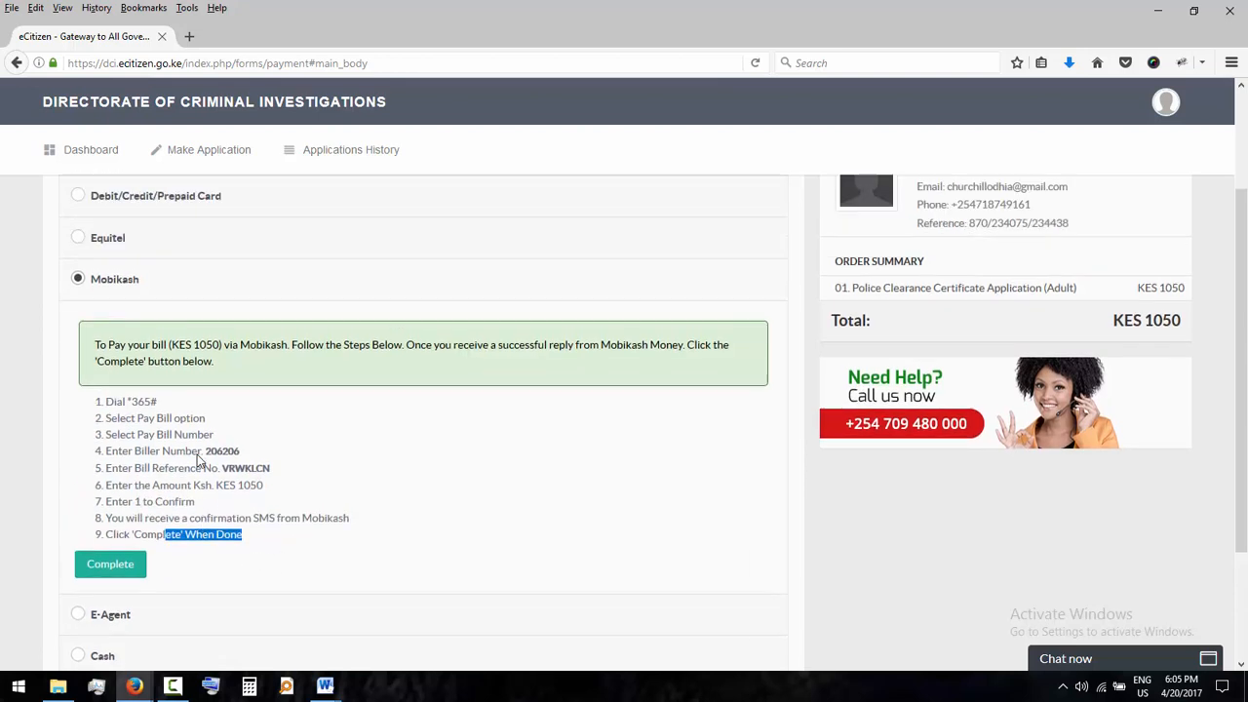
pyautogui.click(78, 345)
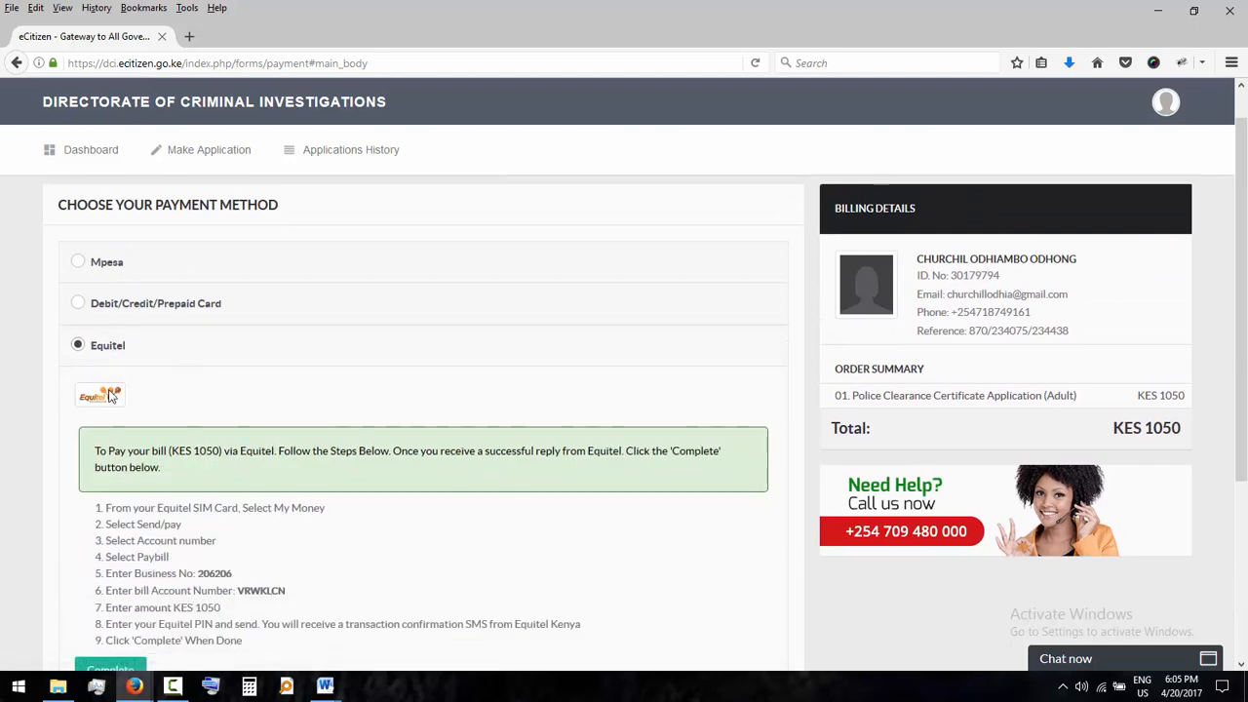
pyautogui.scroll(-3)
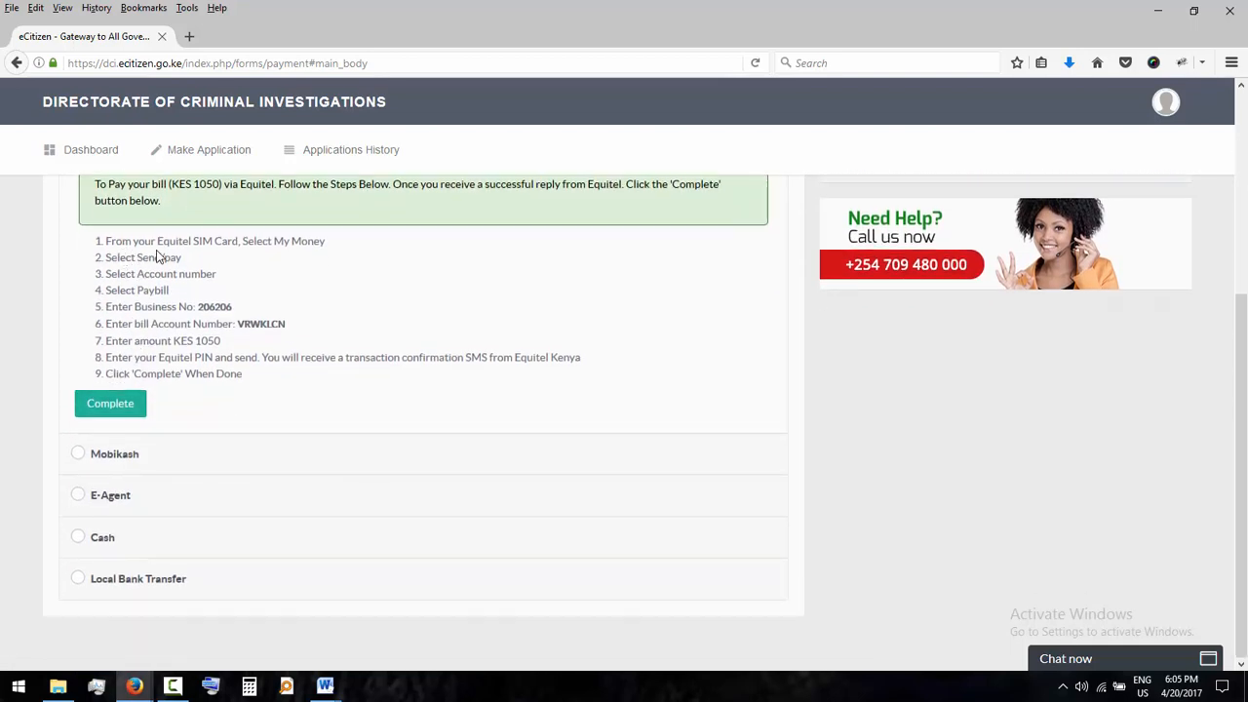
pyautogui.moveTo(230, 241); pyautogui.dragTo(289, 241)
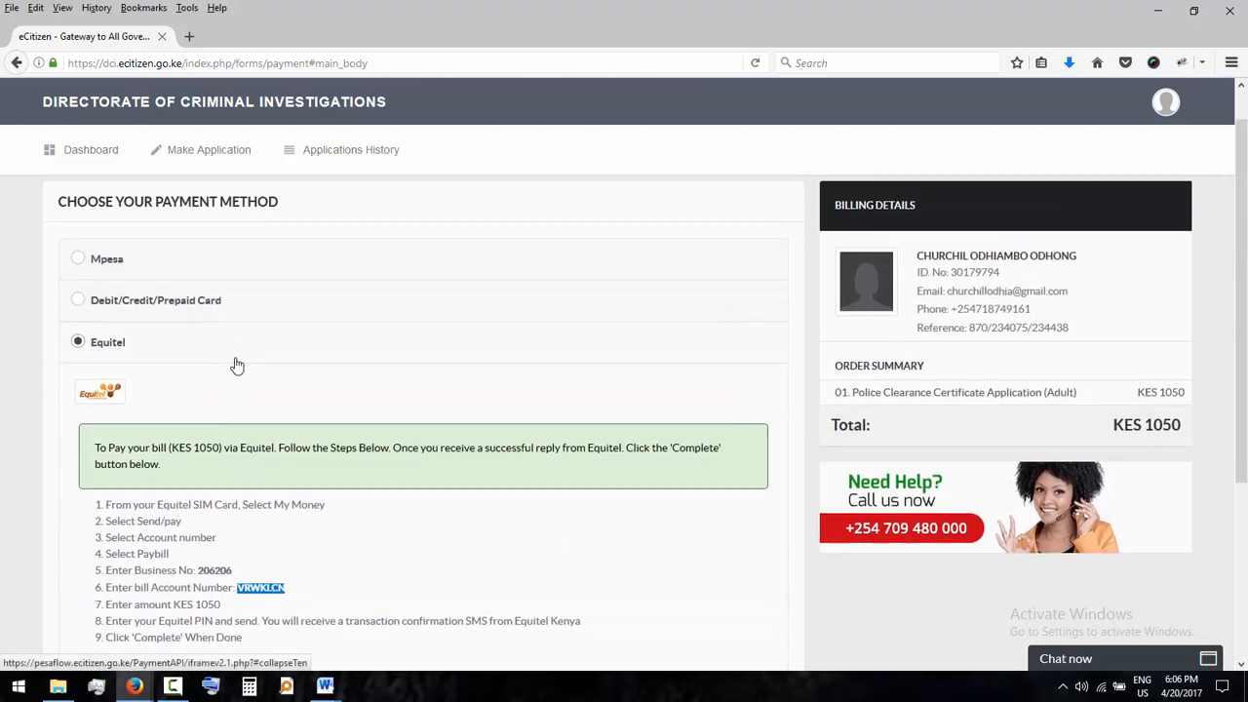
pyautogui.scroll(-3)
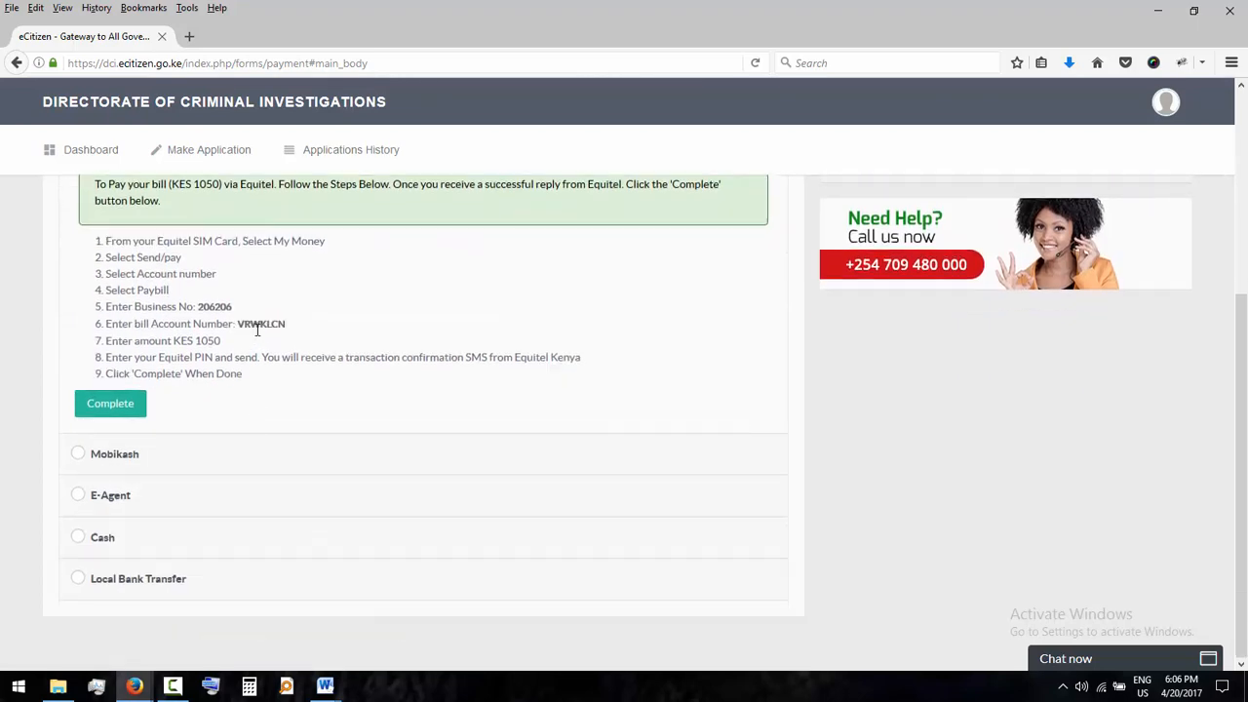
pyautogui.doubleClick(260, 323)
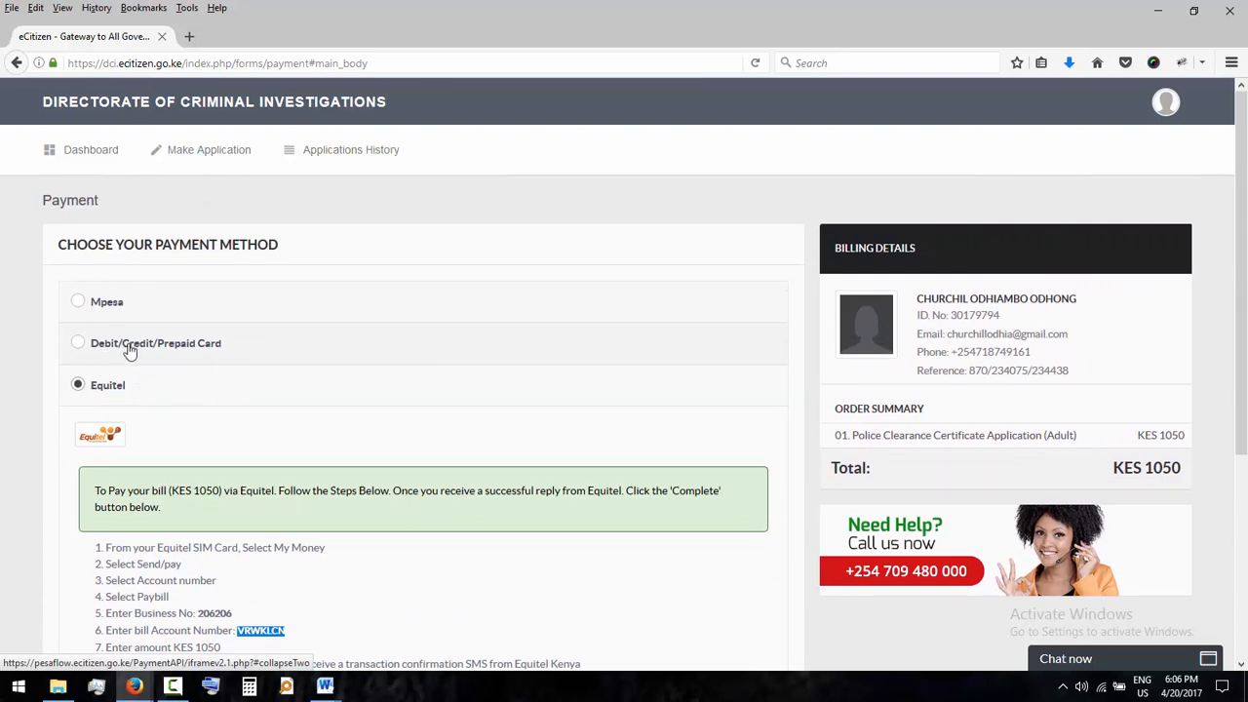
# Step: Pay by Debit/Credit/Prepaid Card and review the Visa/MasterCard form with its KES 31.5 fee
pyautogui.click(78, 342)
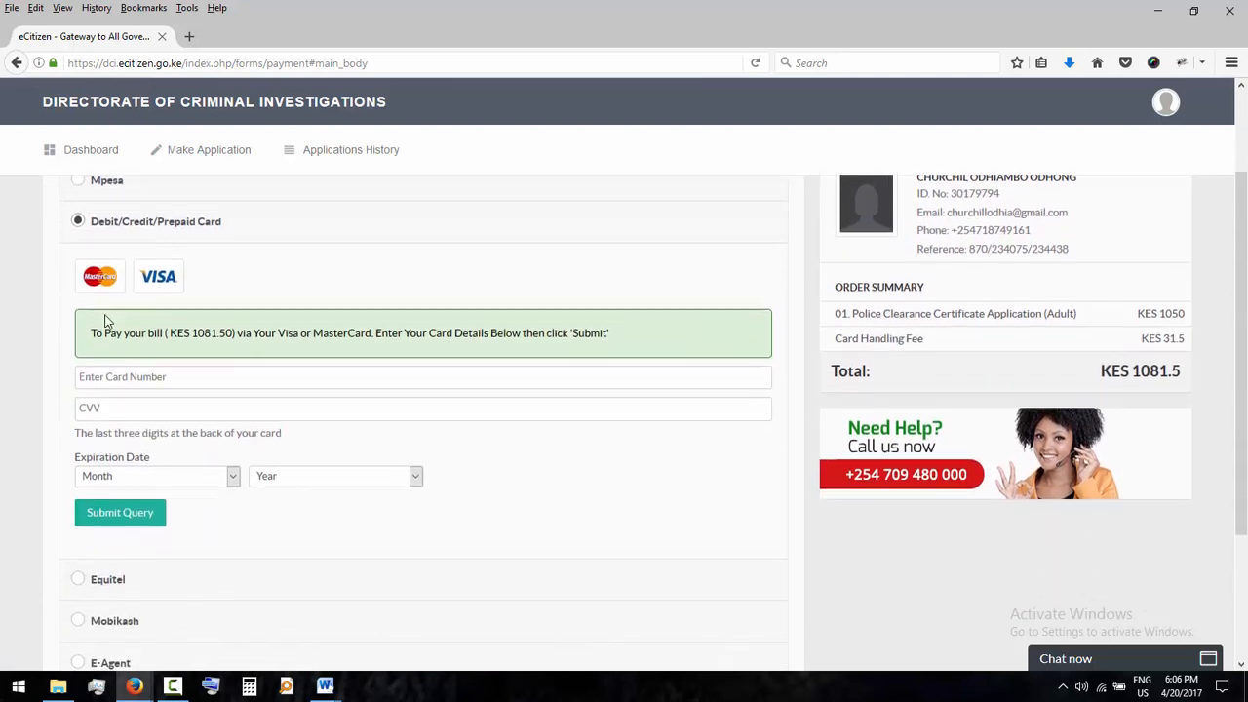
pyautogui.scroll(-3)
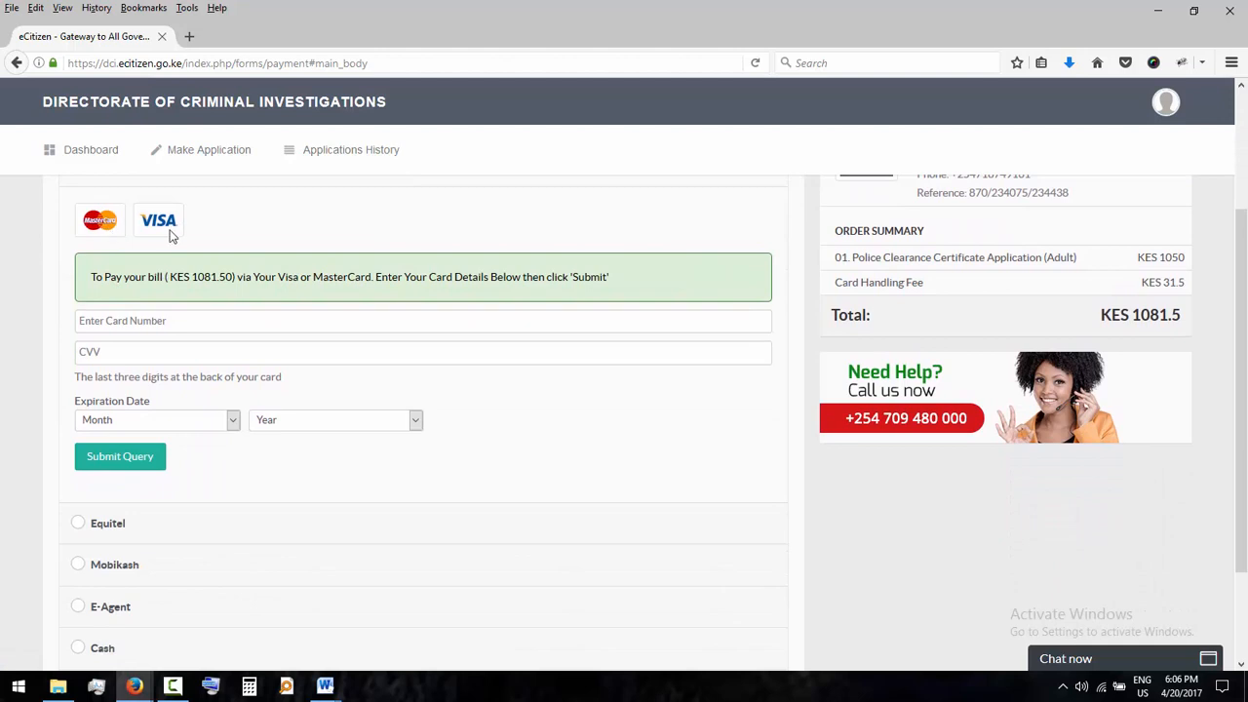
pyautogui.click(422, 320)
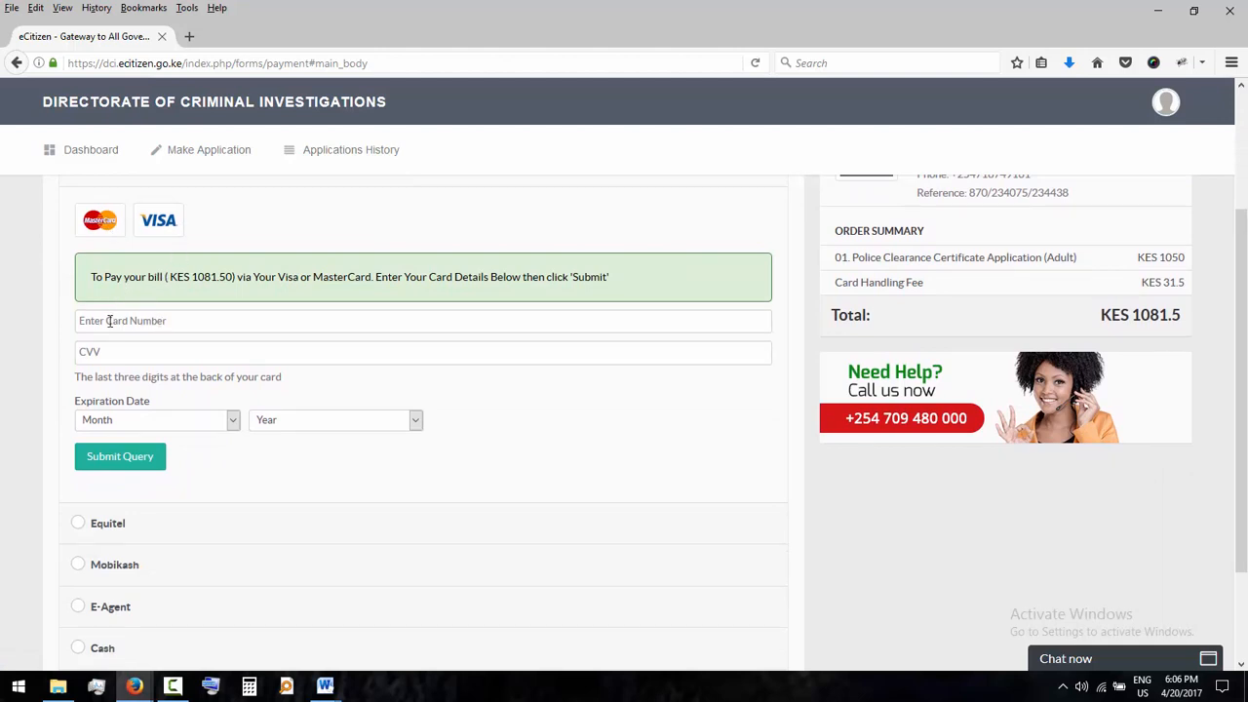
pyautogui.click(422, 352)
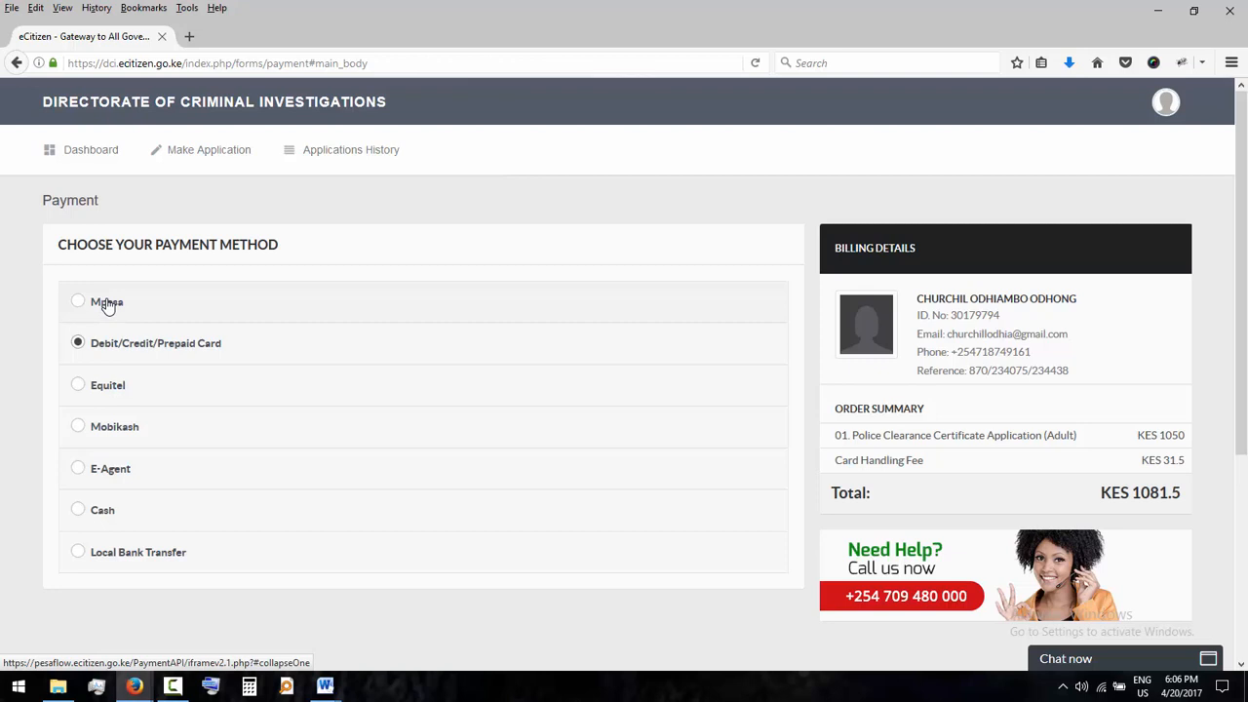
pyautogui.click(78, 301)
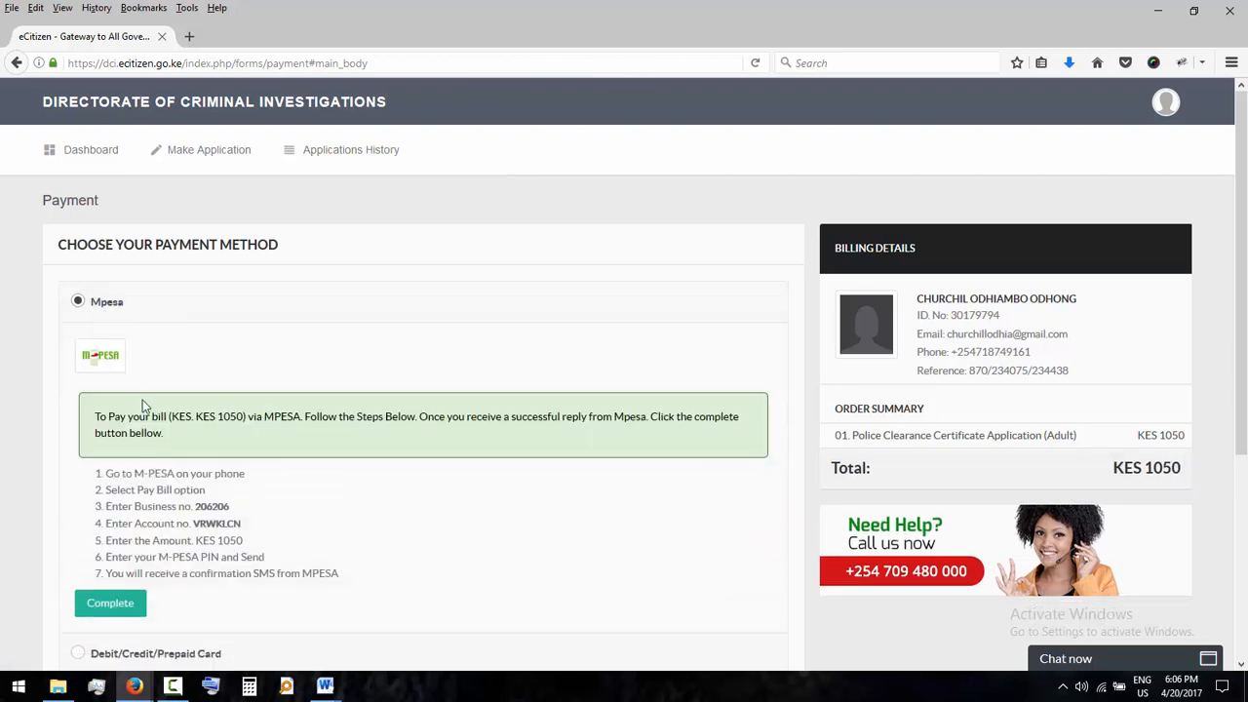
pyautogui.scroll(-3)
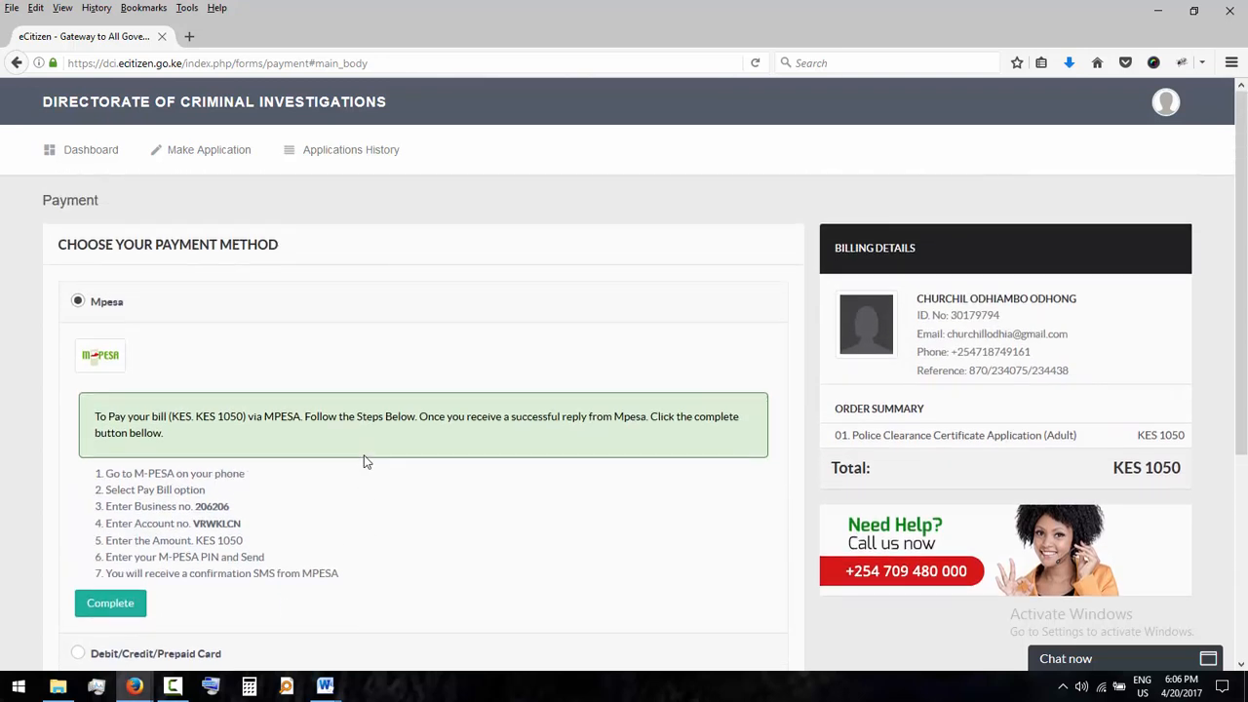
pyautogui.moveTo(140, 585)
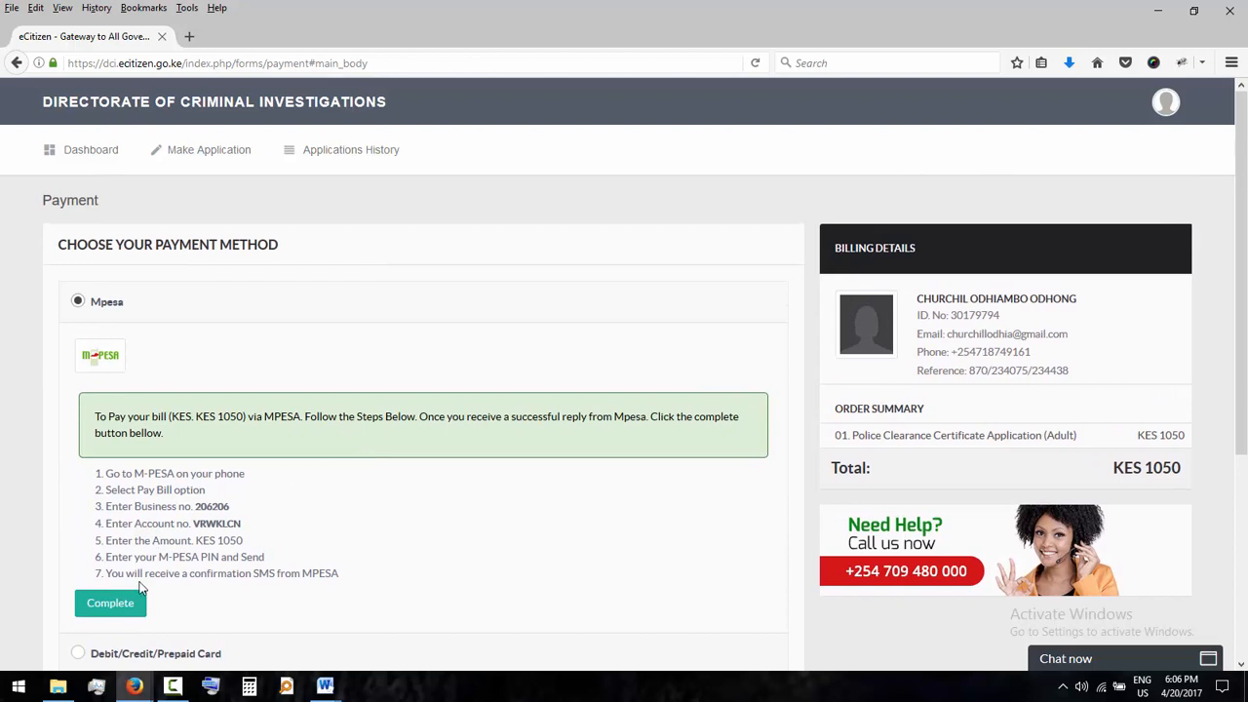
pyautogui.moveTo(996, 357)
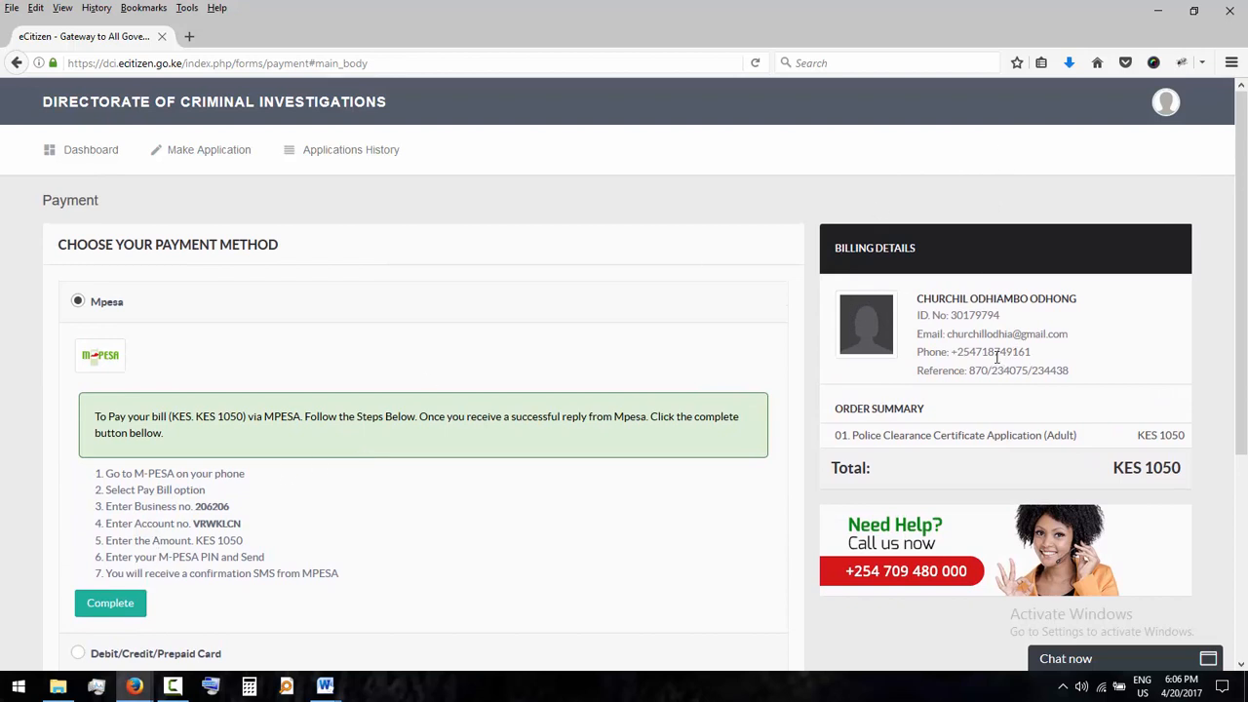
pyautogui.click(1165, 101)
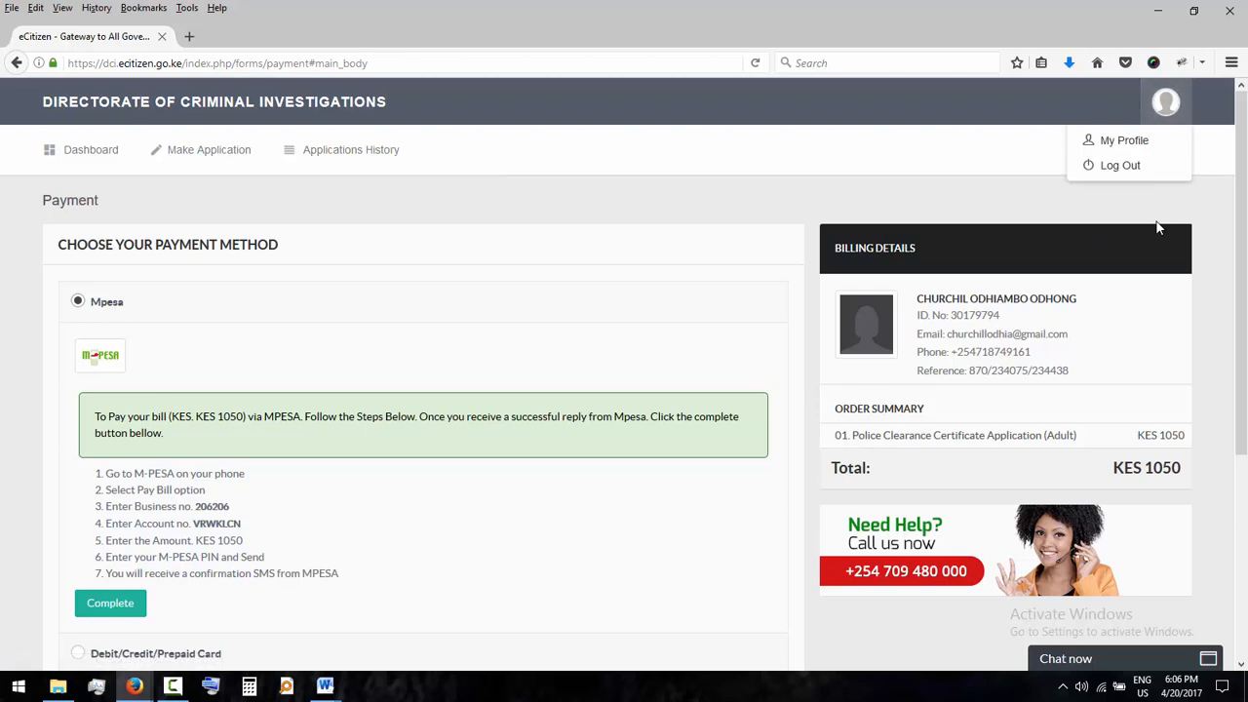
pyautogui.click(208, 150)
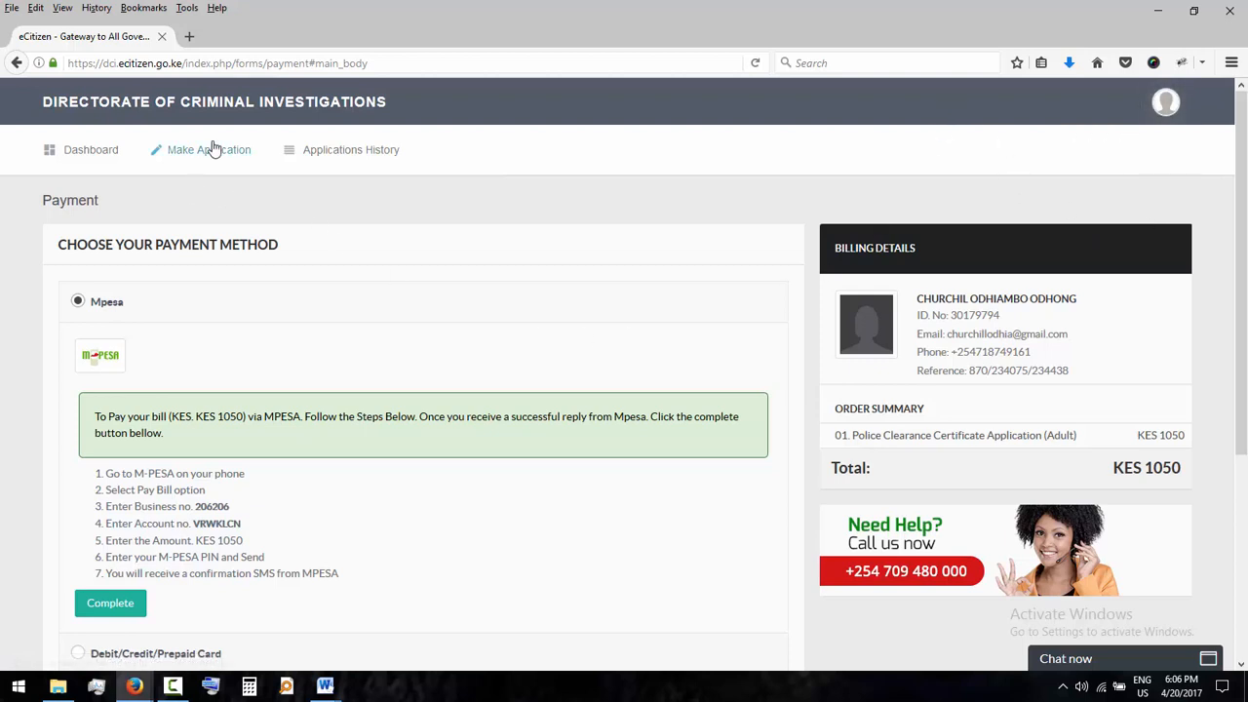
pyautogui.moveTo(1232, 588)
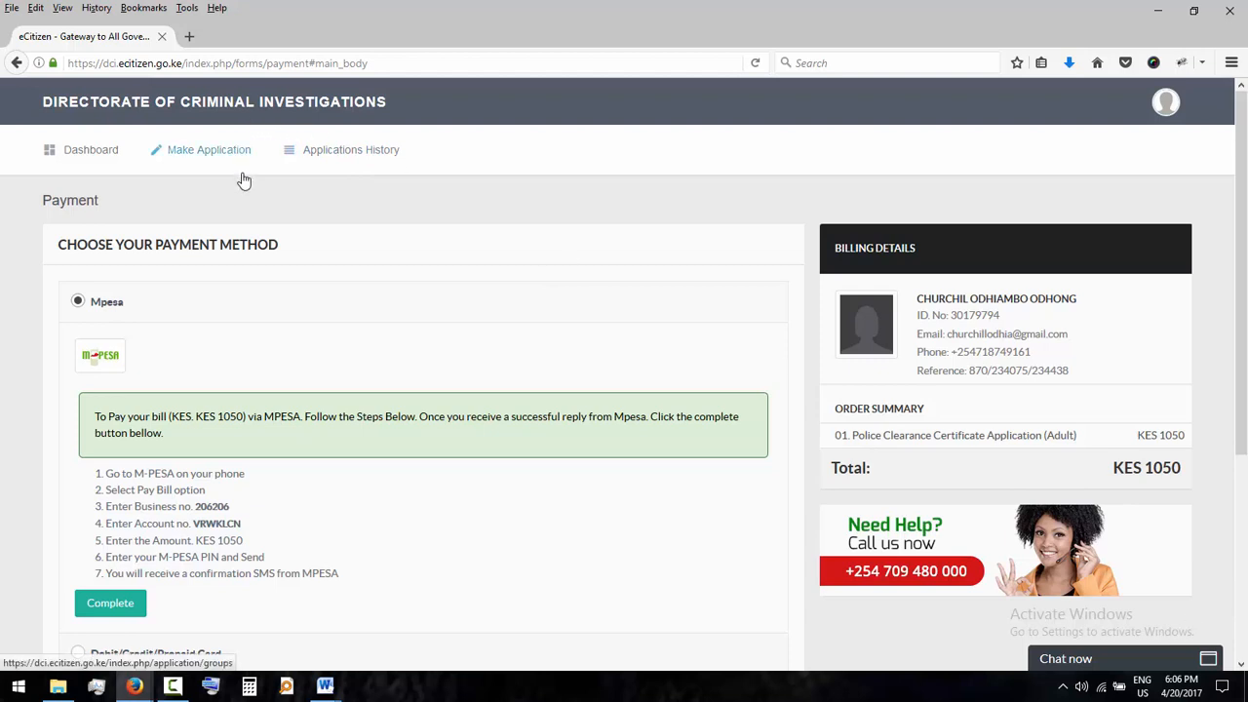
pyautogui.moveTo(292, 296)
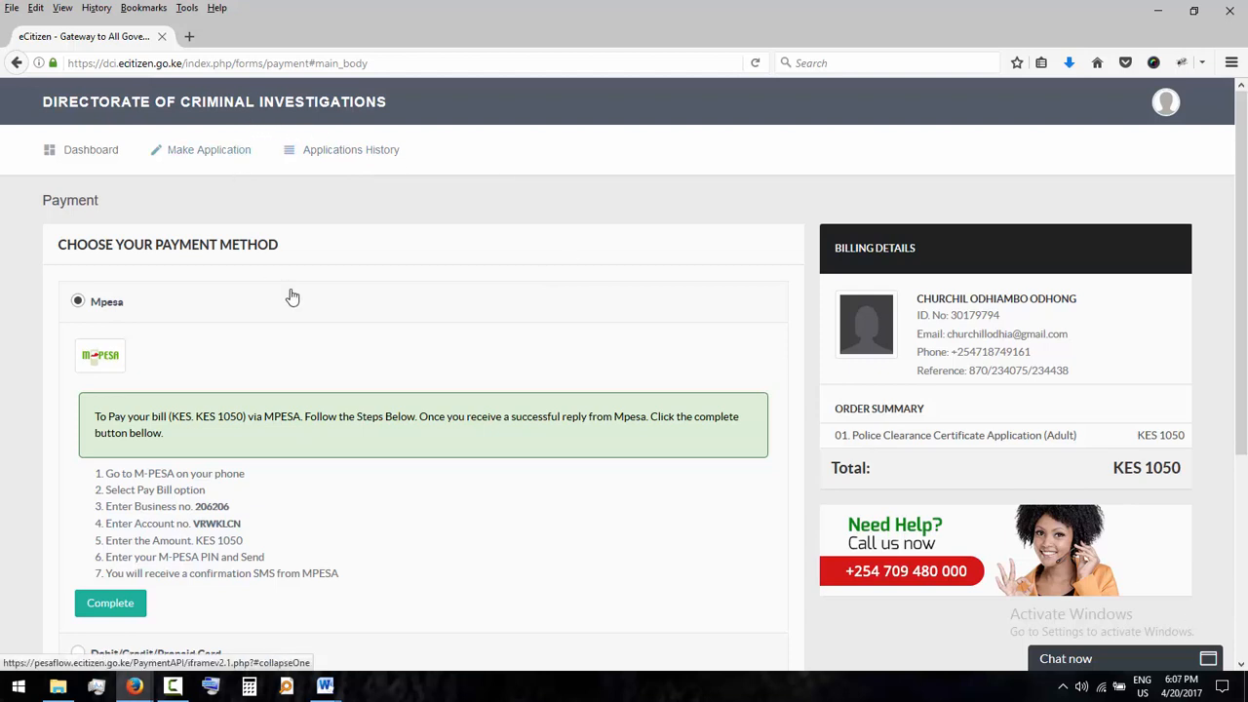
pyautogui.moveTo(300, 607)
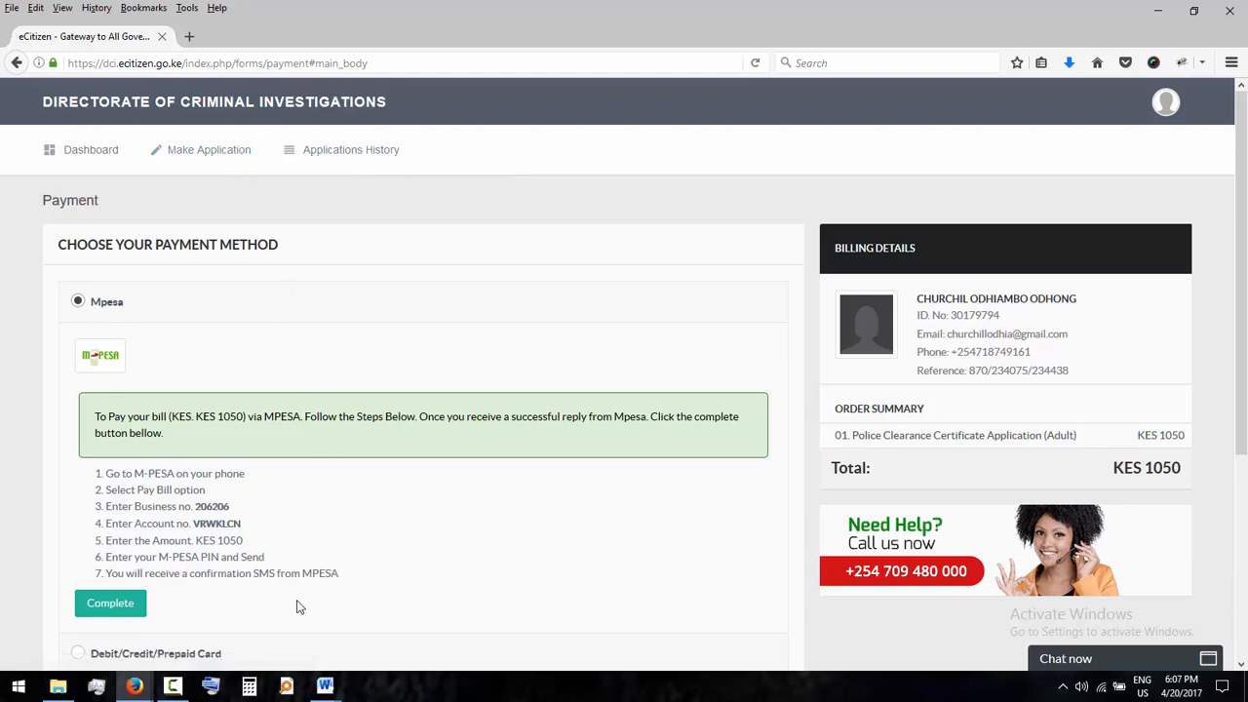